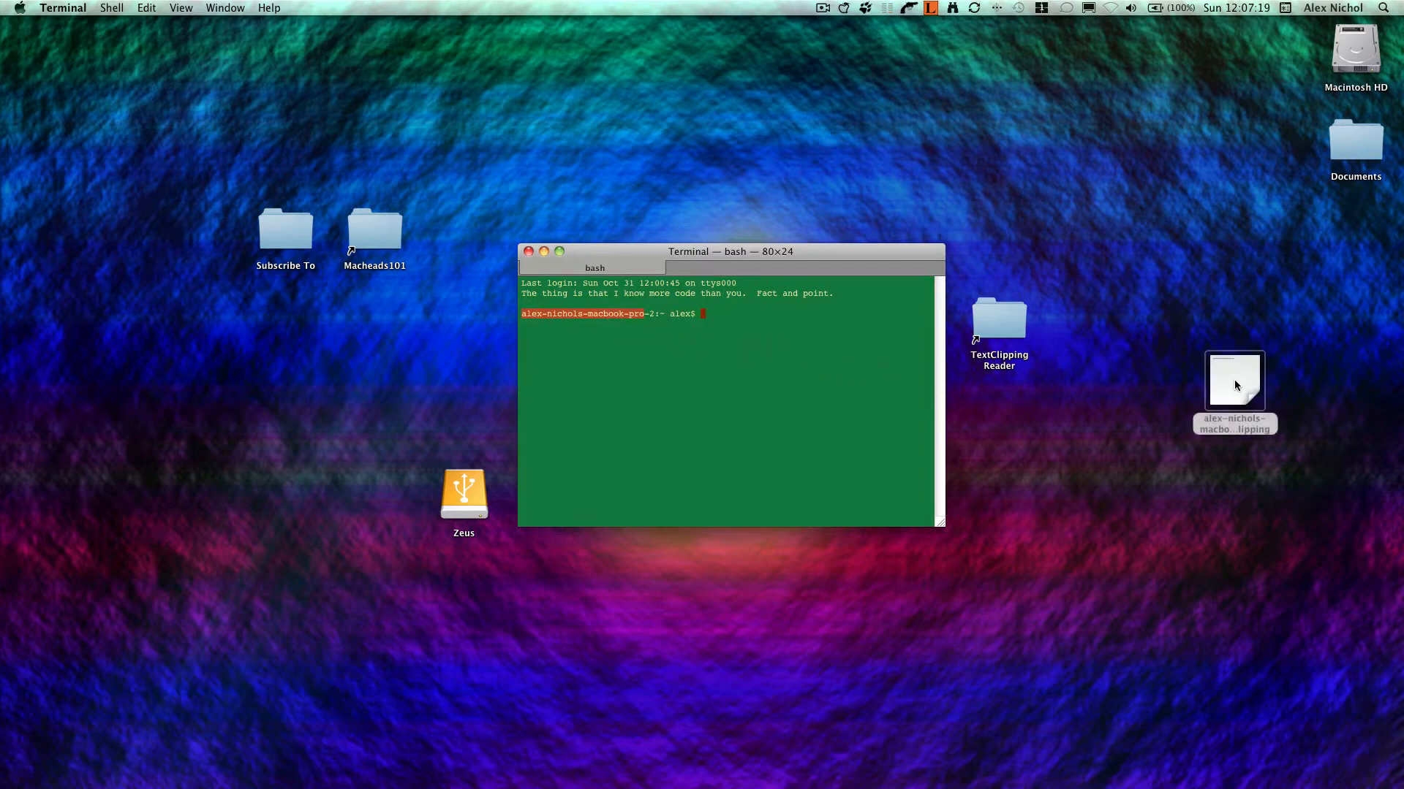
# View the alex-nichols-macbook-pro clipping's stored text in its Finder window, then close it
pyautogui.doubleClick(1234, 376)
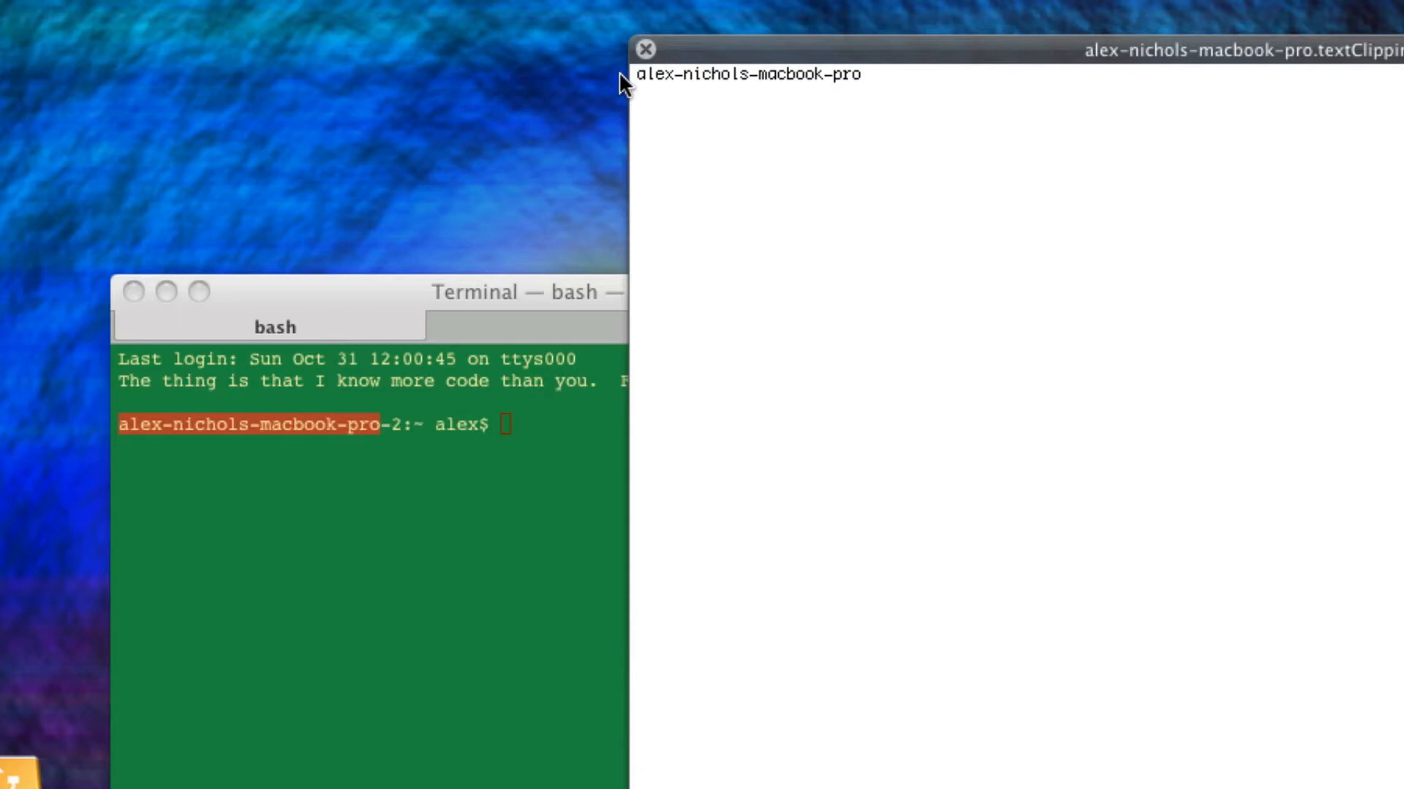
pyautogui.moveTo(823, 60)
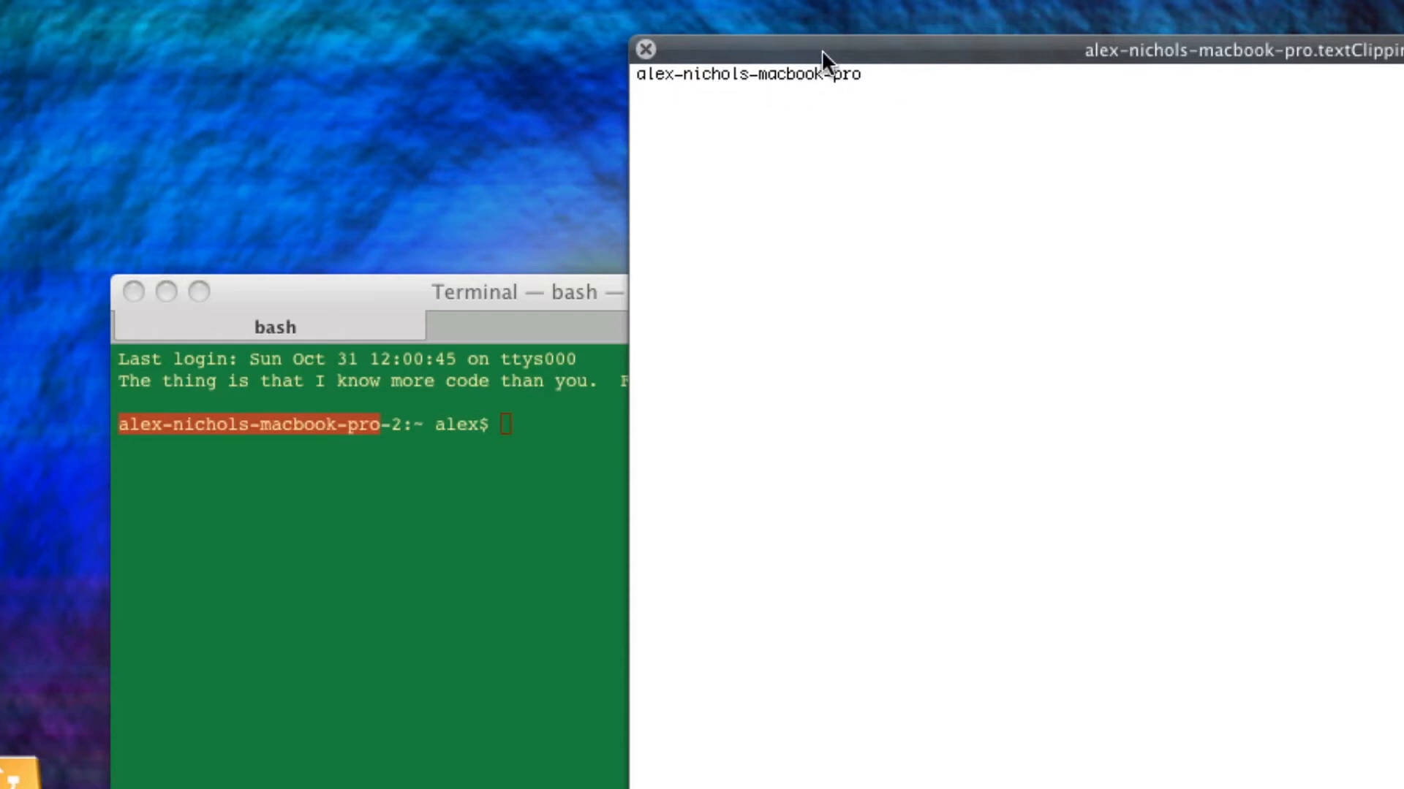
pyautogui.moveTo(780, 103)
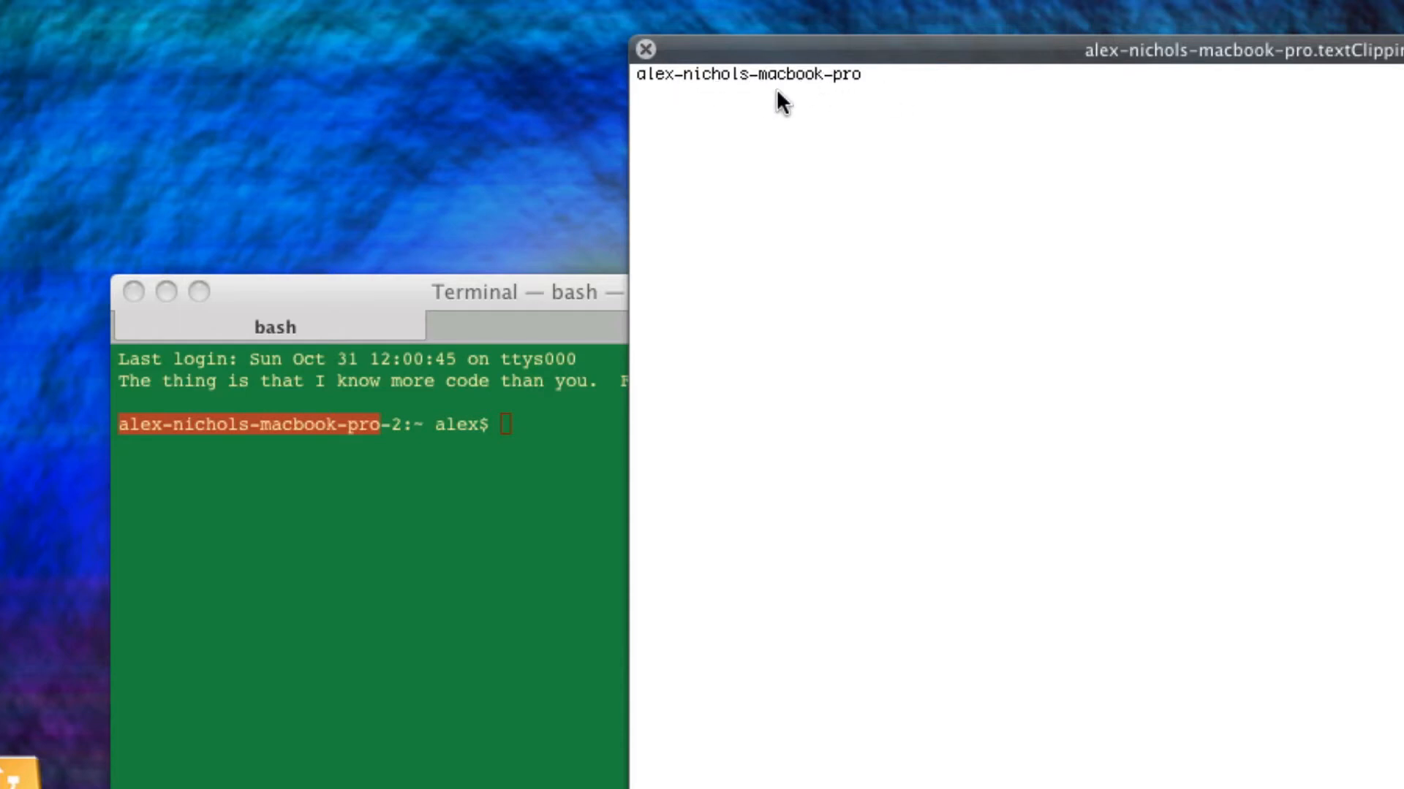
pyautogui.moveTo(839, 102)
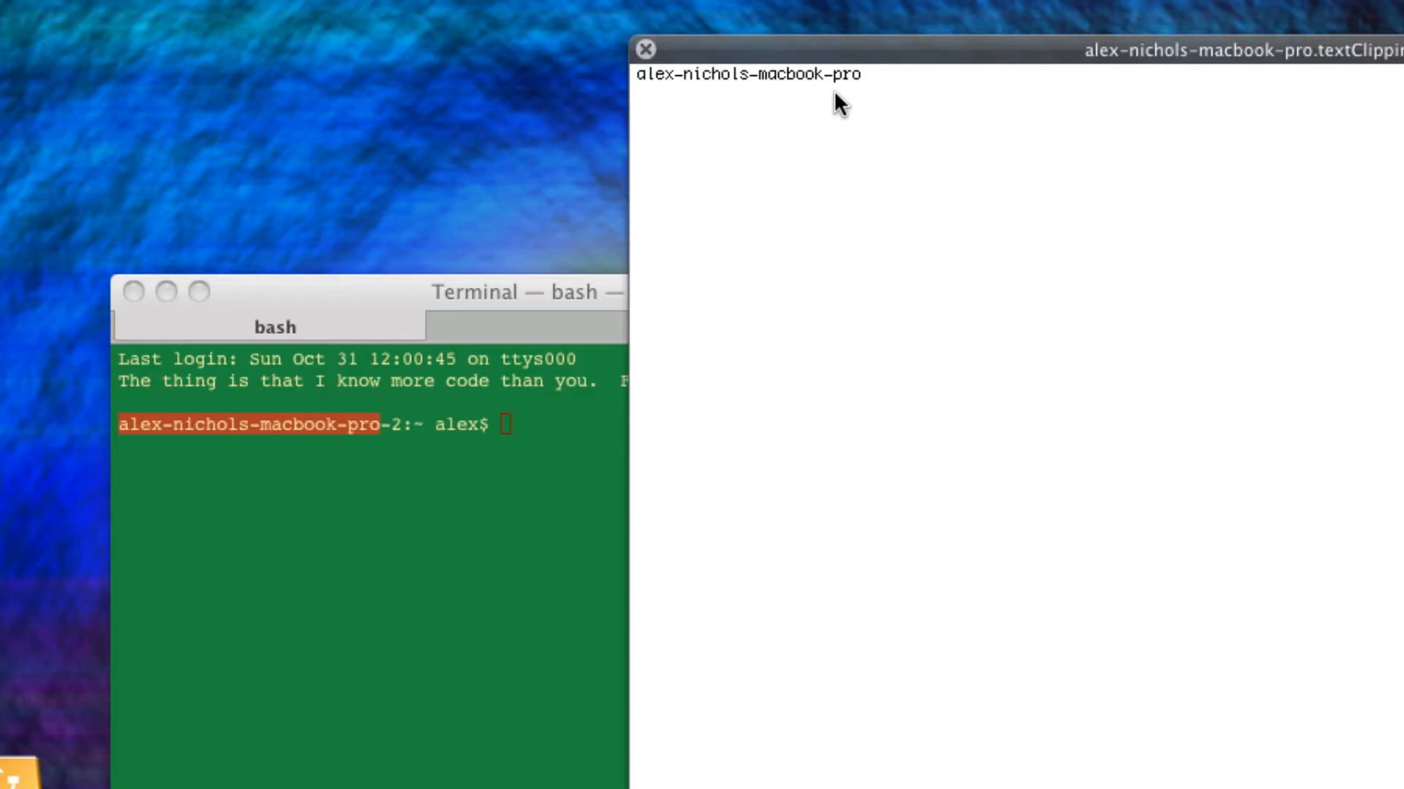
pyautogui.click(644, 49)
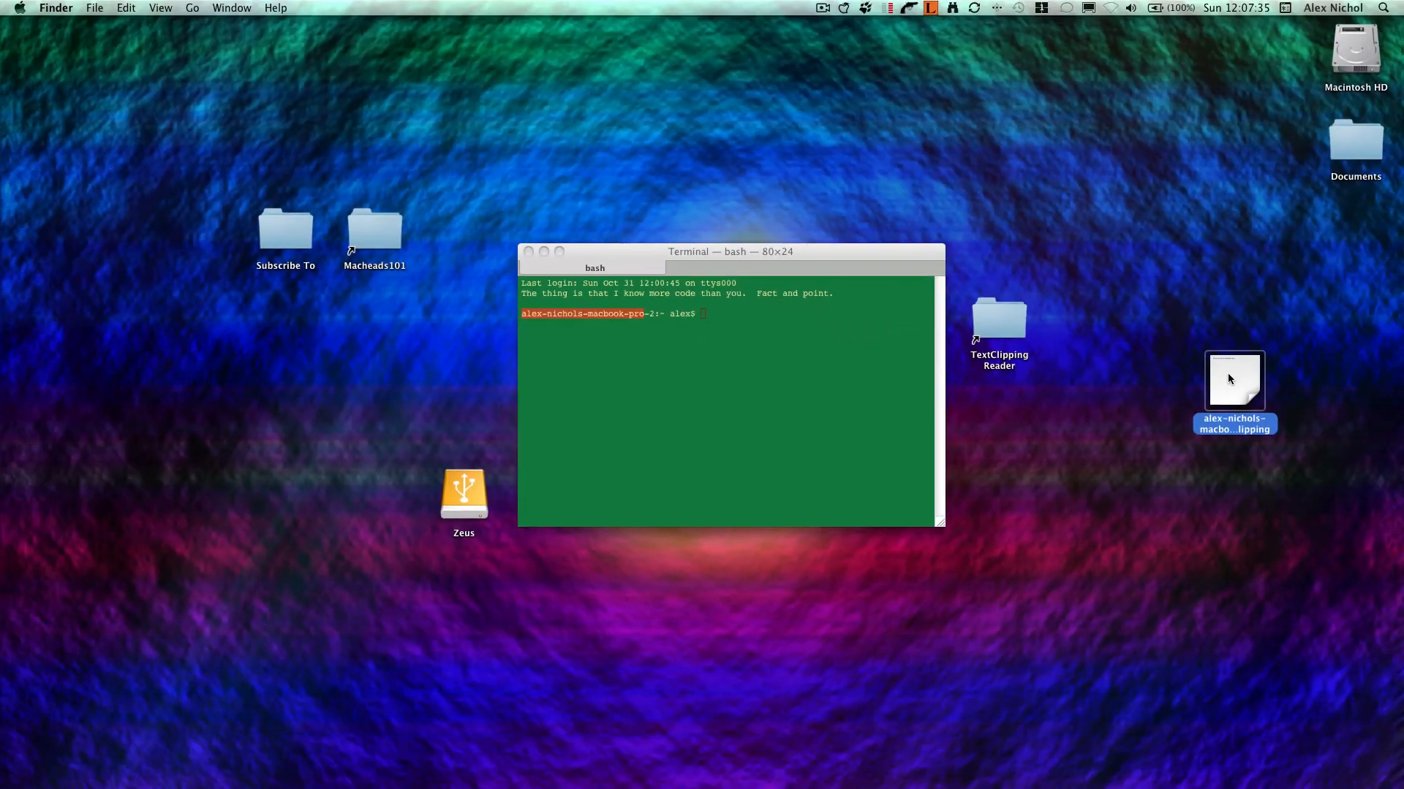
pyautogui.doubleClick(1234, 380)
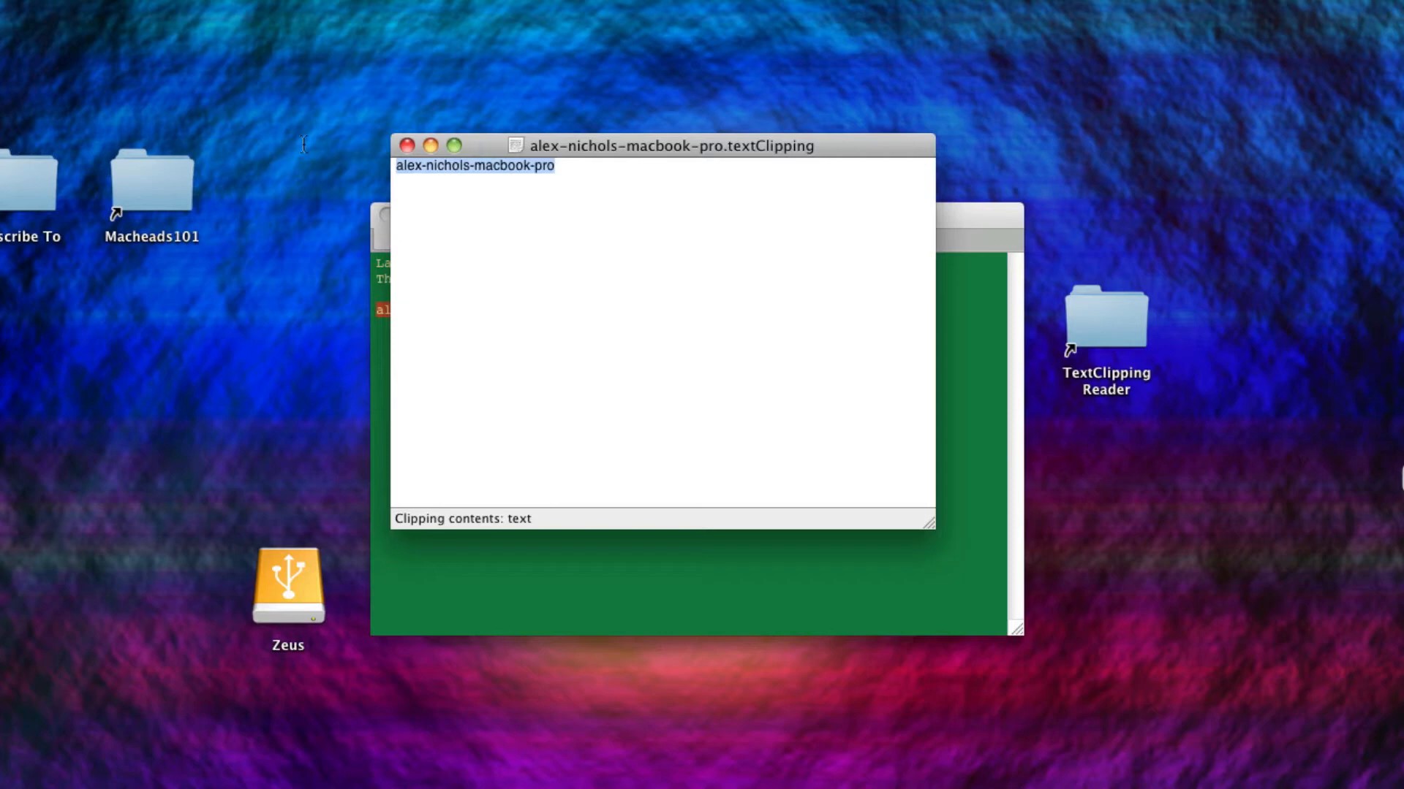
pyautogui.moveTo(522, 504)
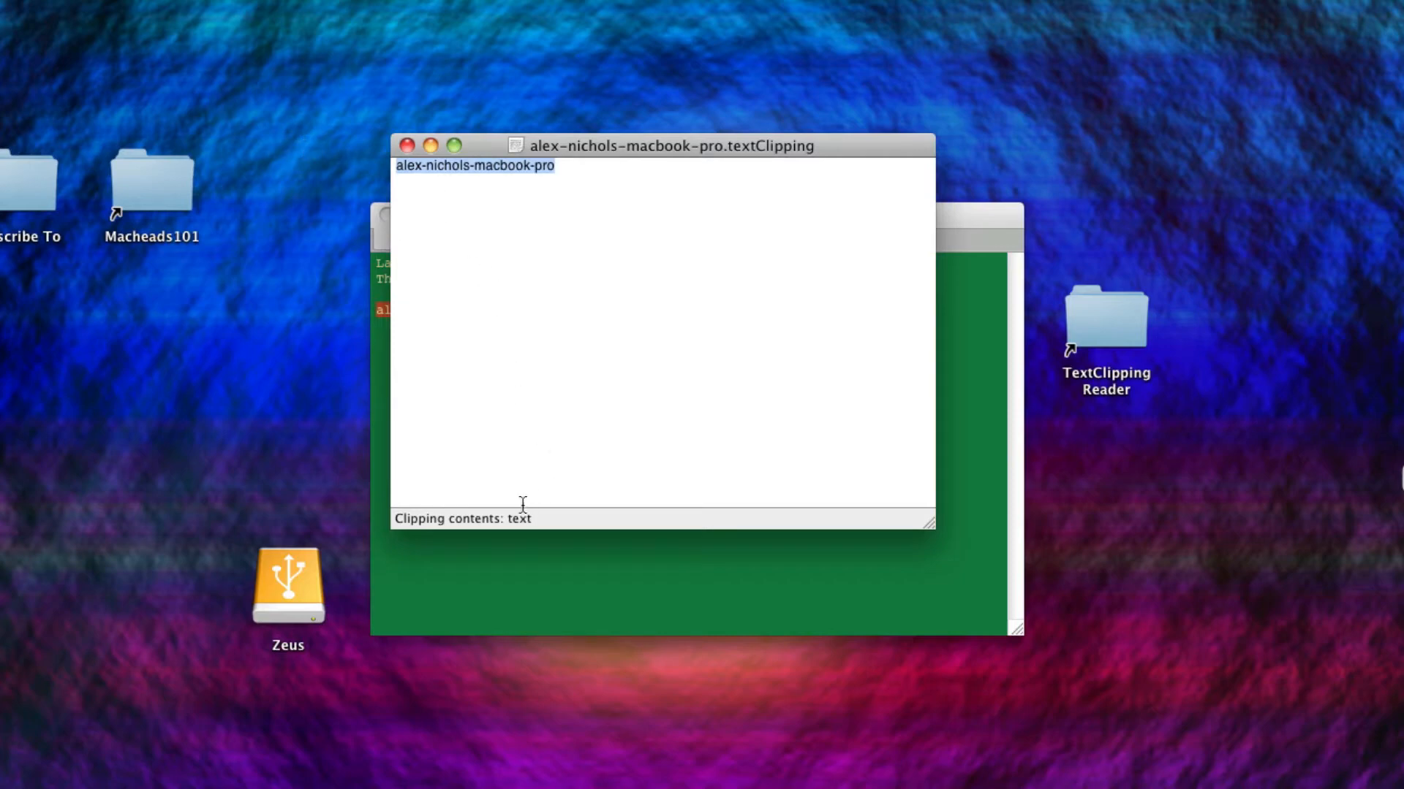
pyautogui.click(406, 146)
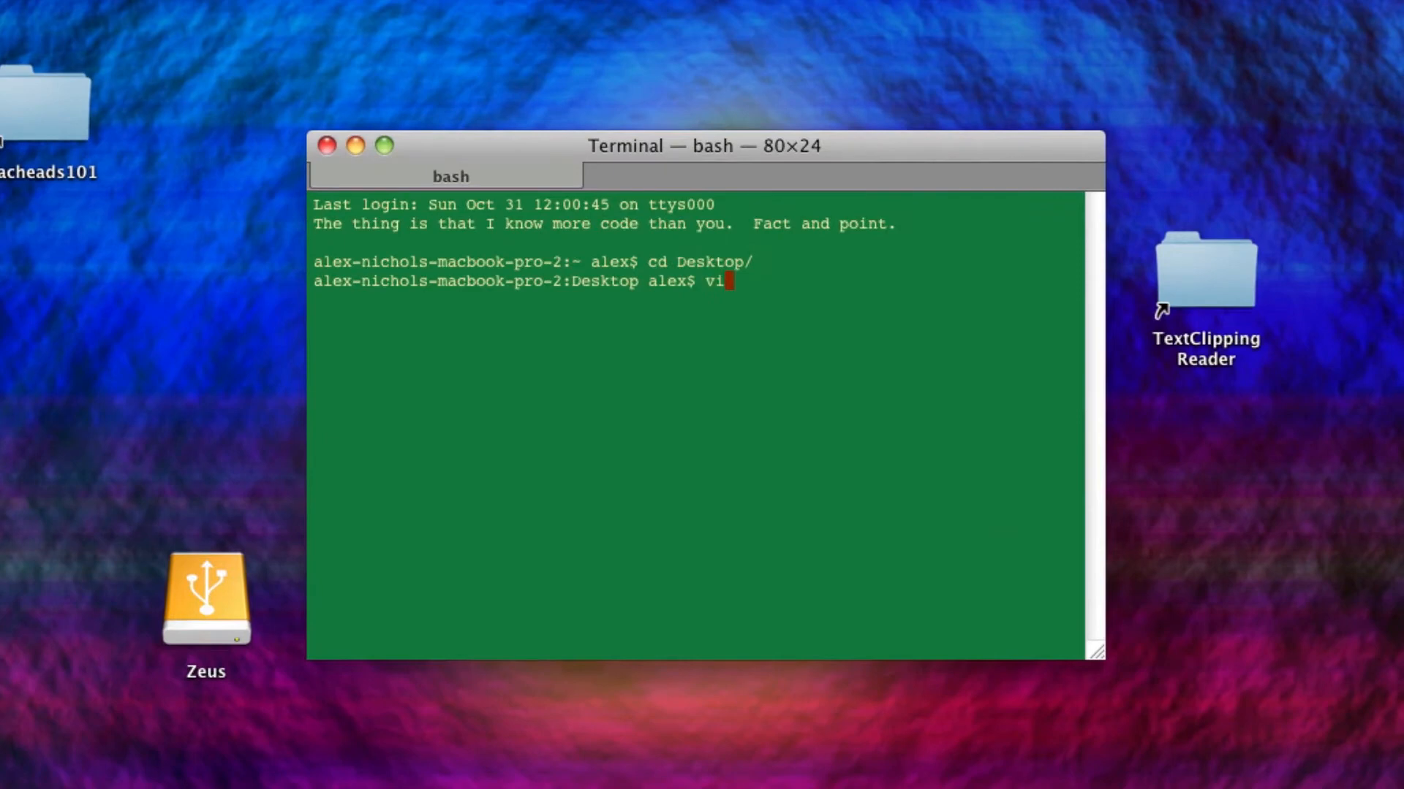
# Inspect the clipping in vi, then ls -l and ls -la@ to reveal zero bytes with FinderInfo and ResourceFork attributes
pyautogui.press('Return')
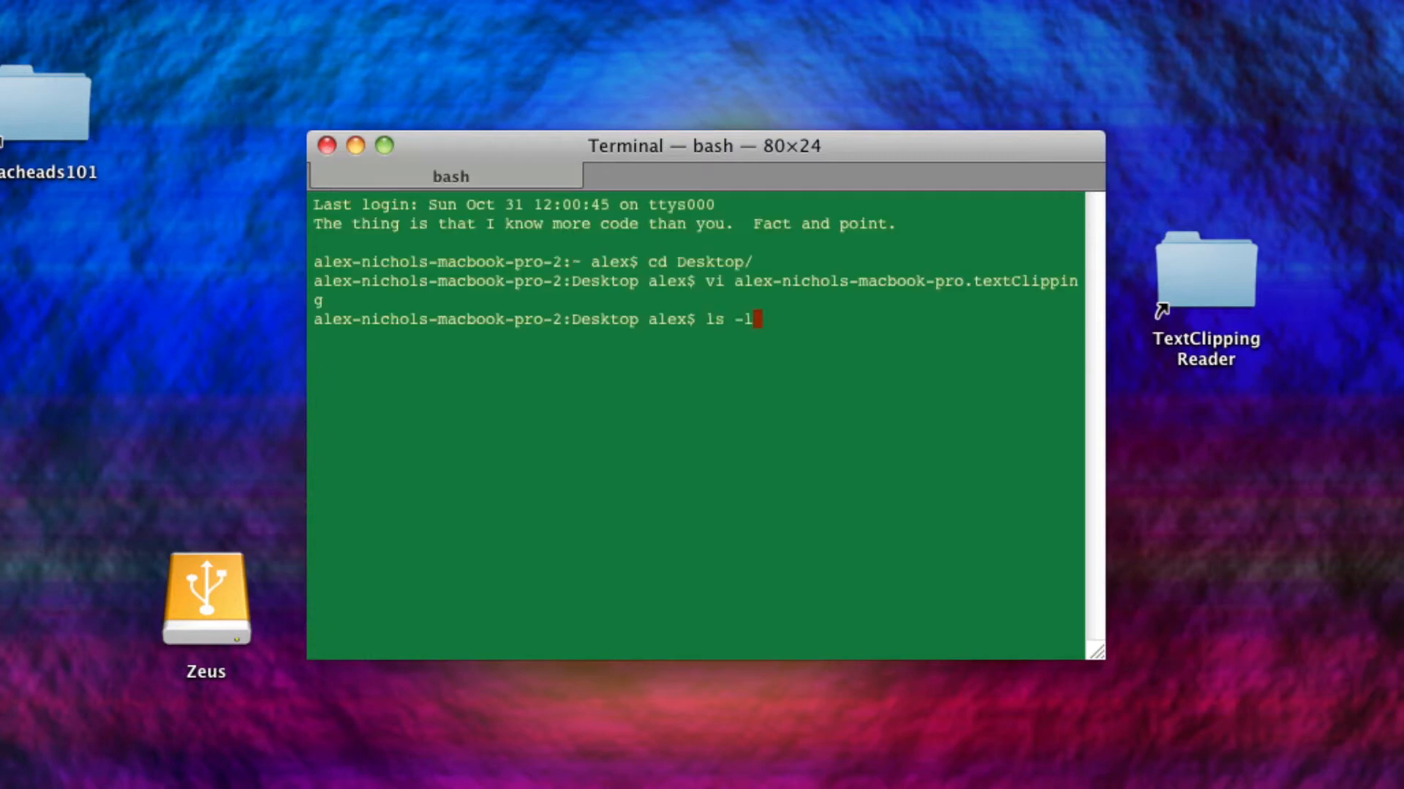
pyautogui.press('Return')
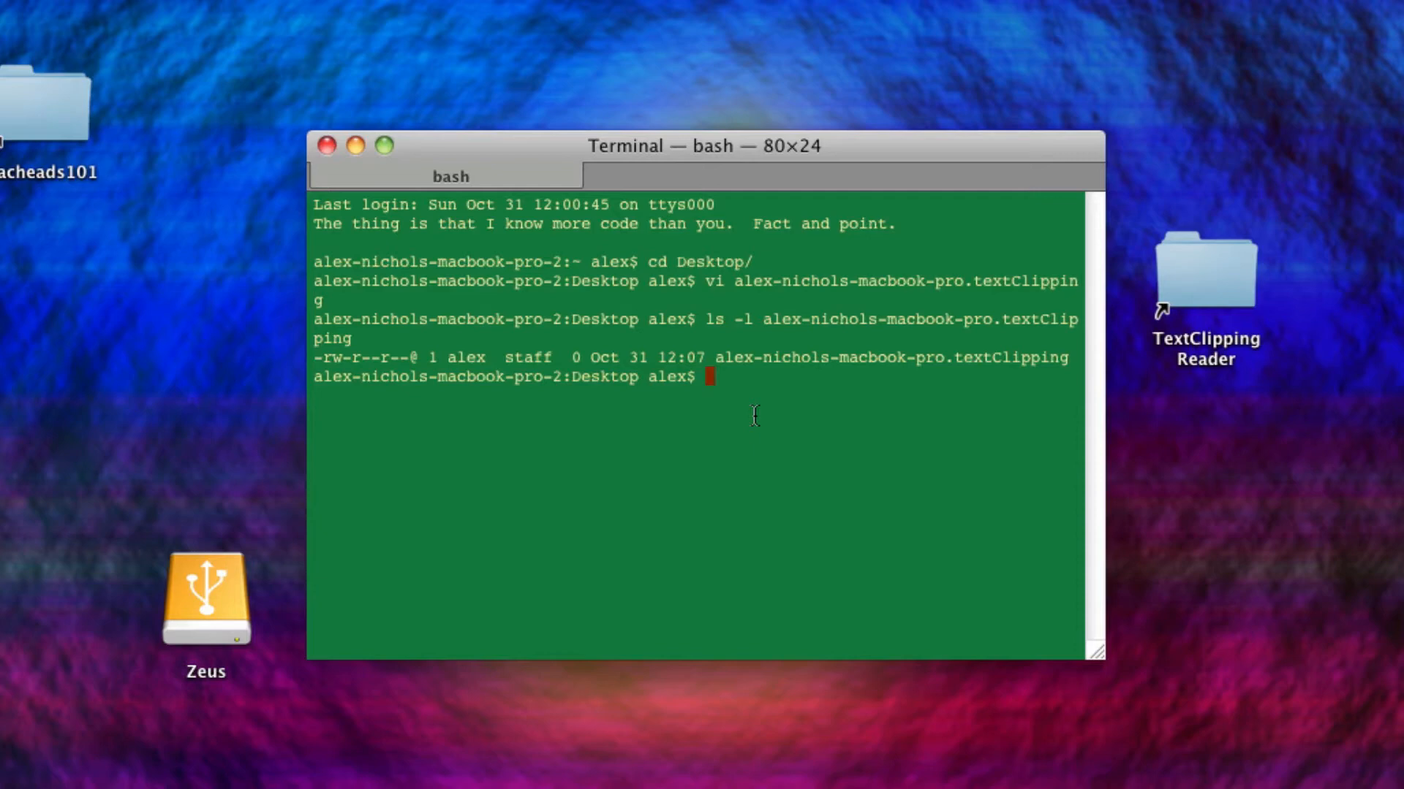
pyautogui.write('ls -')
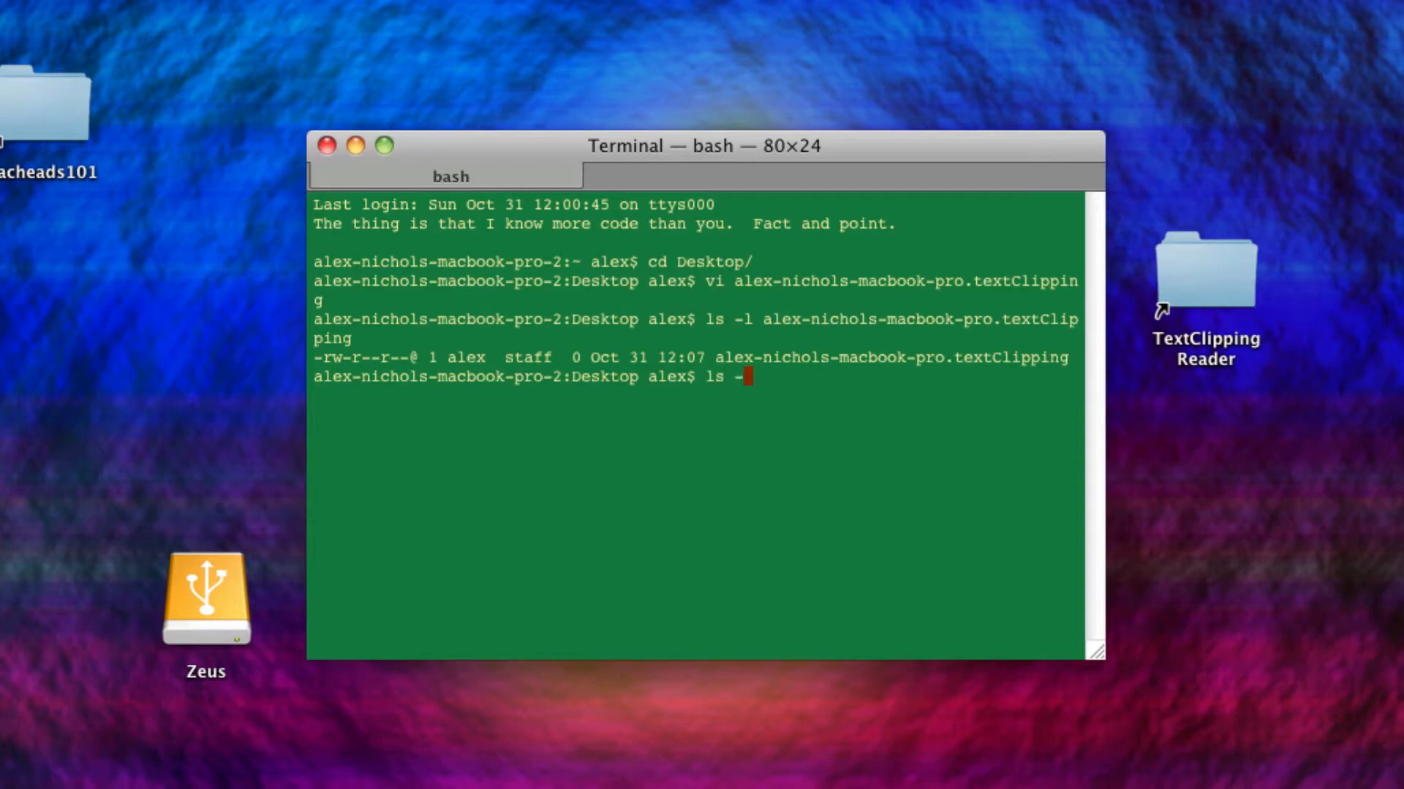
pyautogui.write('a@')
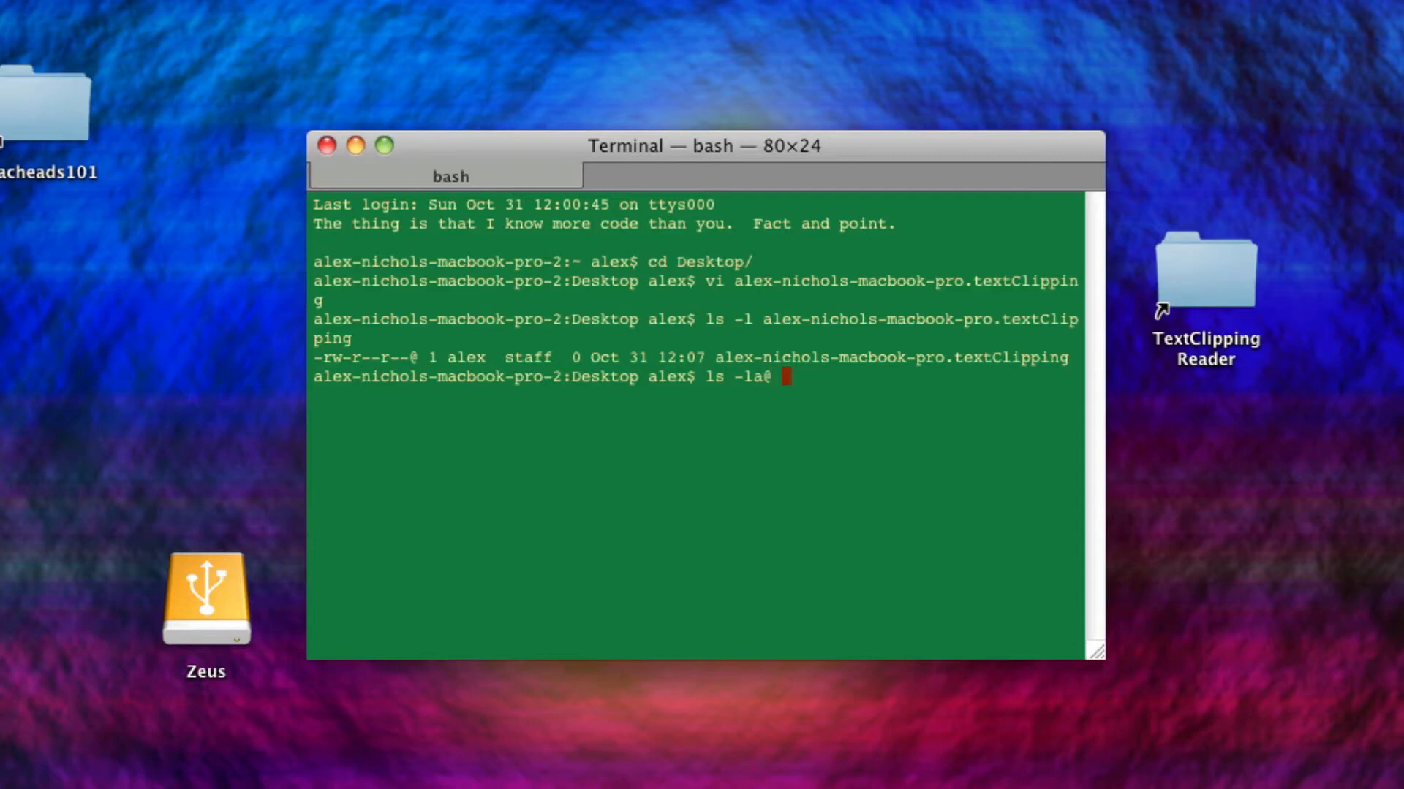
pyautogui.press('Return')
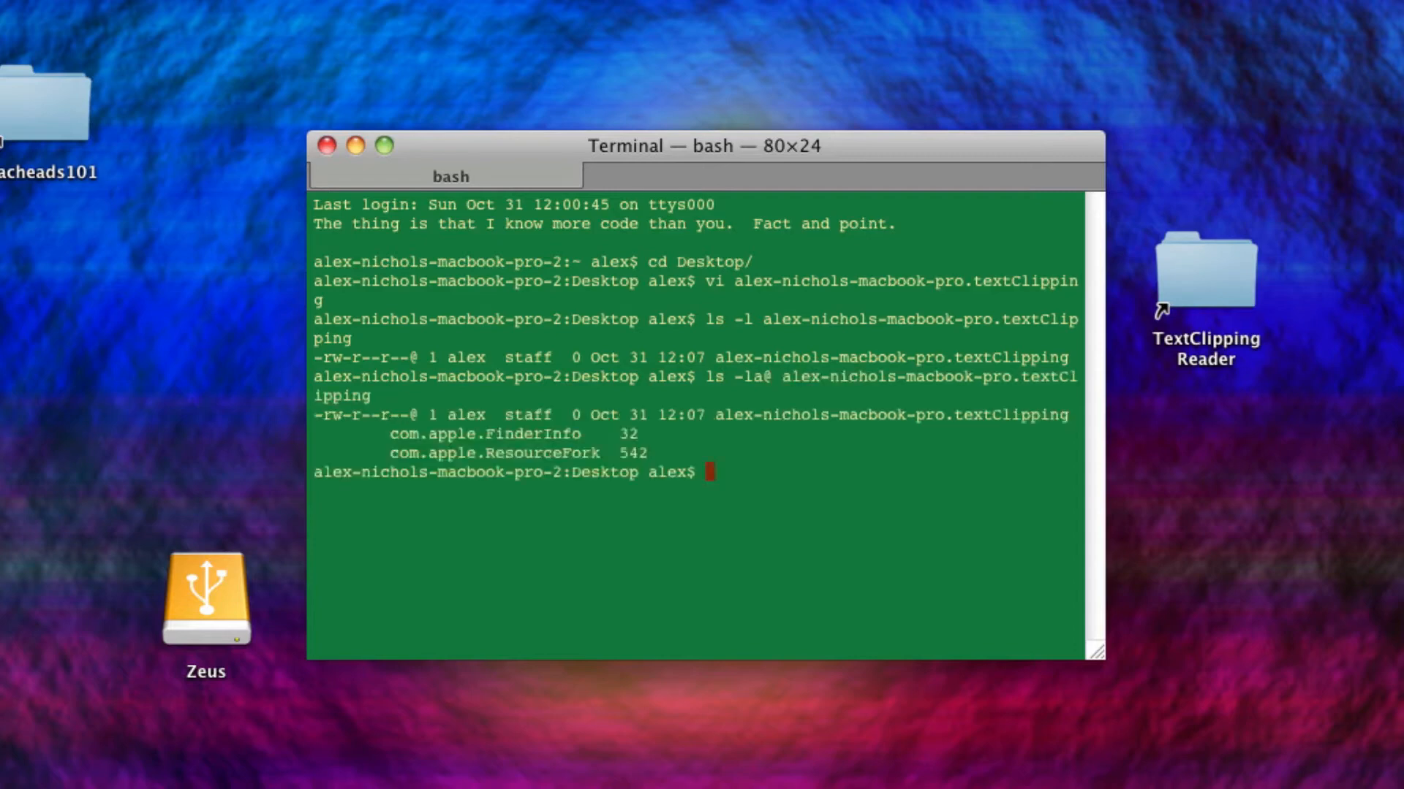
pyautogui.moveTo(756, 386)
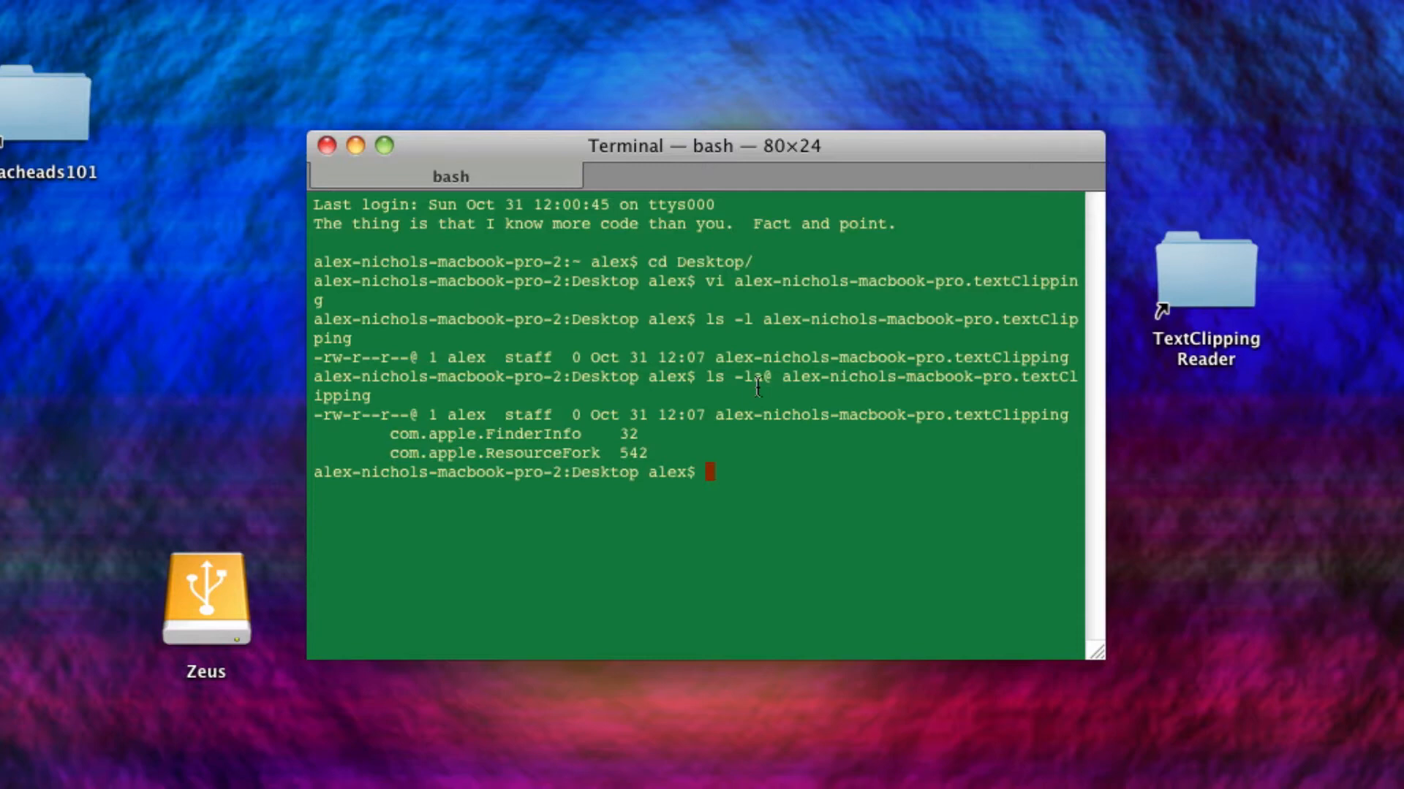
pyautogui.moveTo(758, 437)
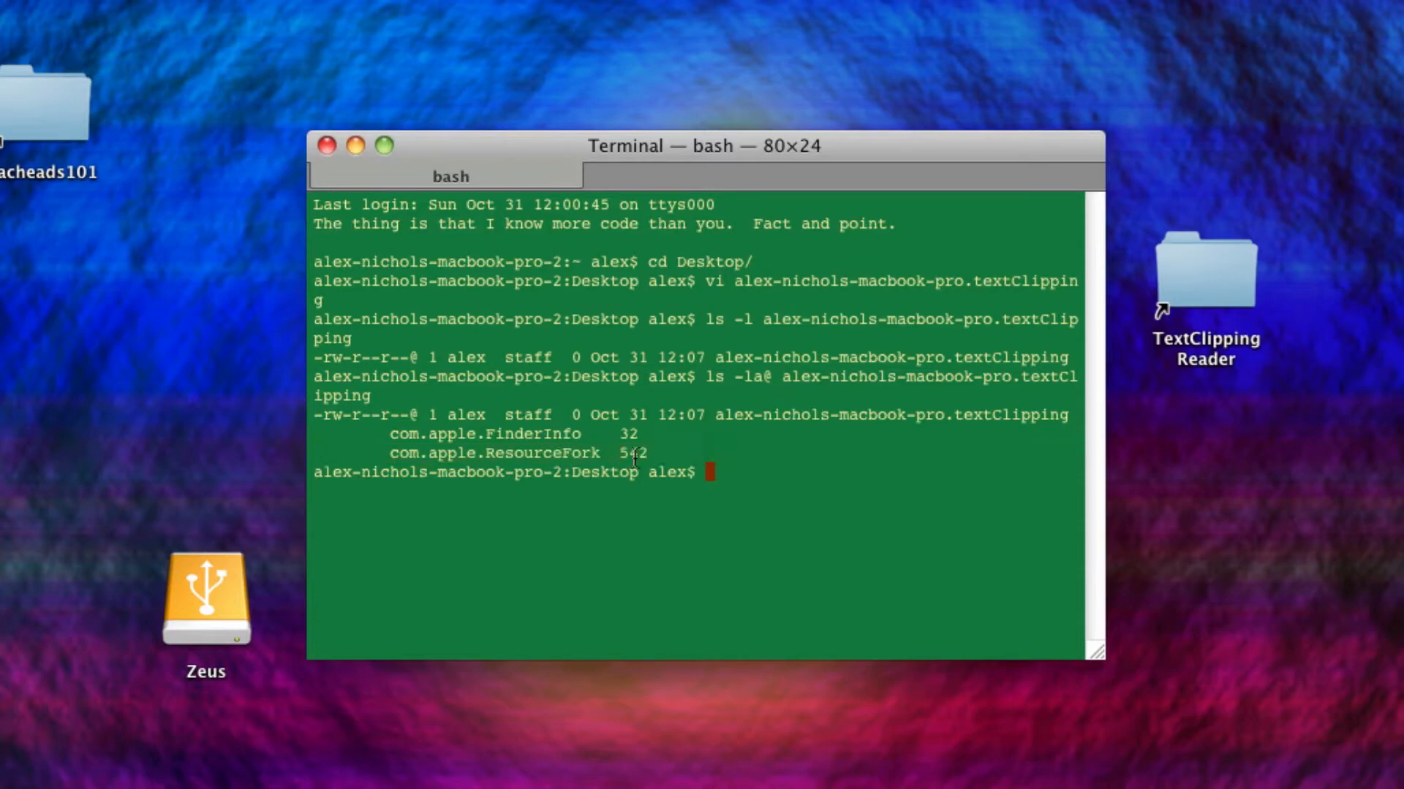
pyautogui.moveTo(1020, 535)
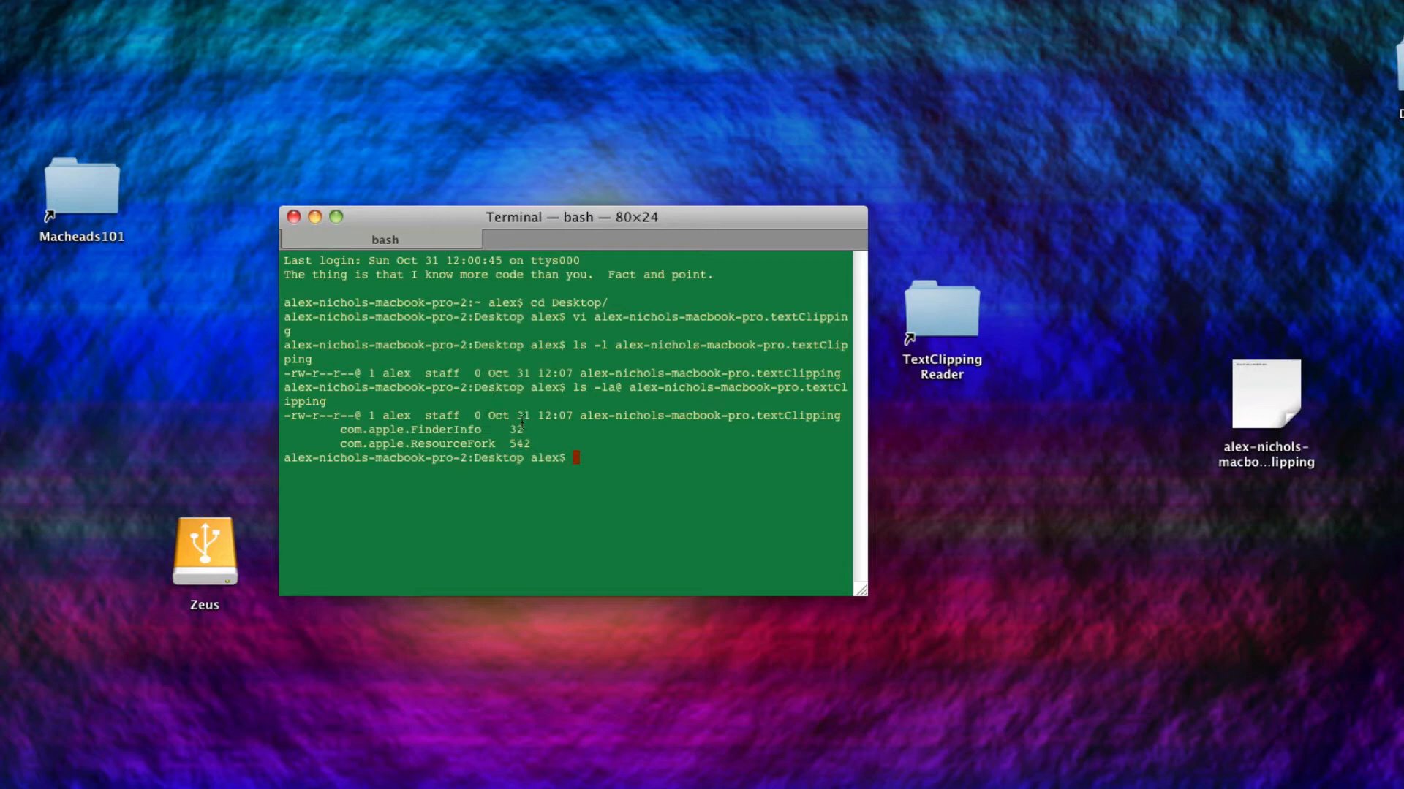
pyautogui.moveTo(1102, 465)
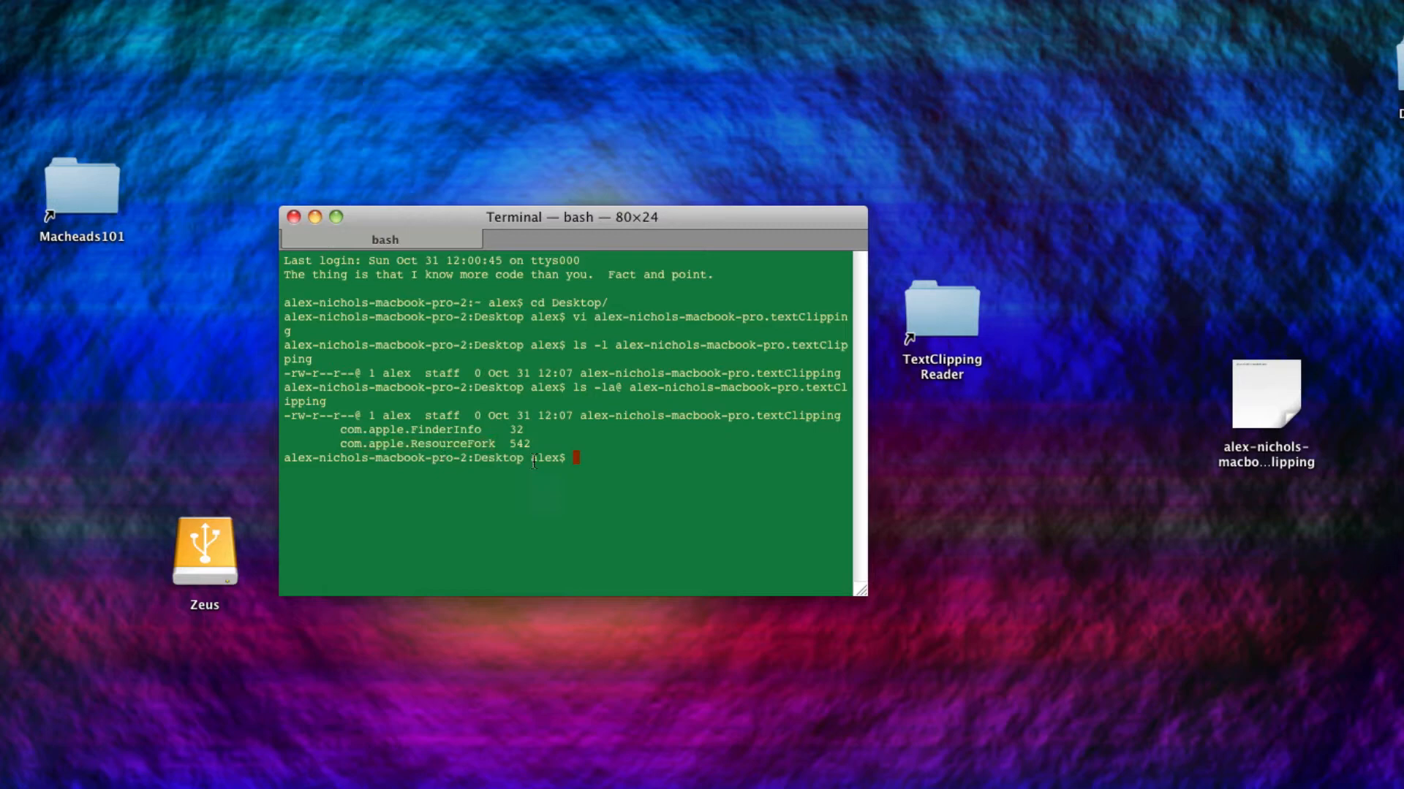
pyautogui.moveTo(643, 222)
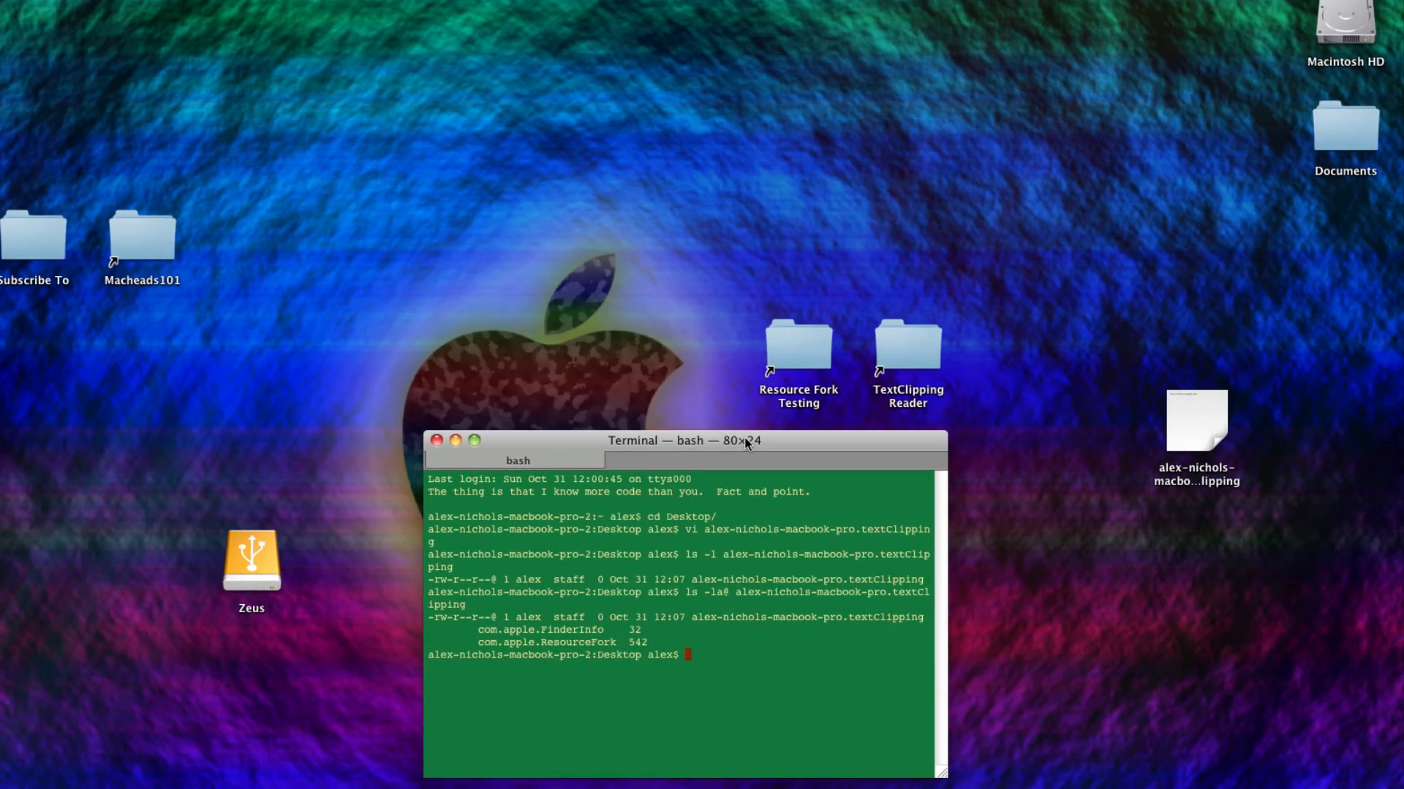
pyautogui.moveTo(781, 360)
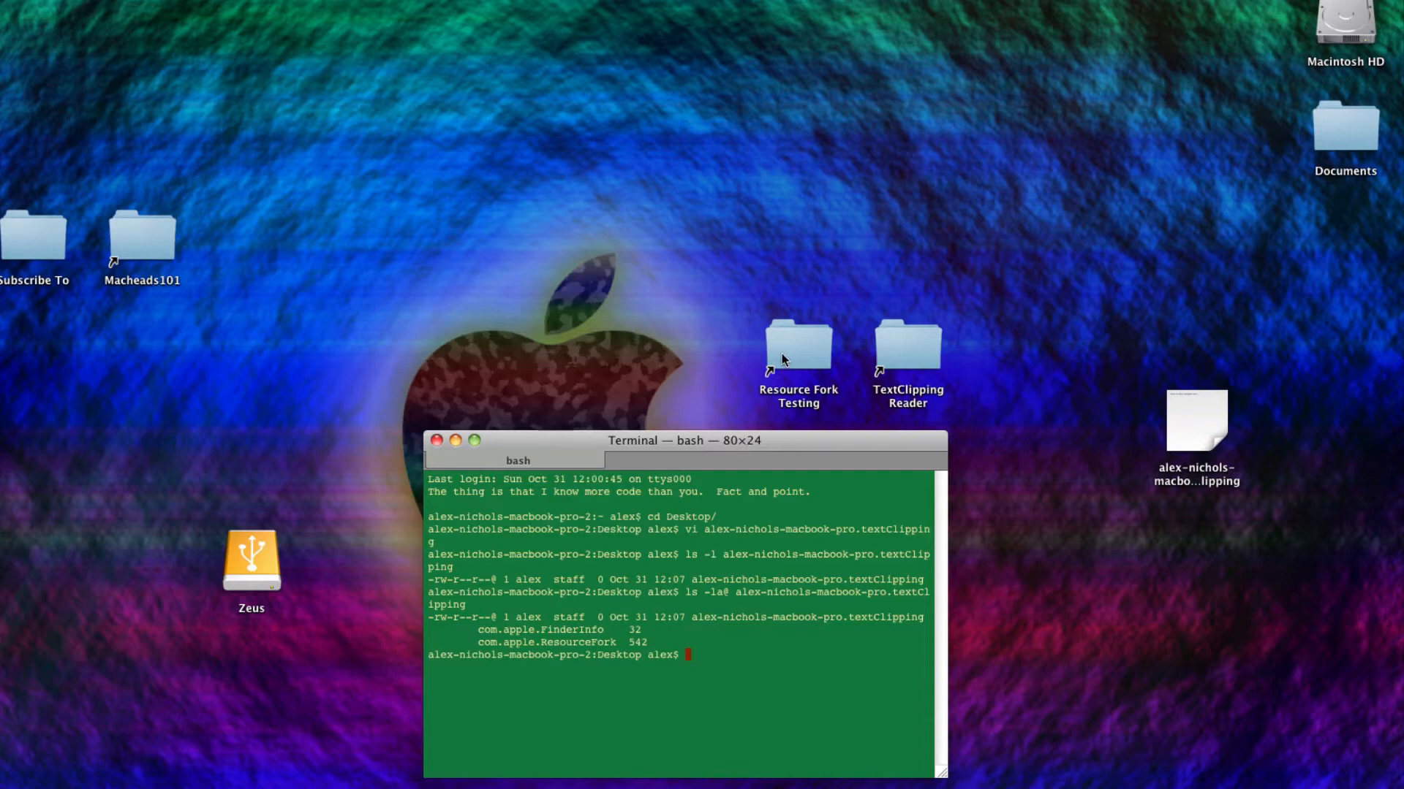
# Open the Resource Fork Testing folder from the desktop
pyautogui.doubleClick(795, 339)
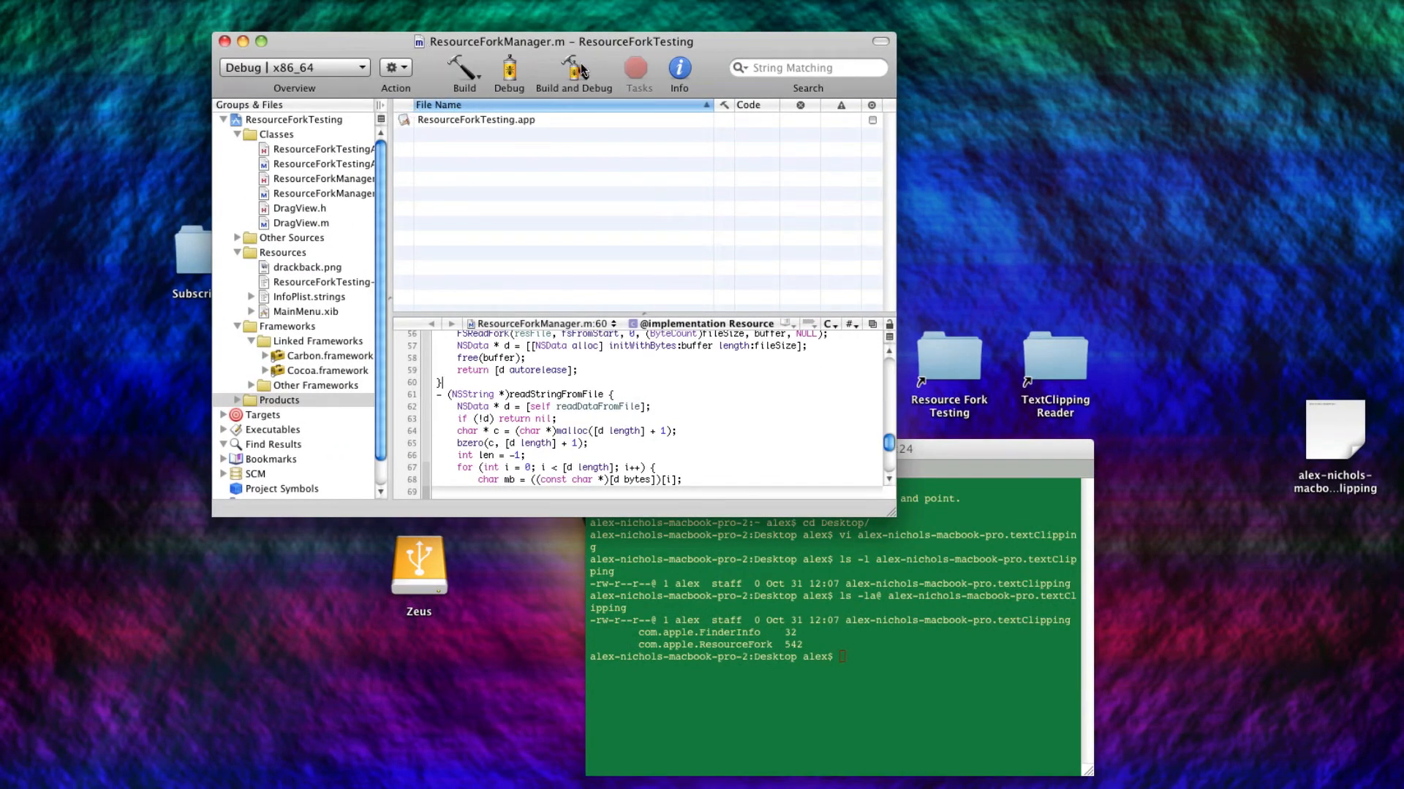
# Build and run the ResourceForkTesting app with Build and Debug
pyautogui.click(463, 70)
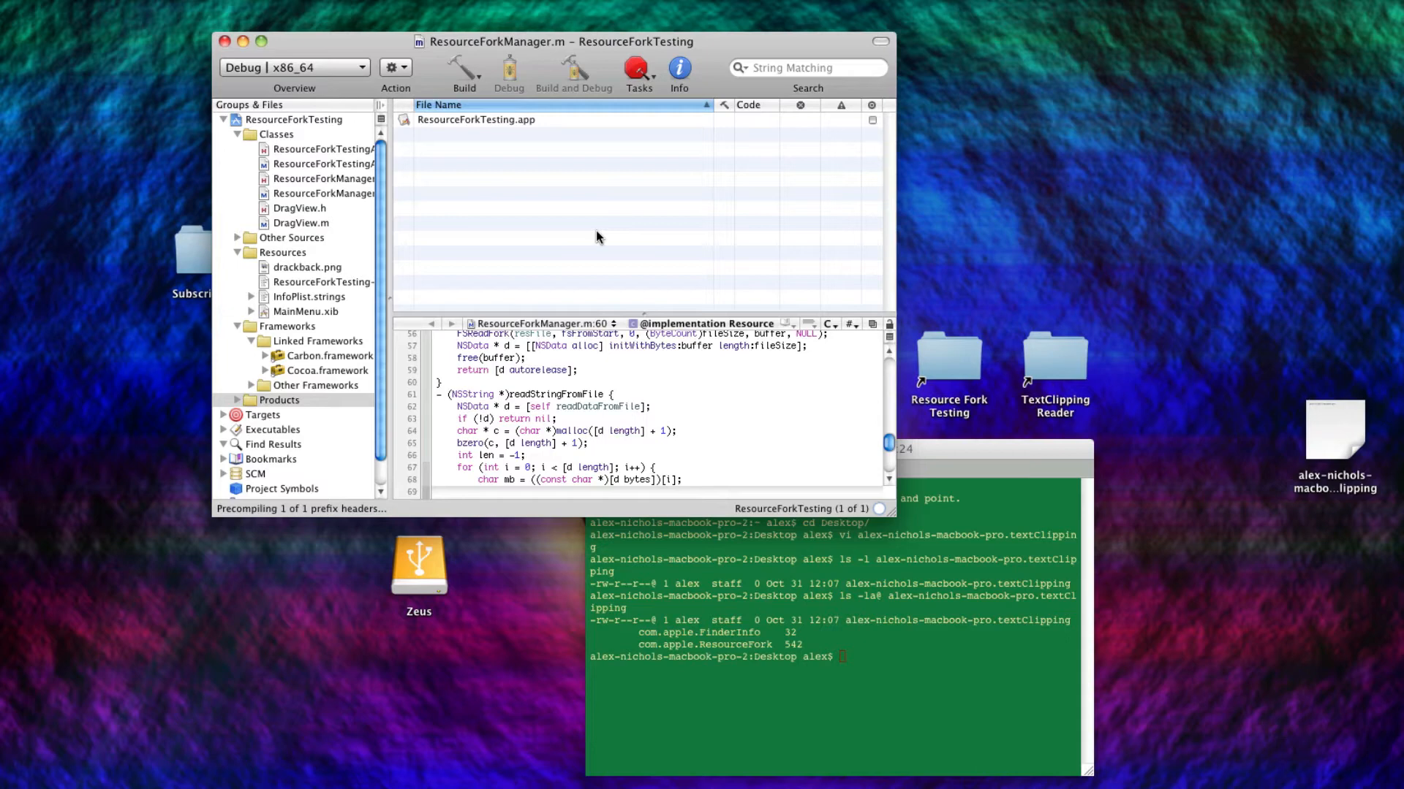
pyautogui.moveTo(1341, 426)
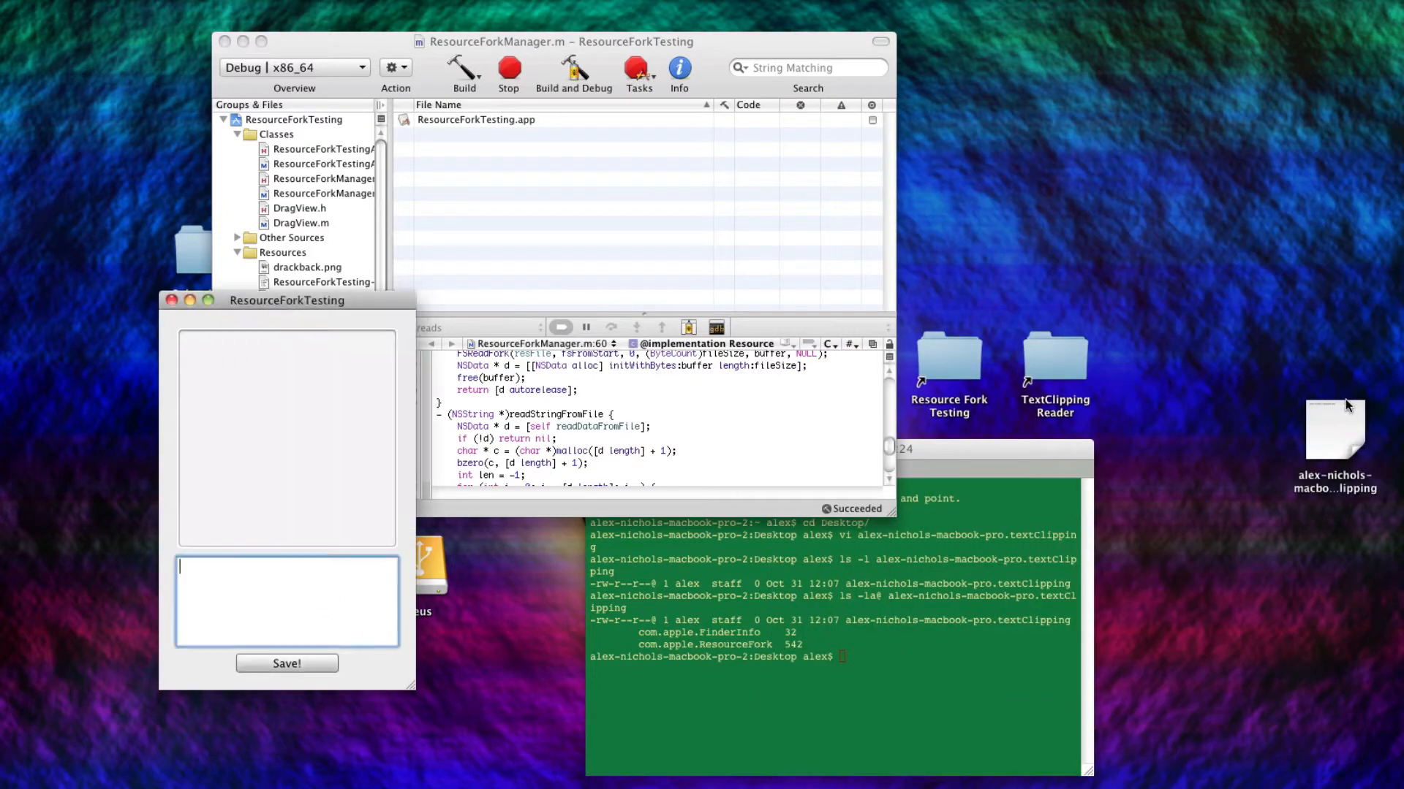
# Load the desktop clipping into ResourceForkTesting and select its raw resource text for replacement
pyautogui.doubleClick(1334, 434)
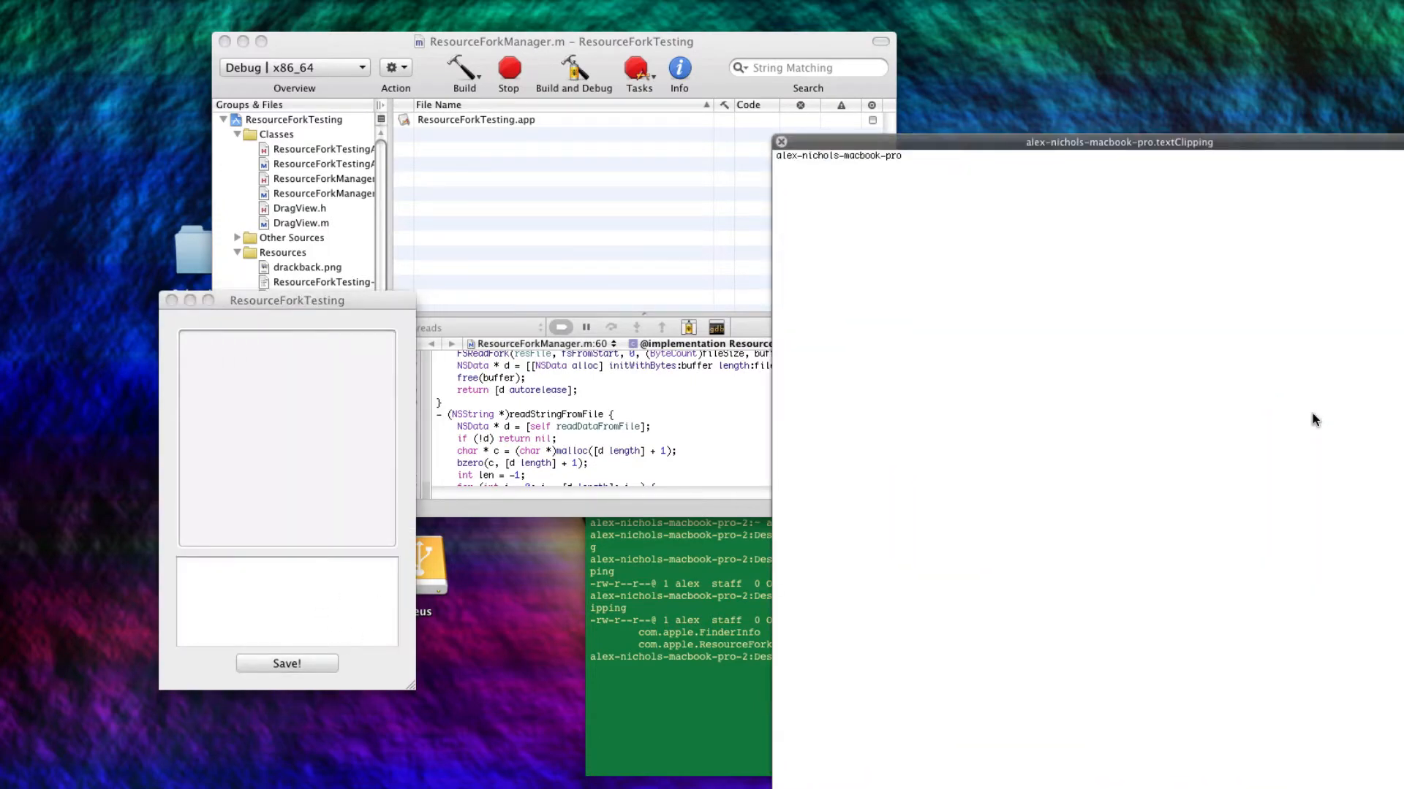
pyautogui.moveTo(858, 260)
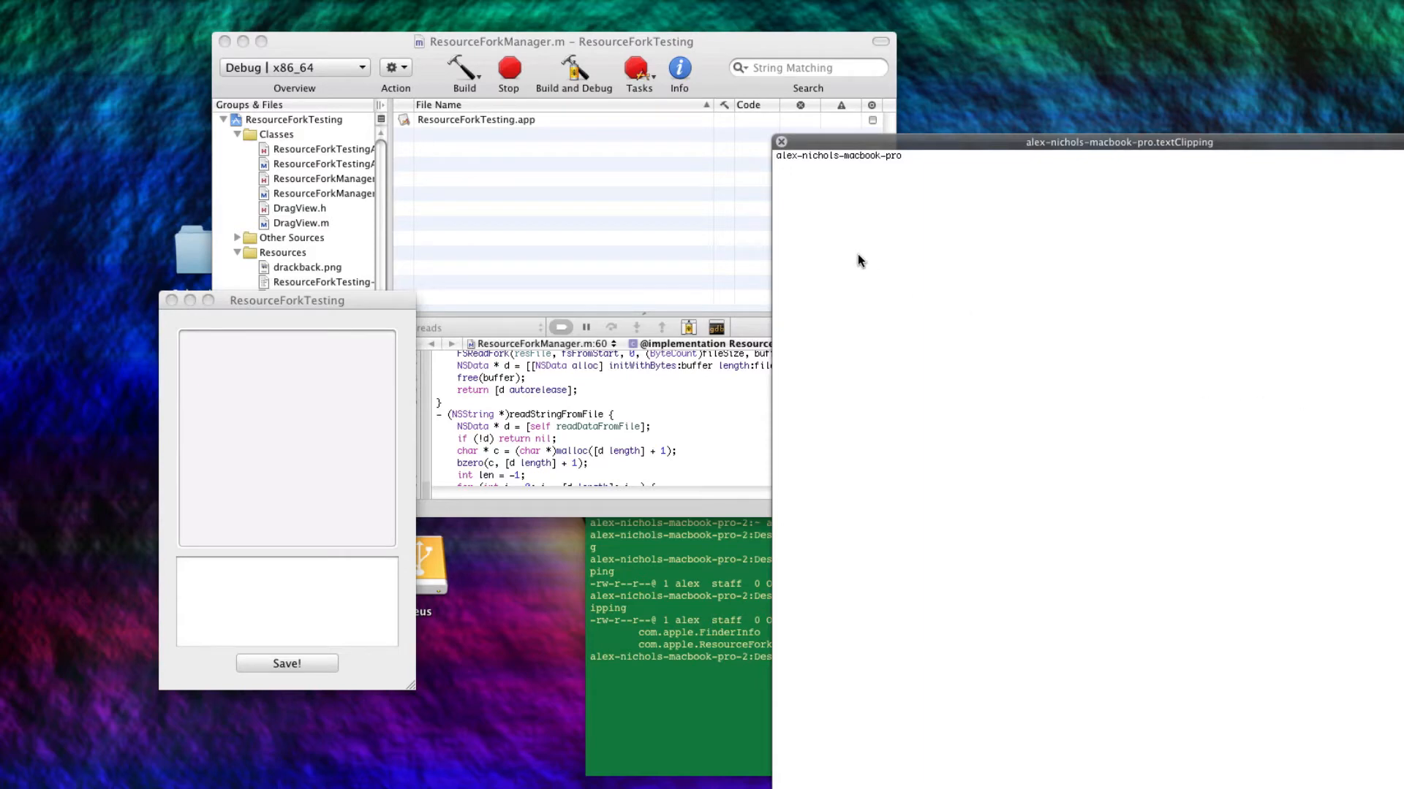
pyautogui.click(781, 141)
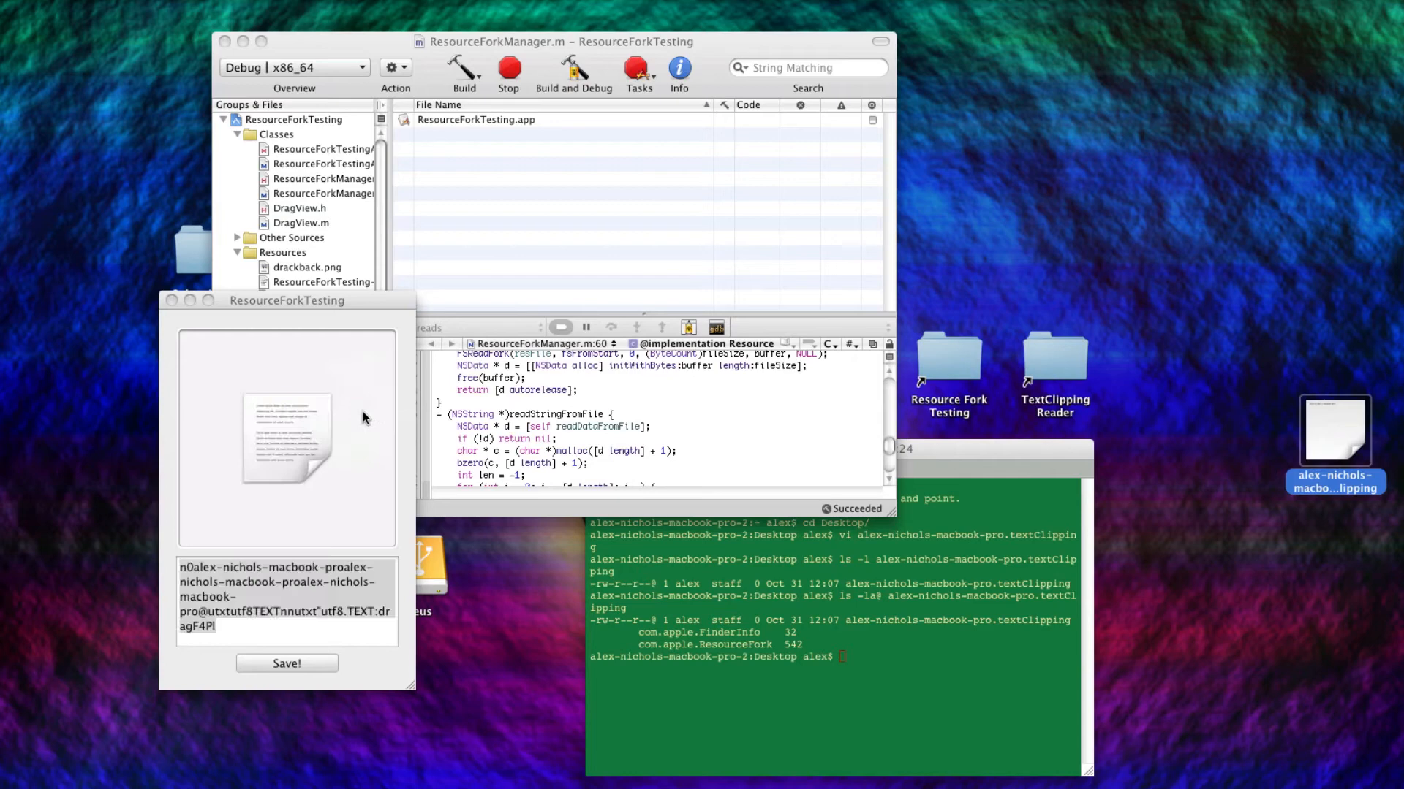
pyautogui.click(286, 595)
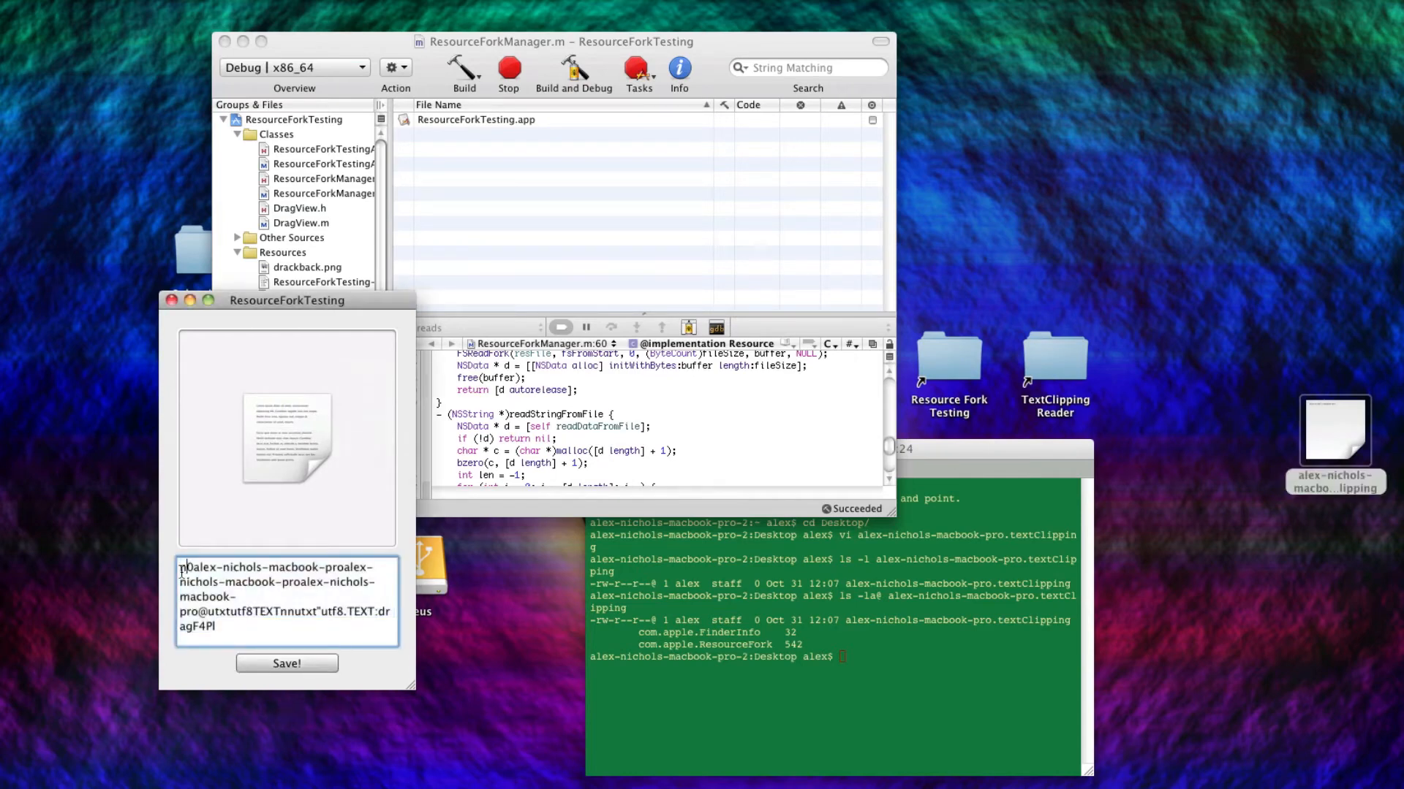
pyautogui.write('n0a')
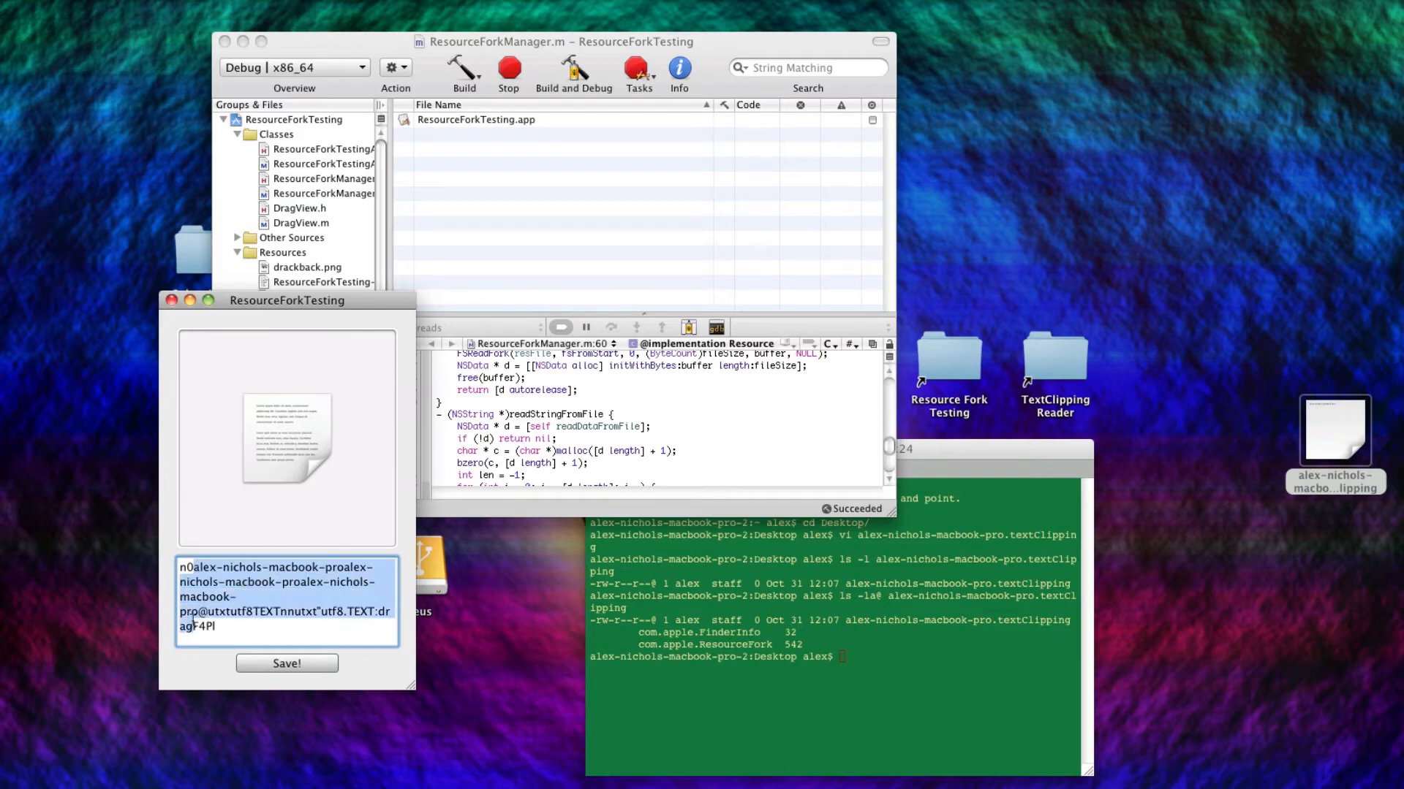
pyautogui.click(250, 624)
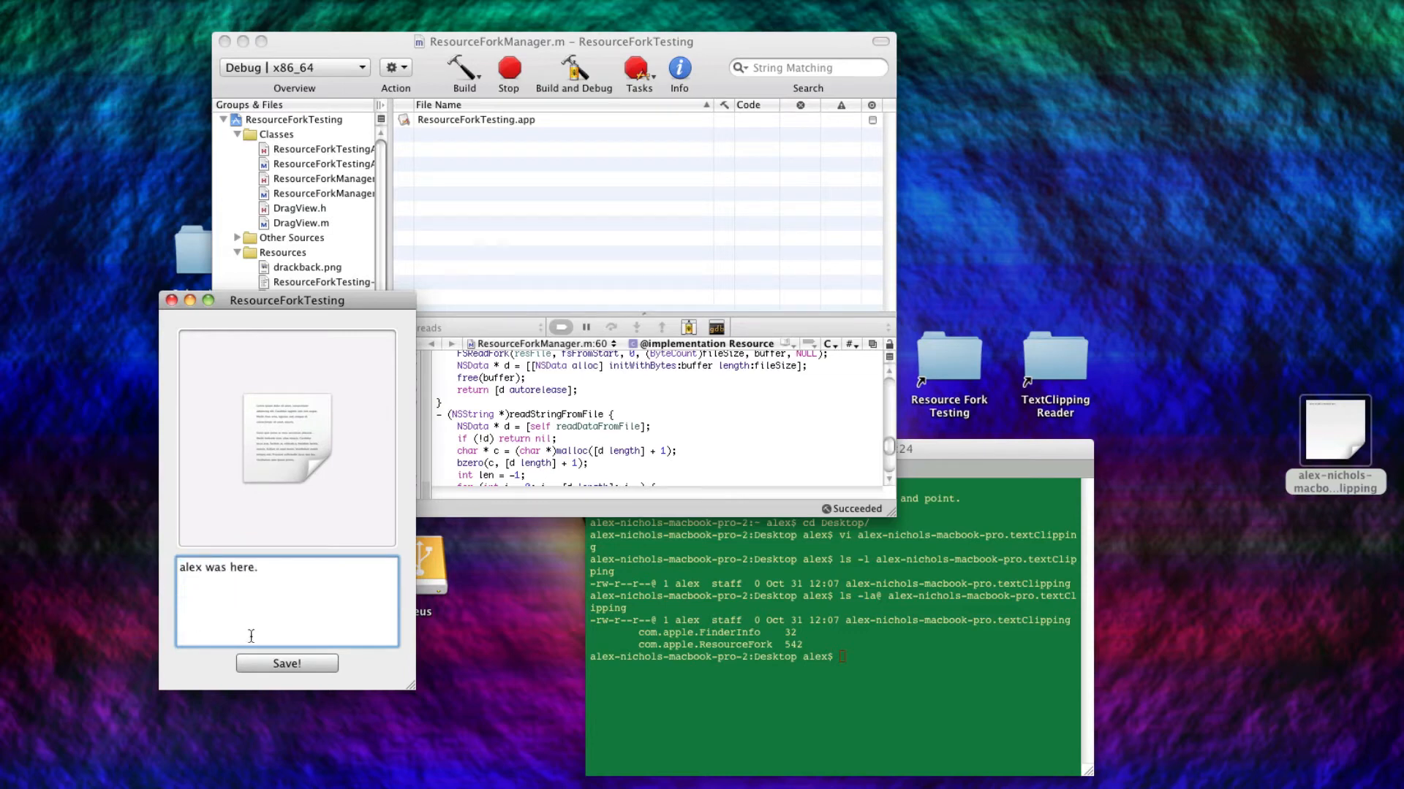
pyautogui.moveTo(708, 660)
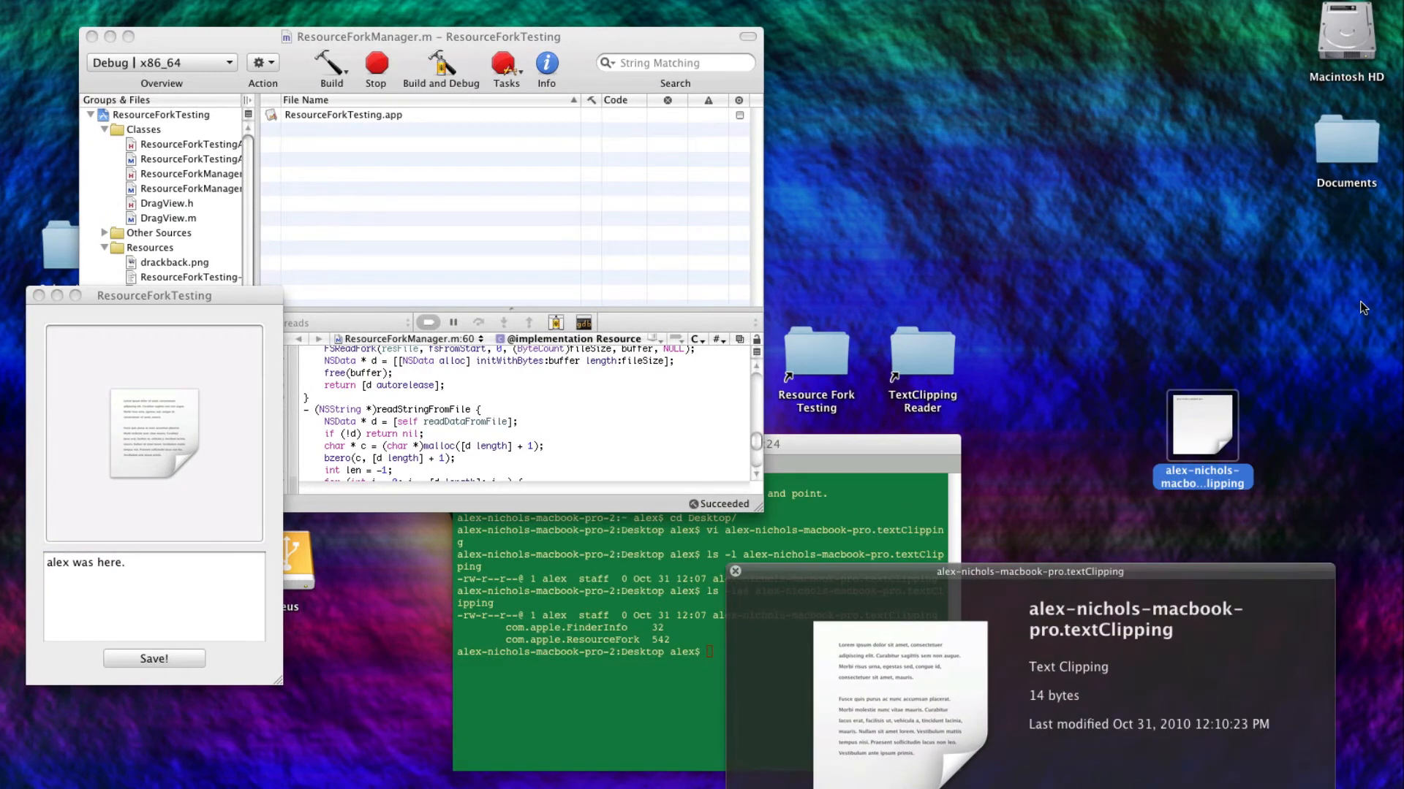
pyautogui.moveTo(1320, 360)
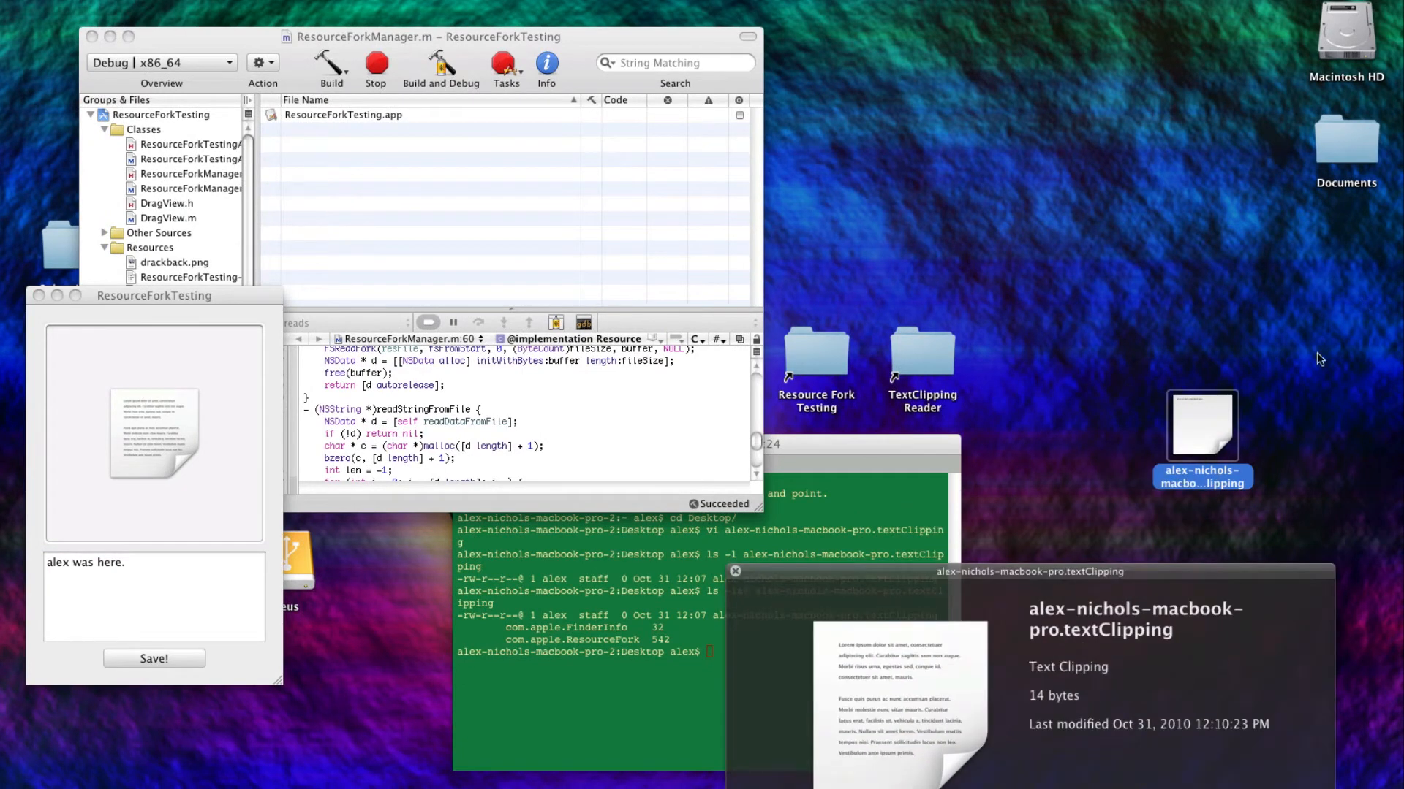
pyautogui.moveTo(1016, 731)
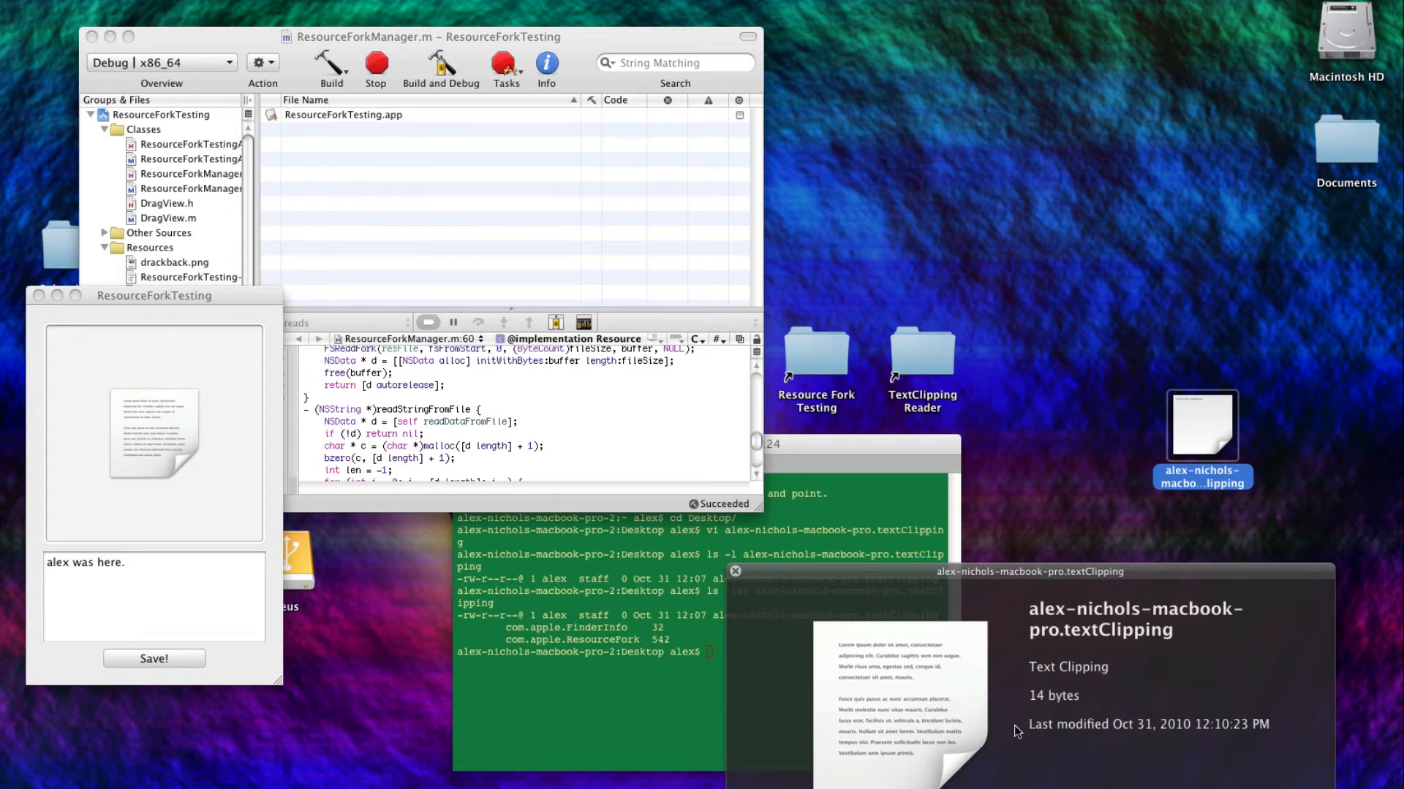
# Create foo.txt in vi containing the line 'This is a file'
pyautogui.click(734, 571)
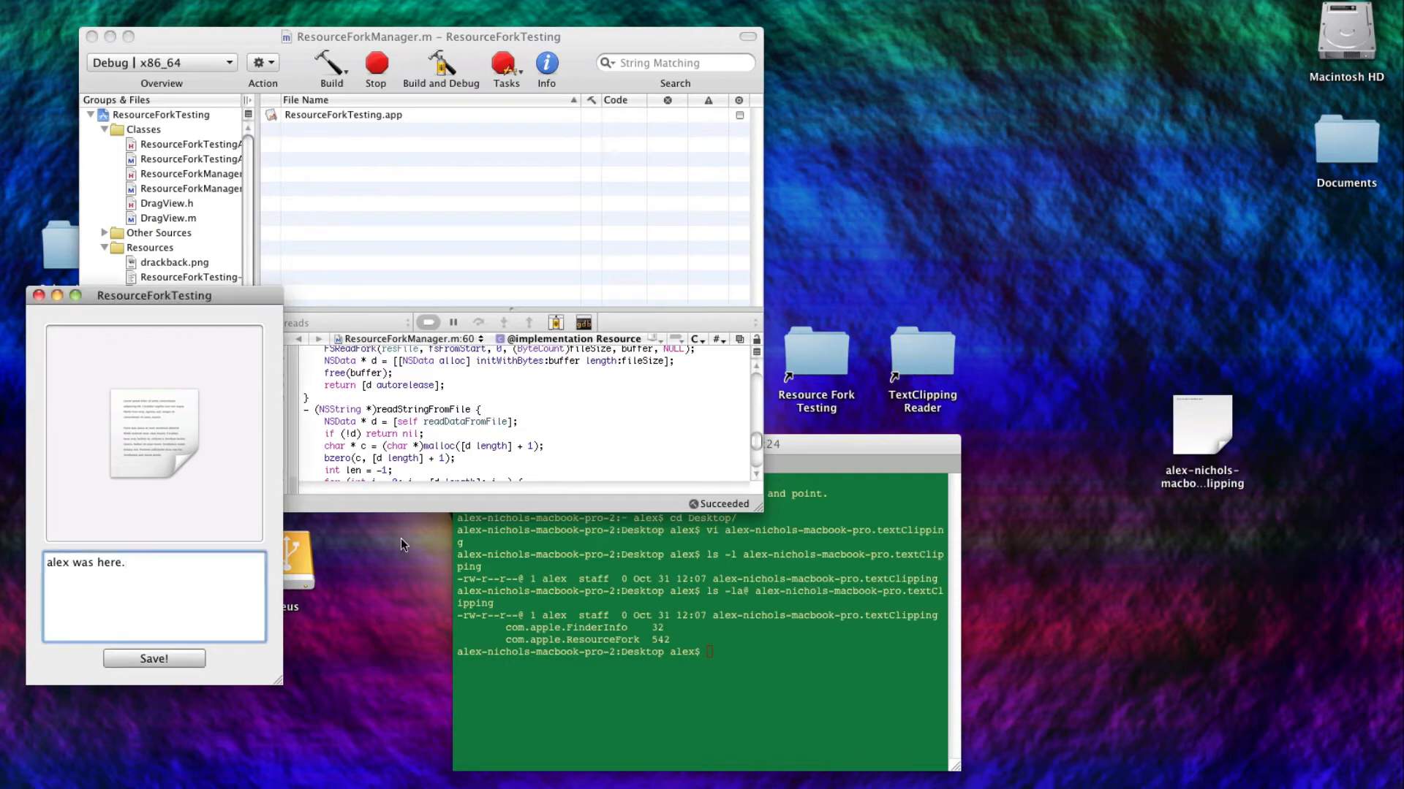
pyautogui.click(703, 444)
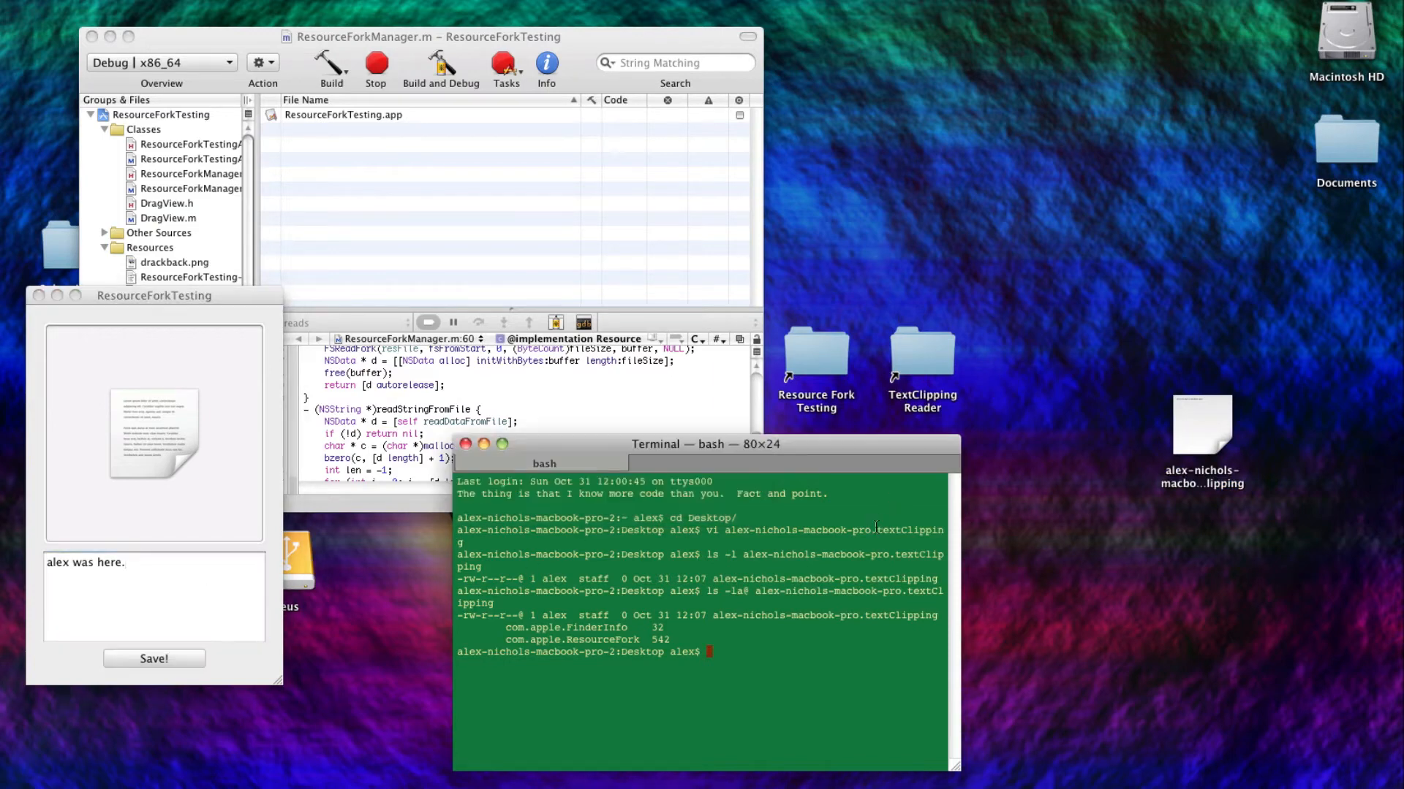
pyautogui.write('vi foo.txt')
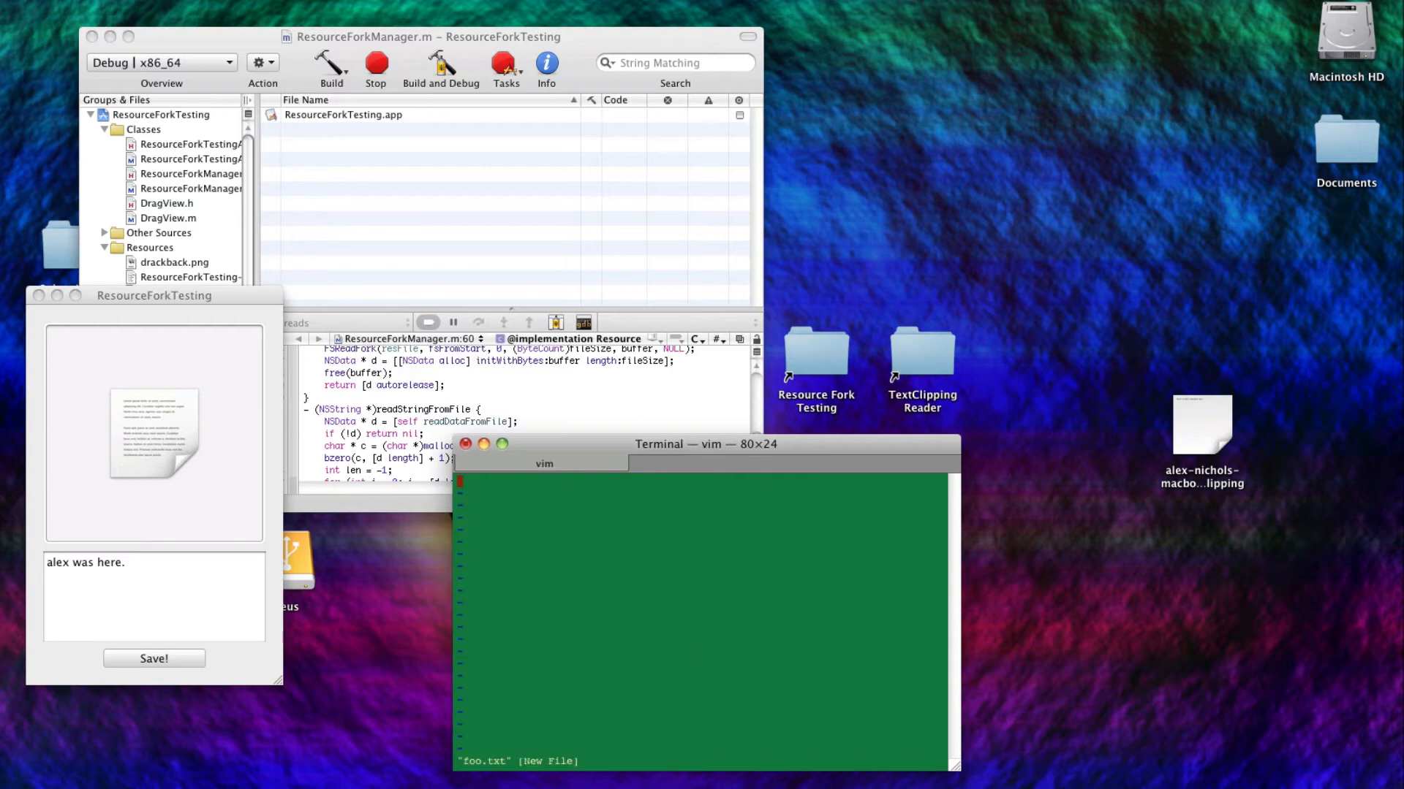
pyautogui.write('This is a file')
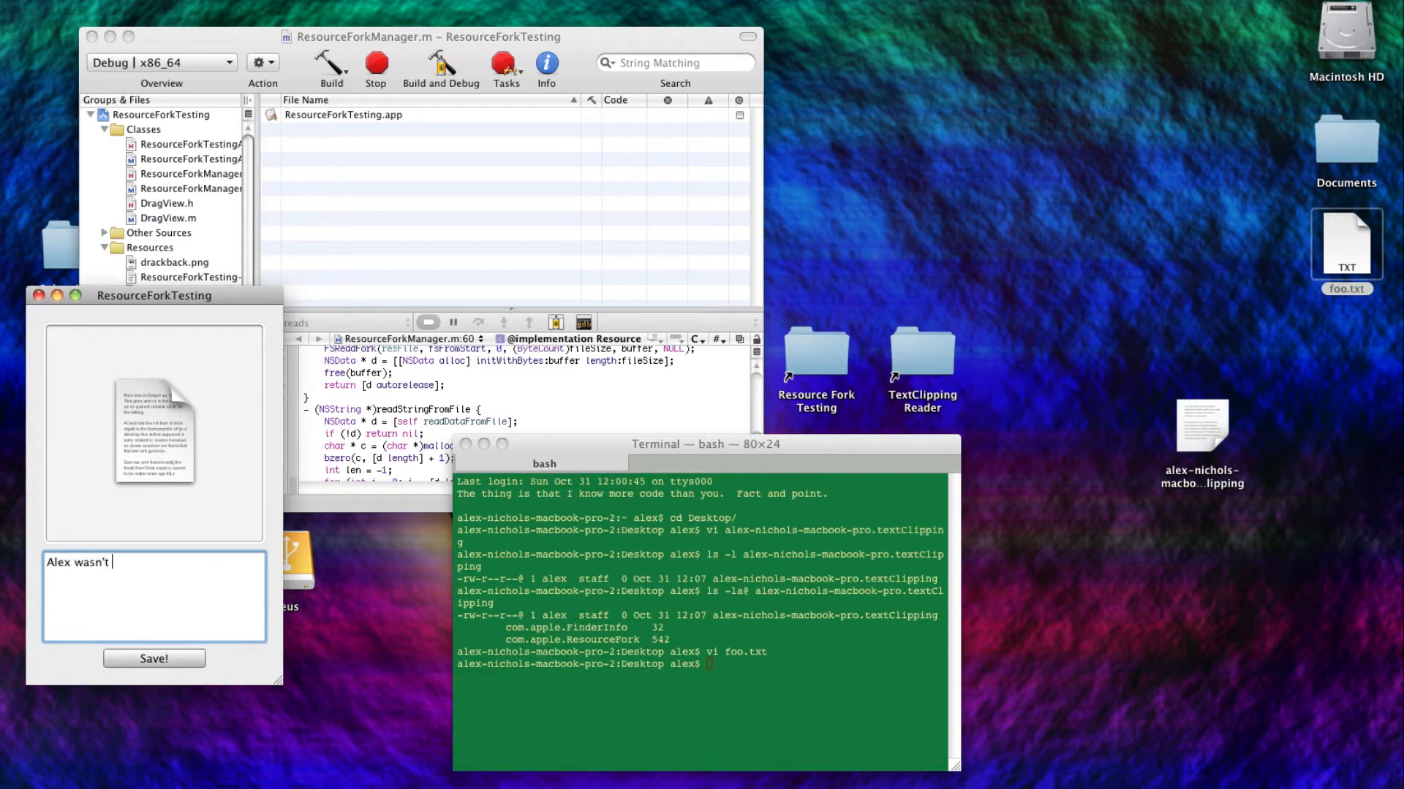
# Enter 'Alex wasn't here!' for foo.txt, then reload the clipping reading 'alex was here.'
pyautogui.write('here.')
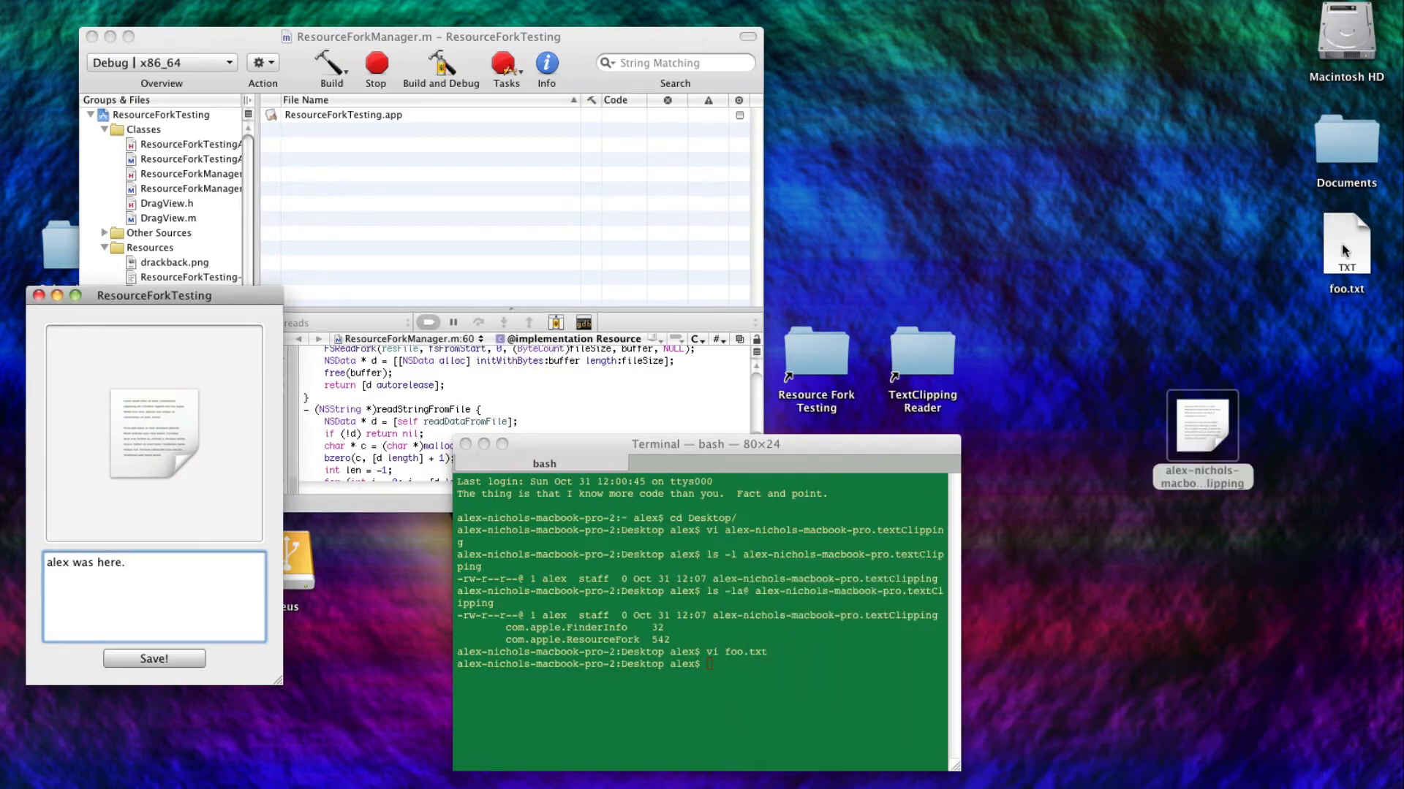
pyautogui.write("Alex wasn't here!")
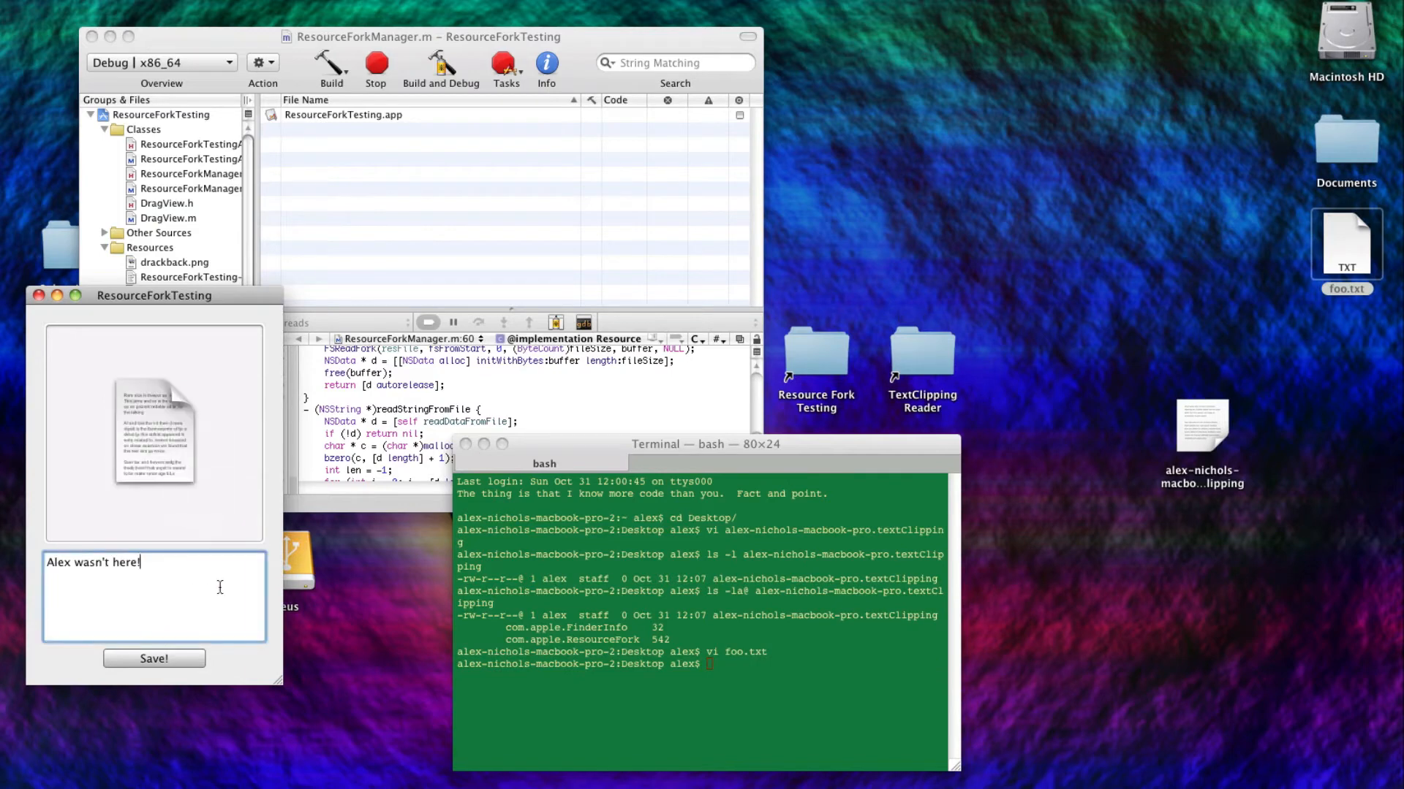
pyautogui.moveTo(305, 496)
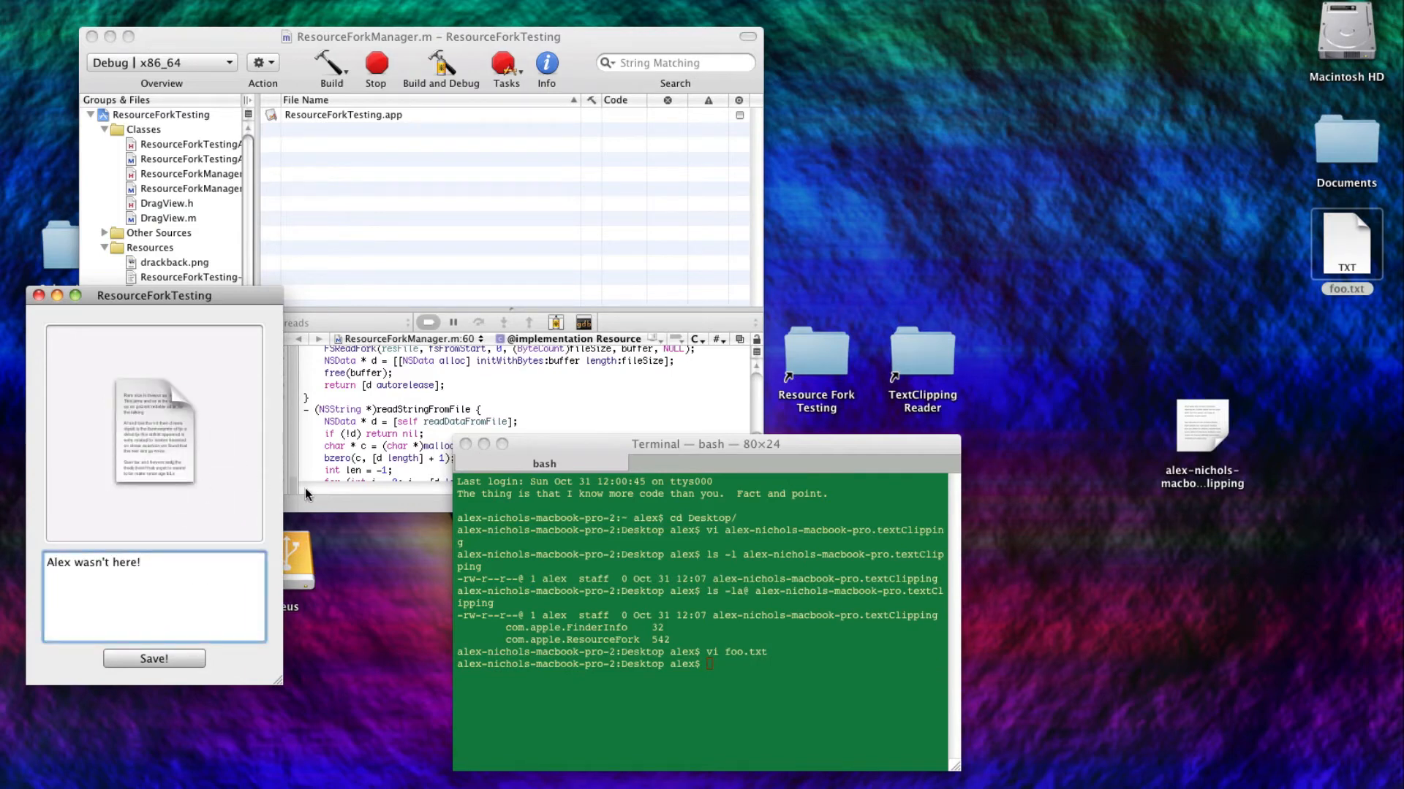
pyautogui.write('alex was here.')
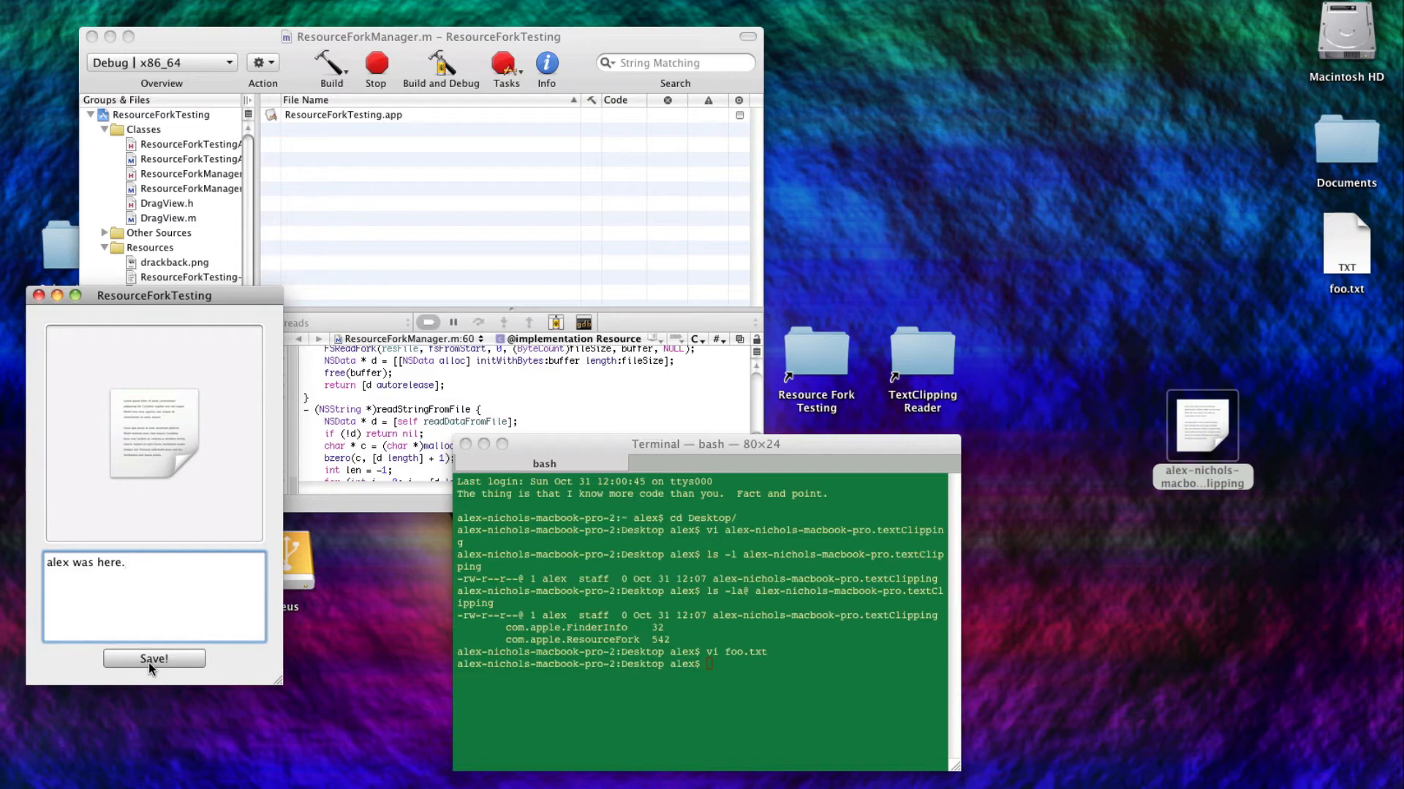
pyautogui.moveTo(1183, 425)
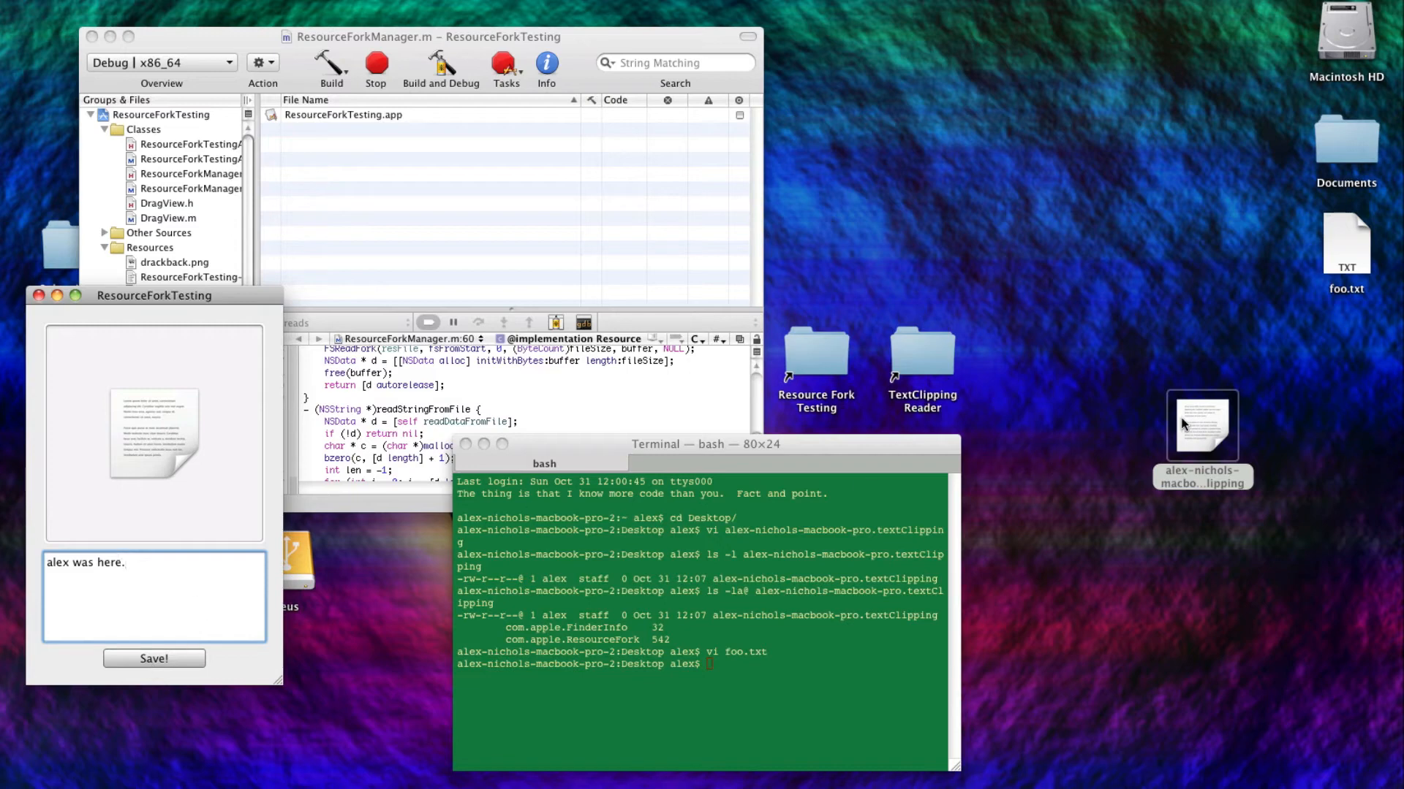
pyautogui.click(127, 604)
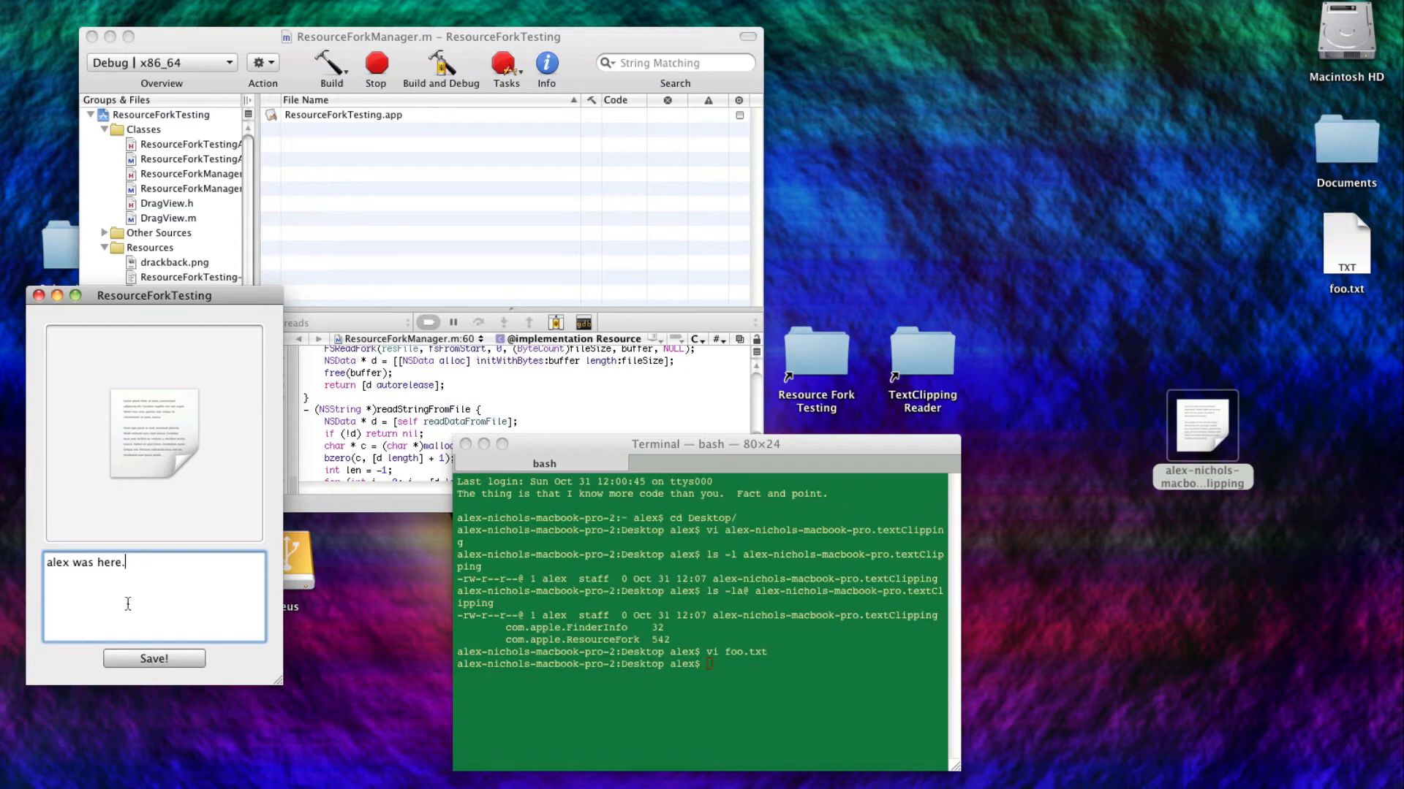
pyautogui.moveTo(148, 553)
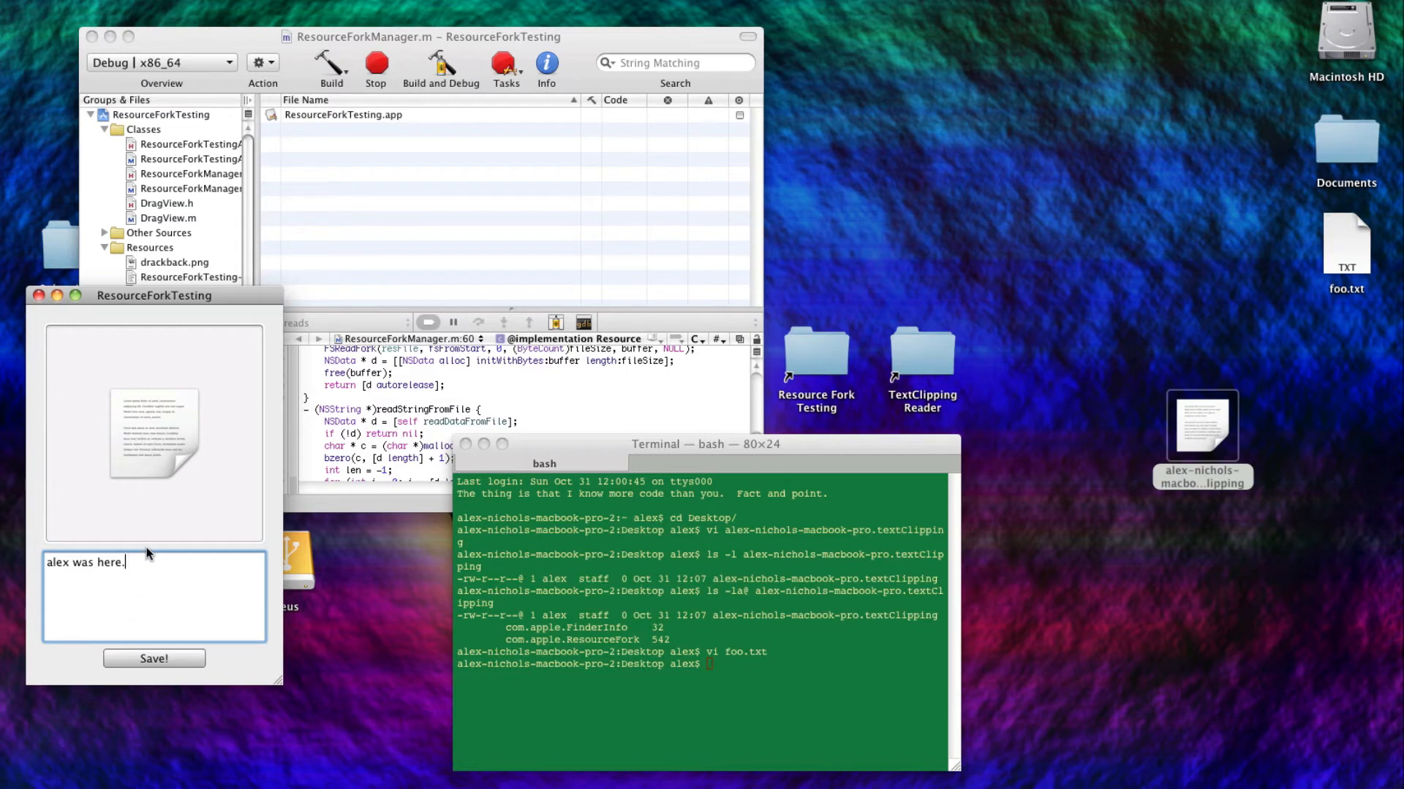
pyautogui.moveTo(131, 487)
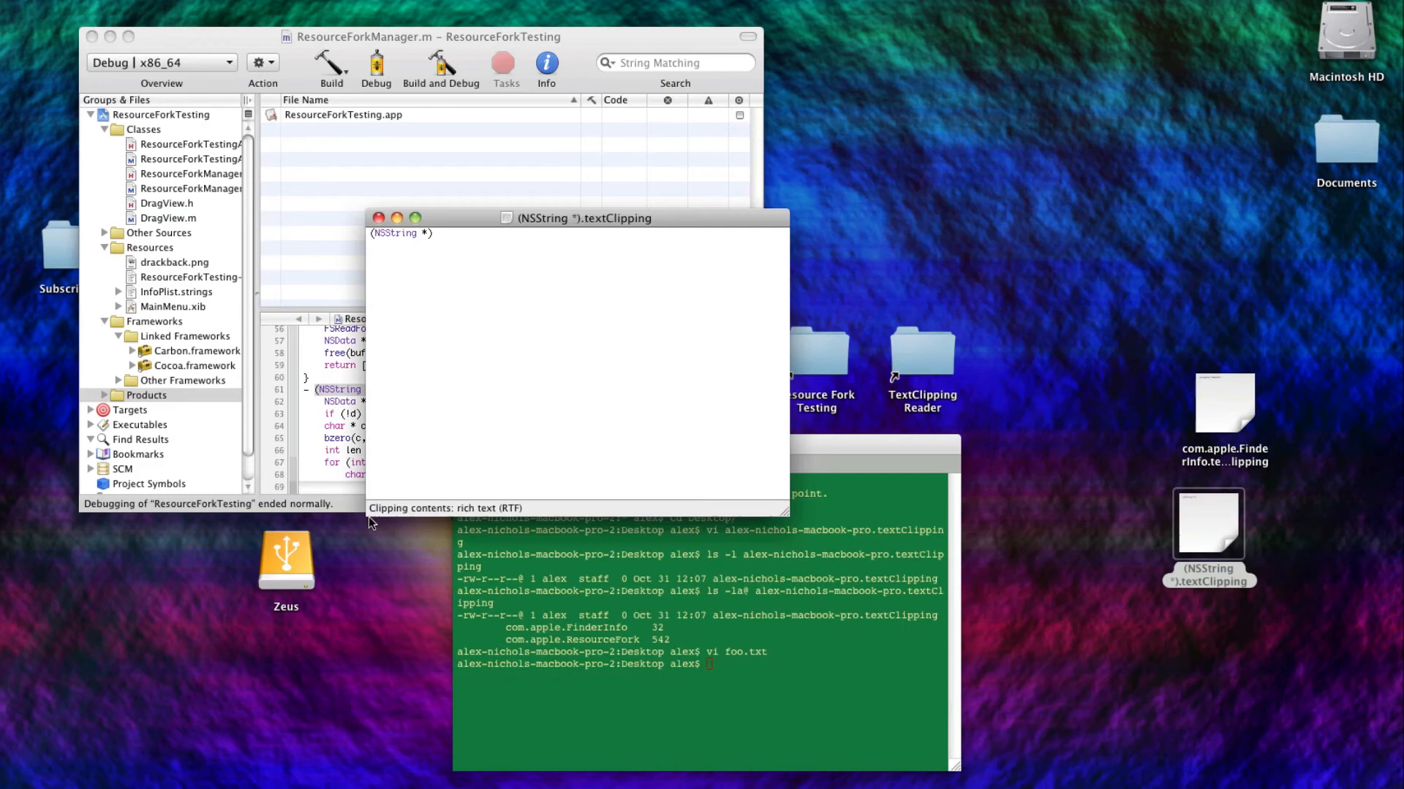
# Close the new (NSString *) rich-text clipping's contents window
pyautogui.click(1223, 405)
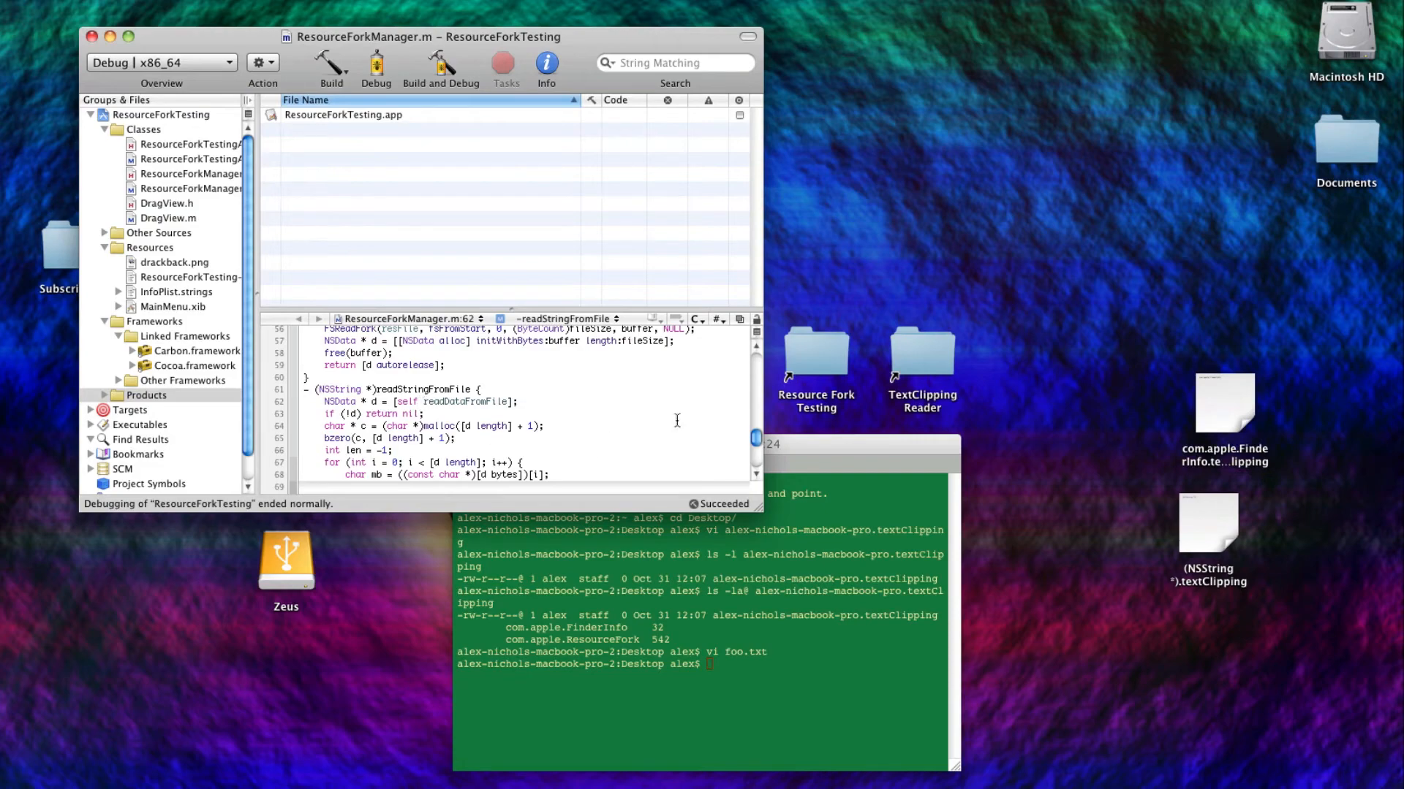
# Open TextClippingReader.xcodeproj from the TextClipping Reader desktop folder
pyautogui.doubleClick(923, 353)
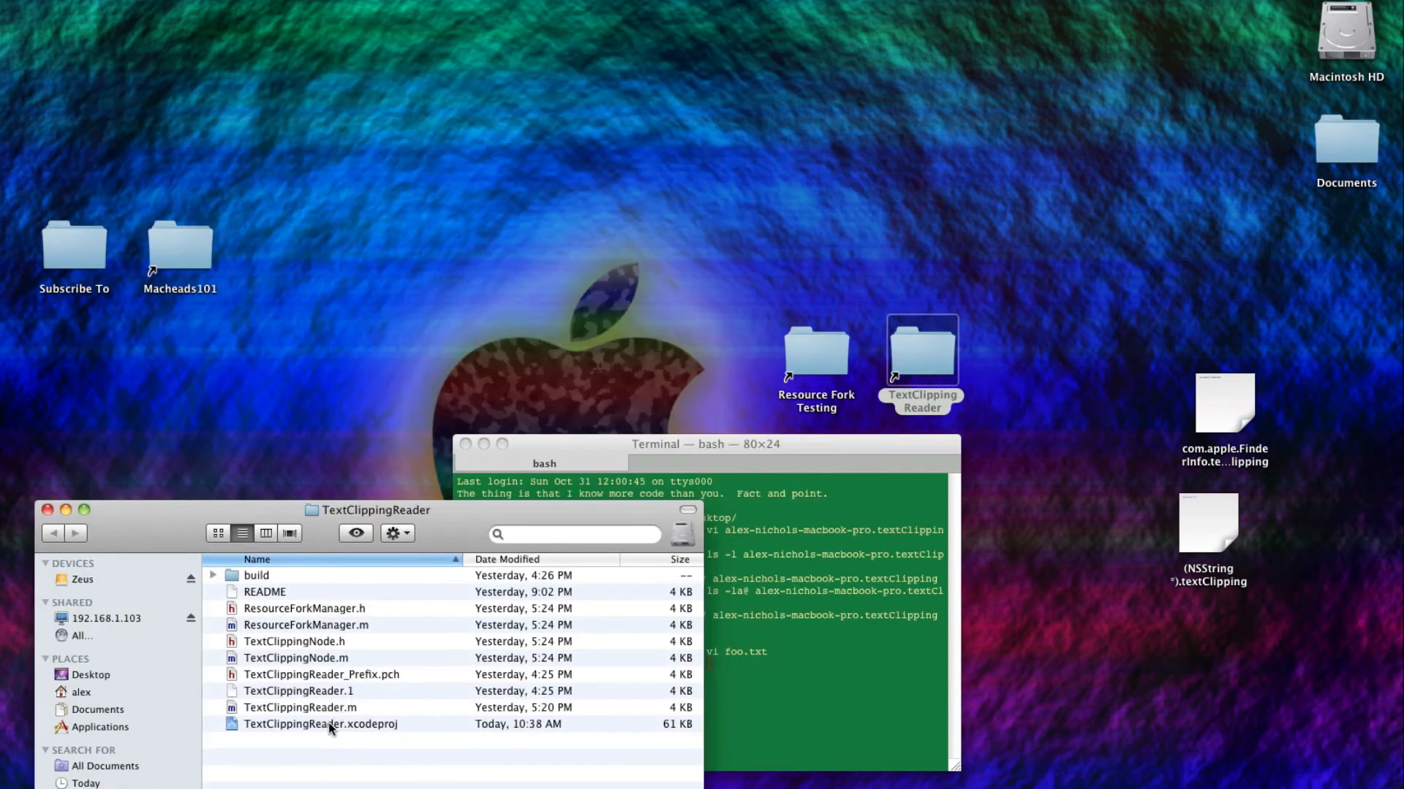
pyautogui.click(49, 508)
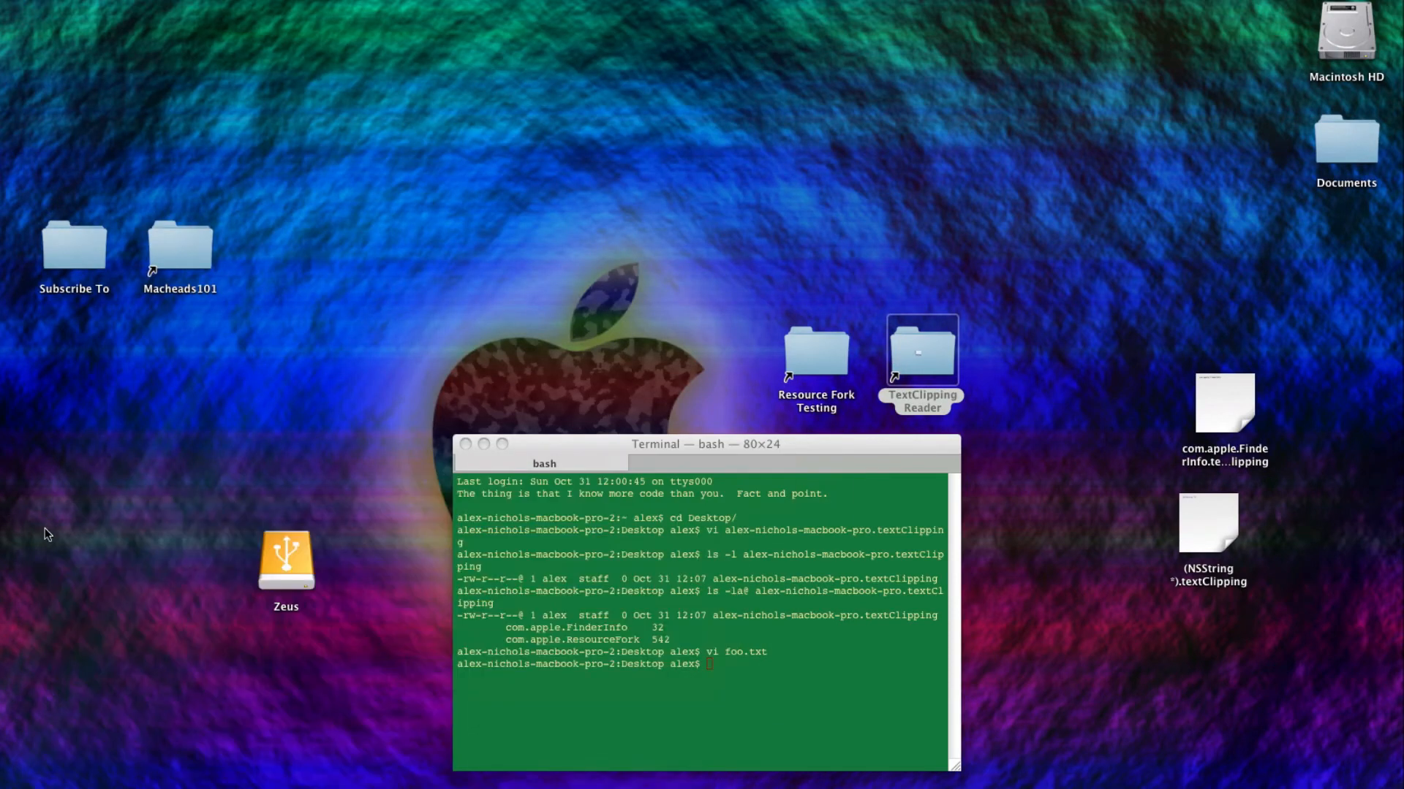
pyautogui.doubleClick(923, 350)
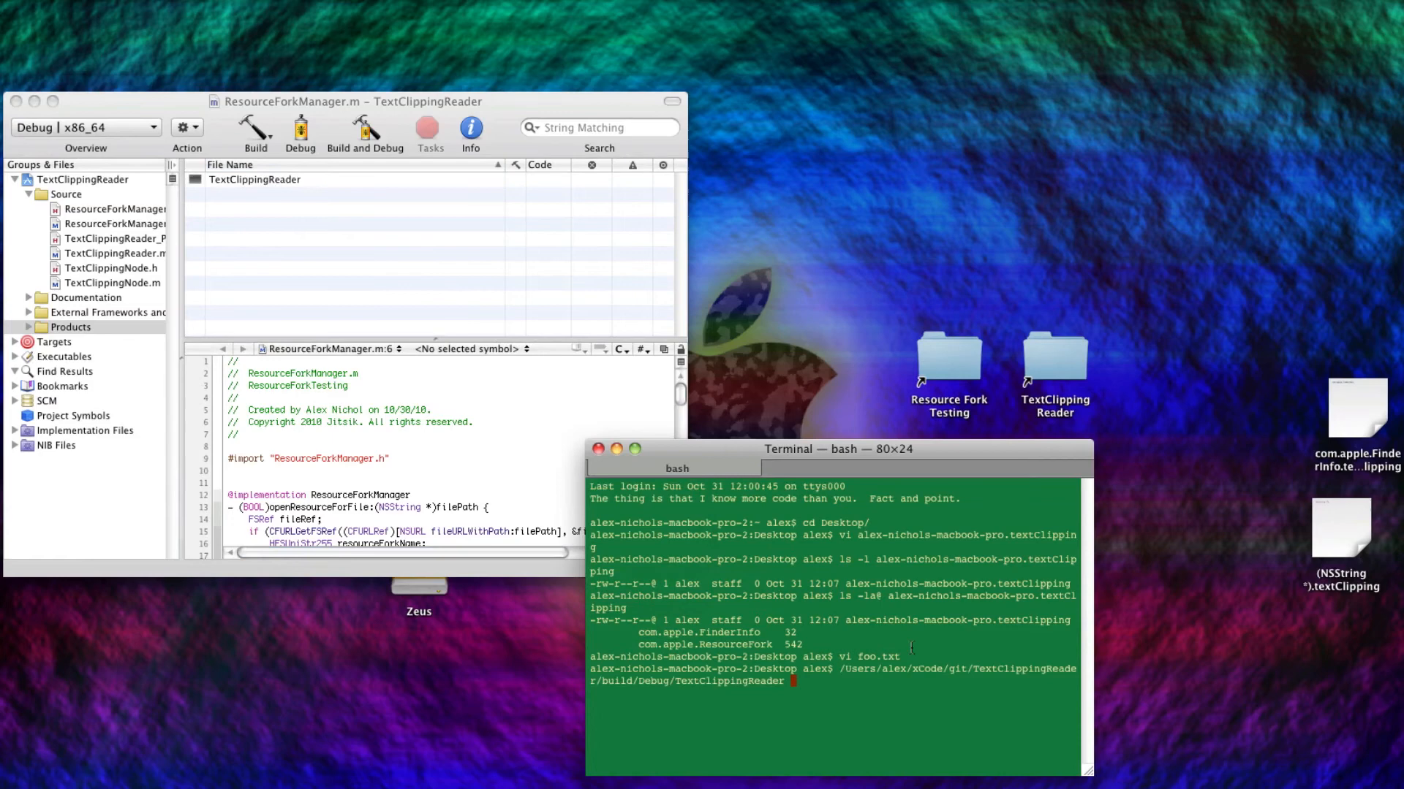
# Run TextClippingReader on com.apple.FinderInfo.textClipping to print com.apple.FinderInfo, then re-enter the reader's path
pyautogui.write('com.apple.FinderInfo.textClipping')
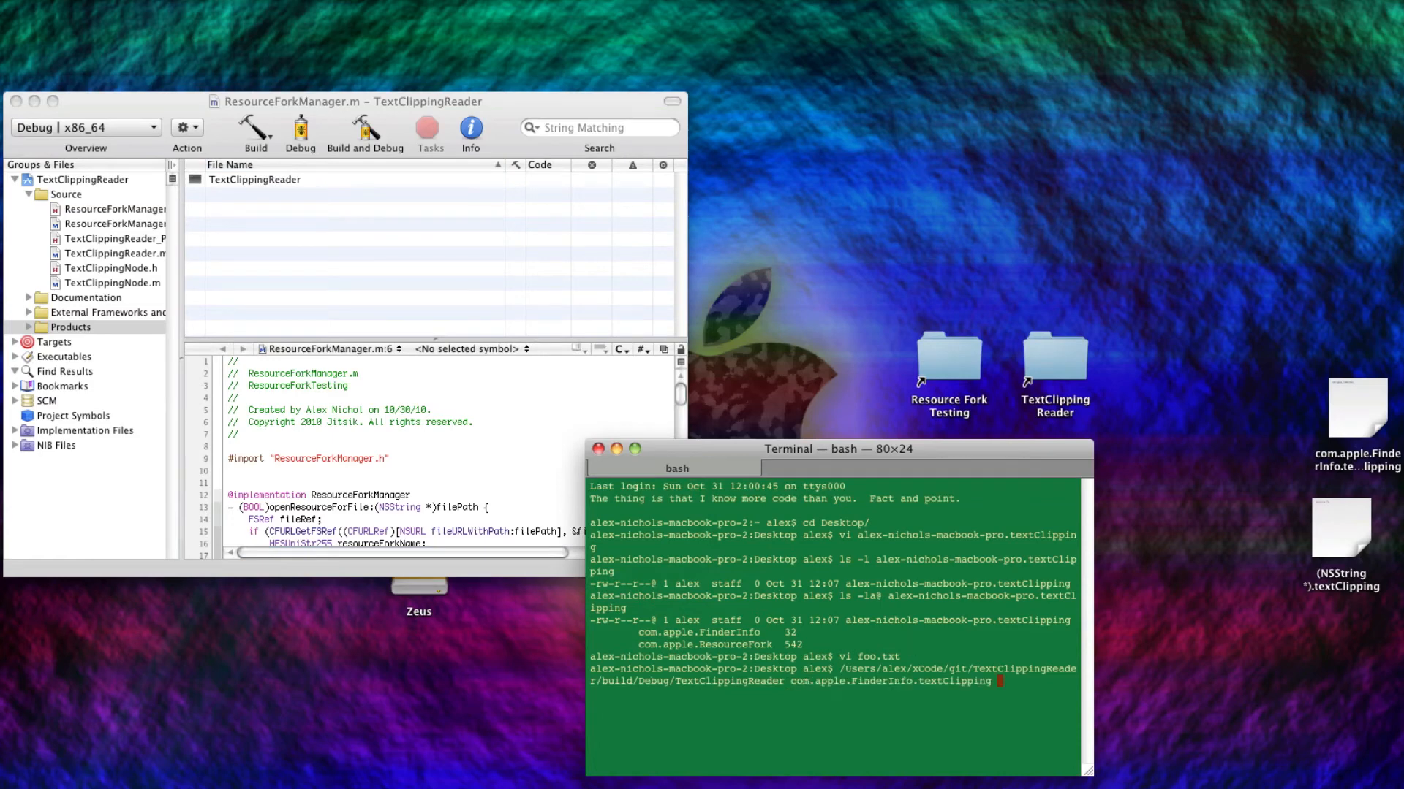
pyautogui.moveTo(892, 699)
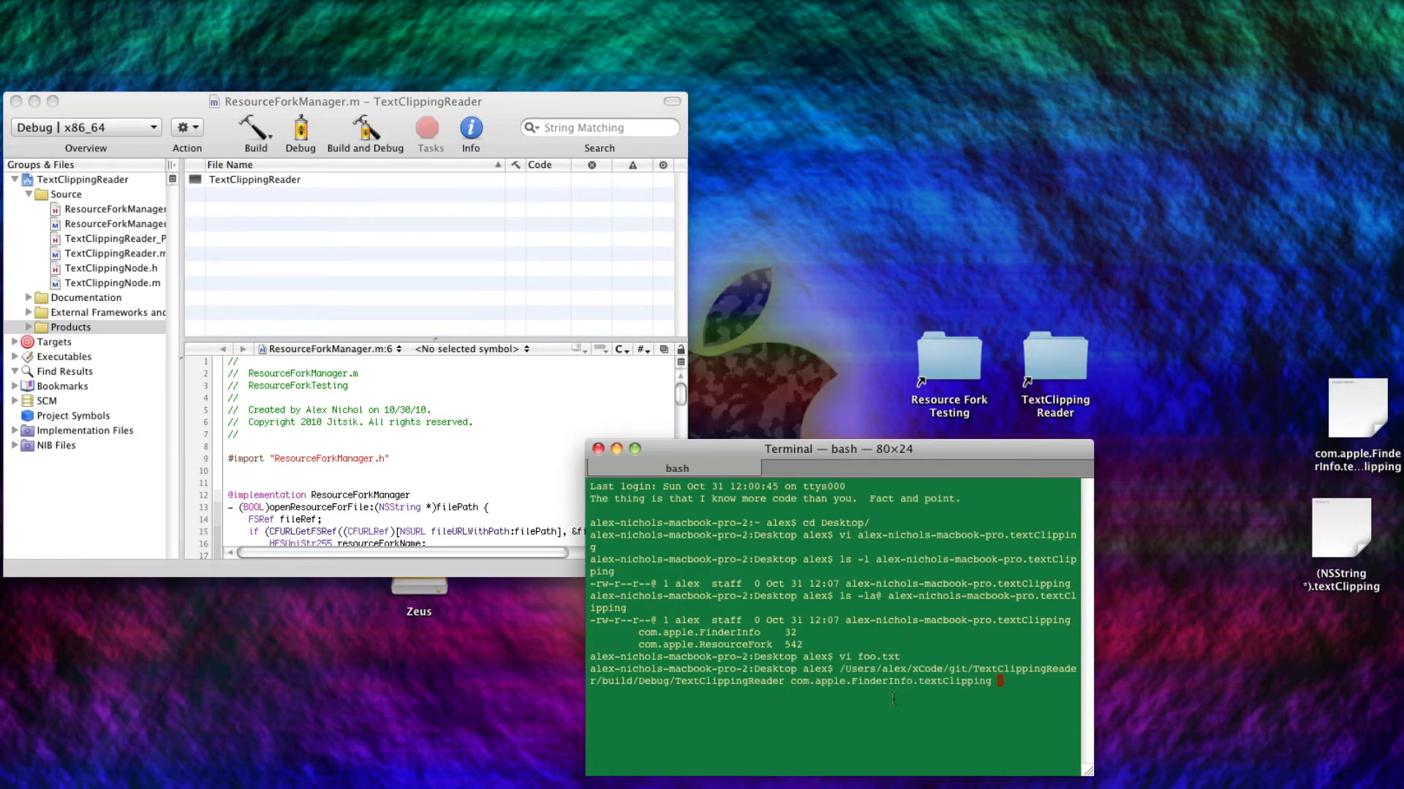
pyautogui.click(1356, 408)
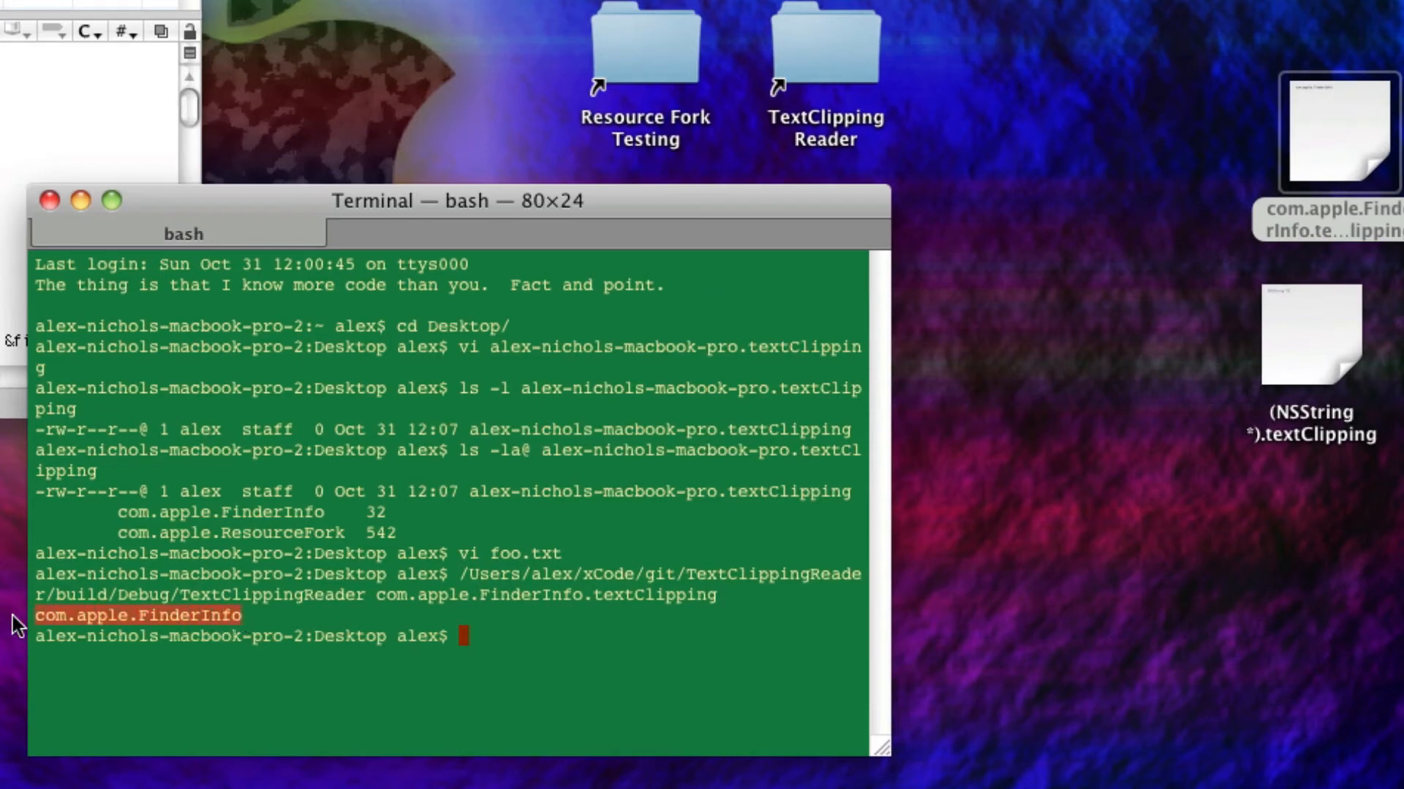
pyautogui.moveTo(438, 587)
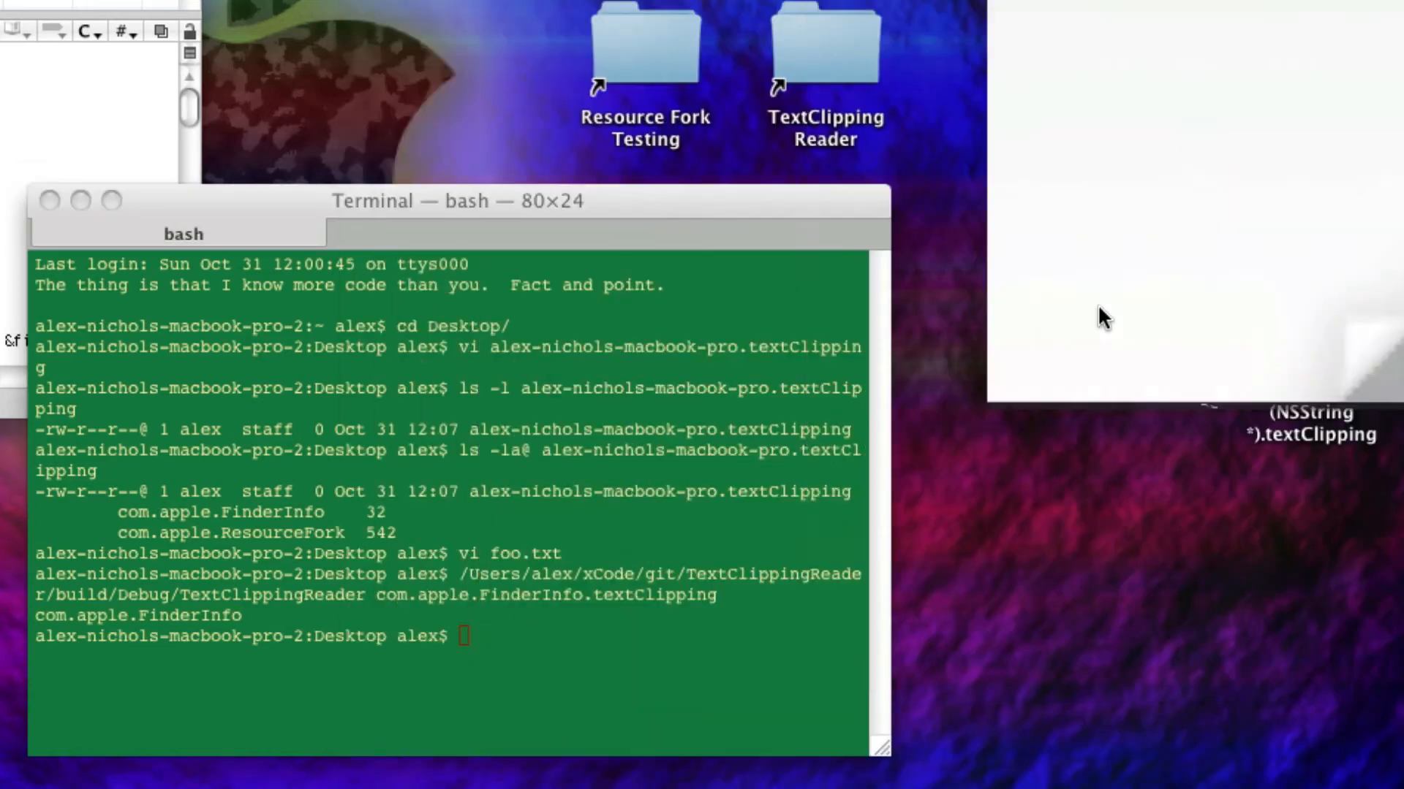
pyautogui.click(447, 573)
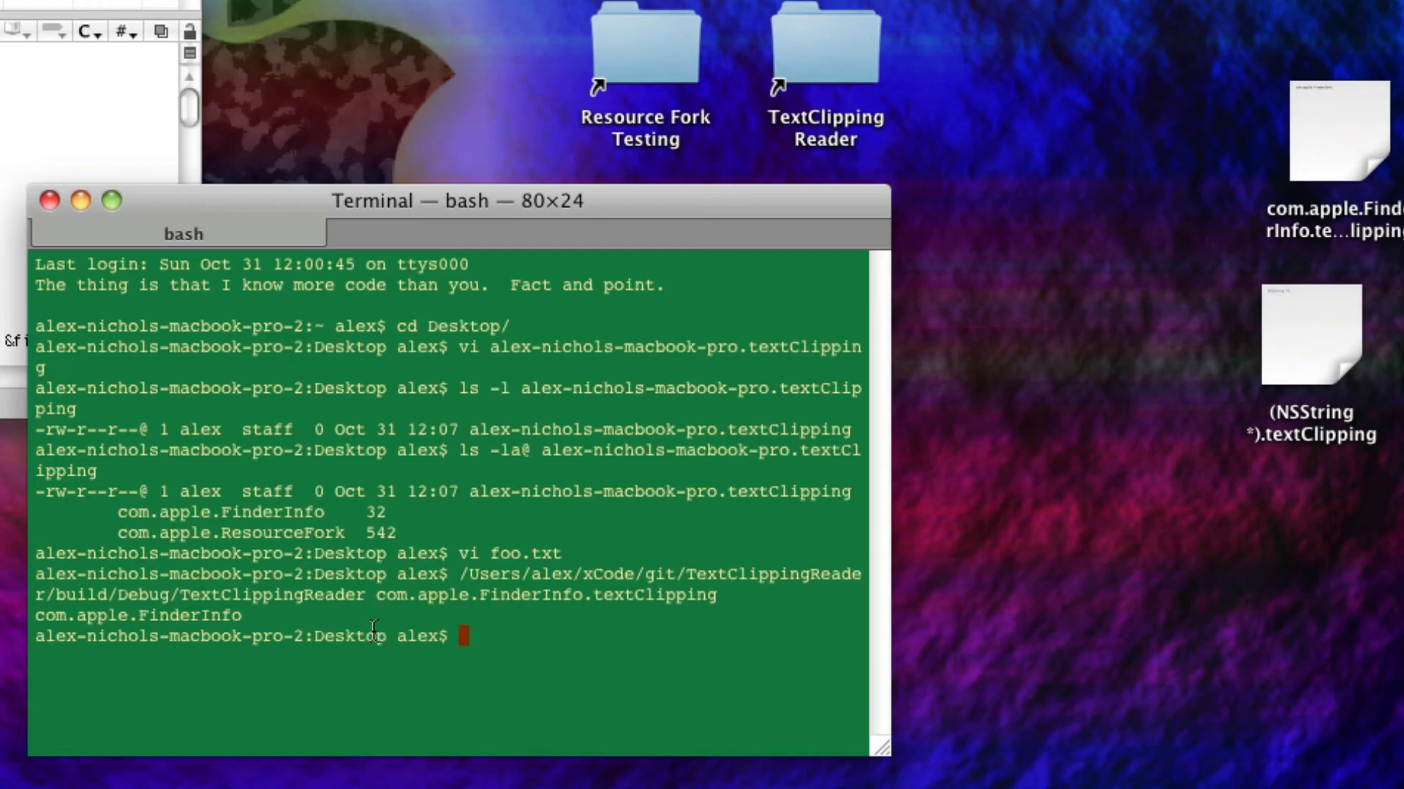
pyautogui.write('/Users/alex/xCode/git/TextClippingReader/build/Debug/TextClippingReader')
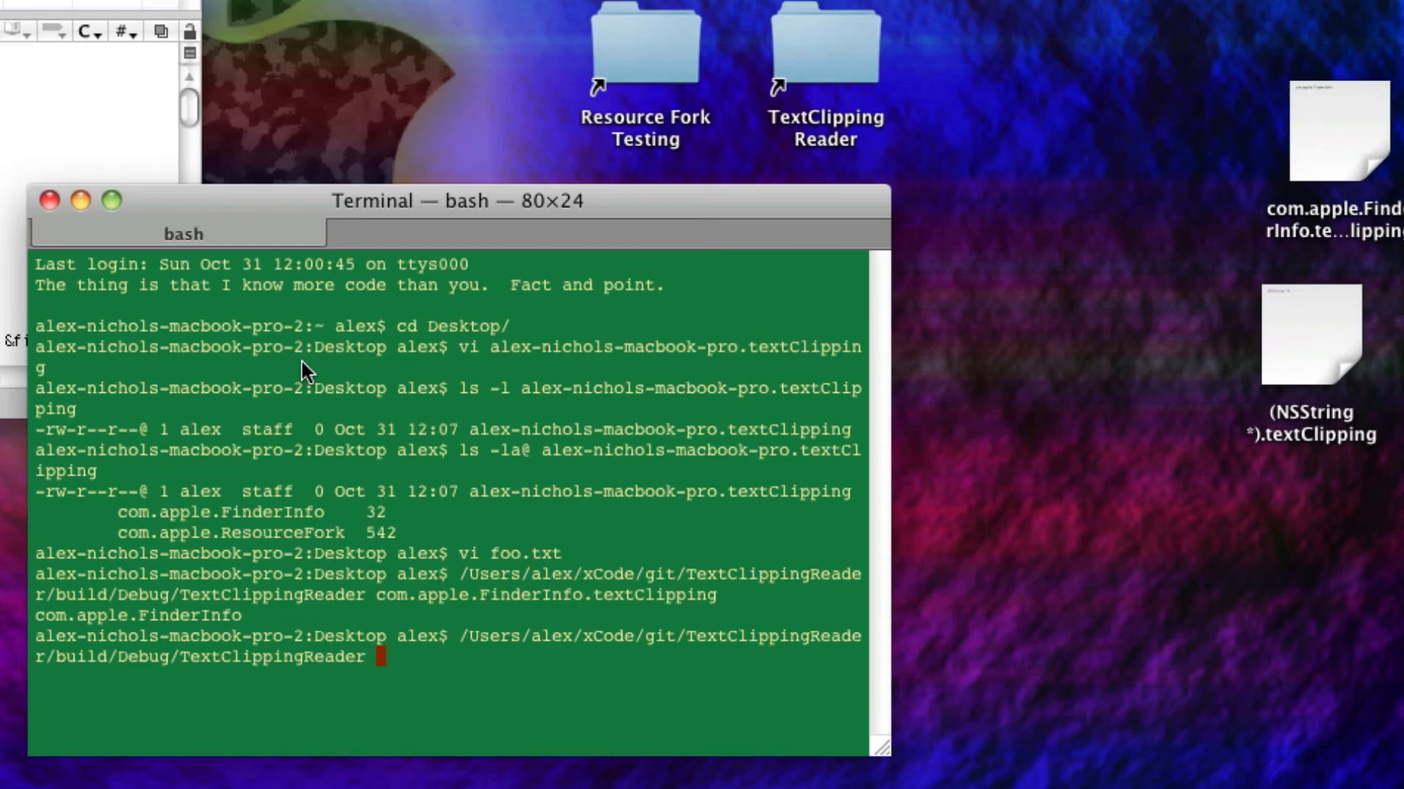
# Run TextClippingReader on richtext.textClipping to print its RTF source, then view foo.rtf in vi
pyautogui.write('(')
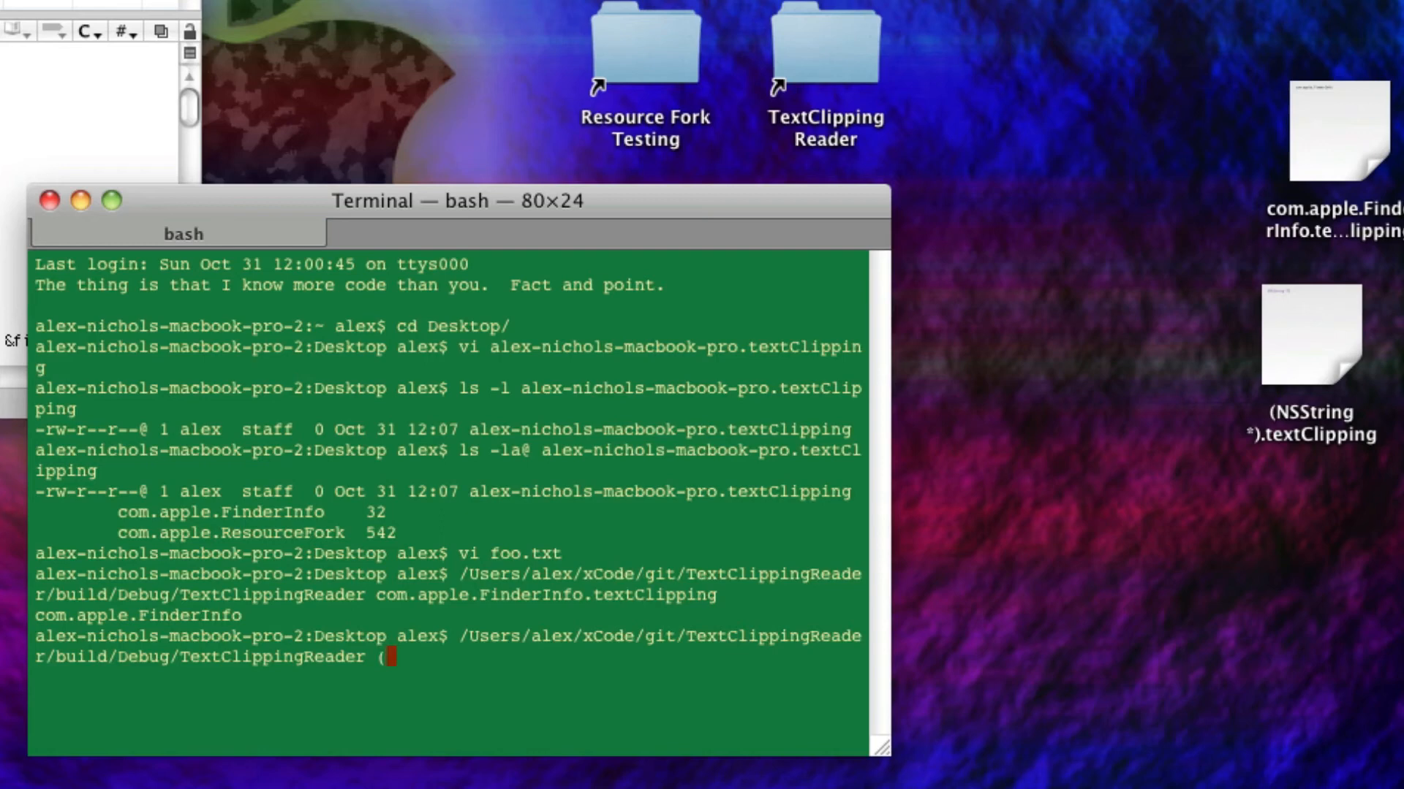
pyautogui.press('Return')
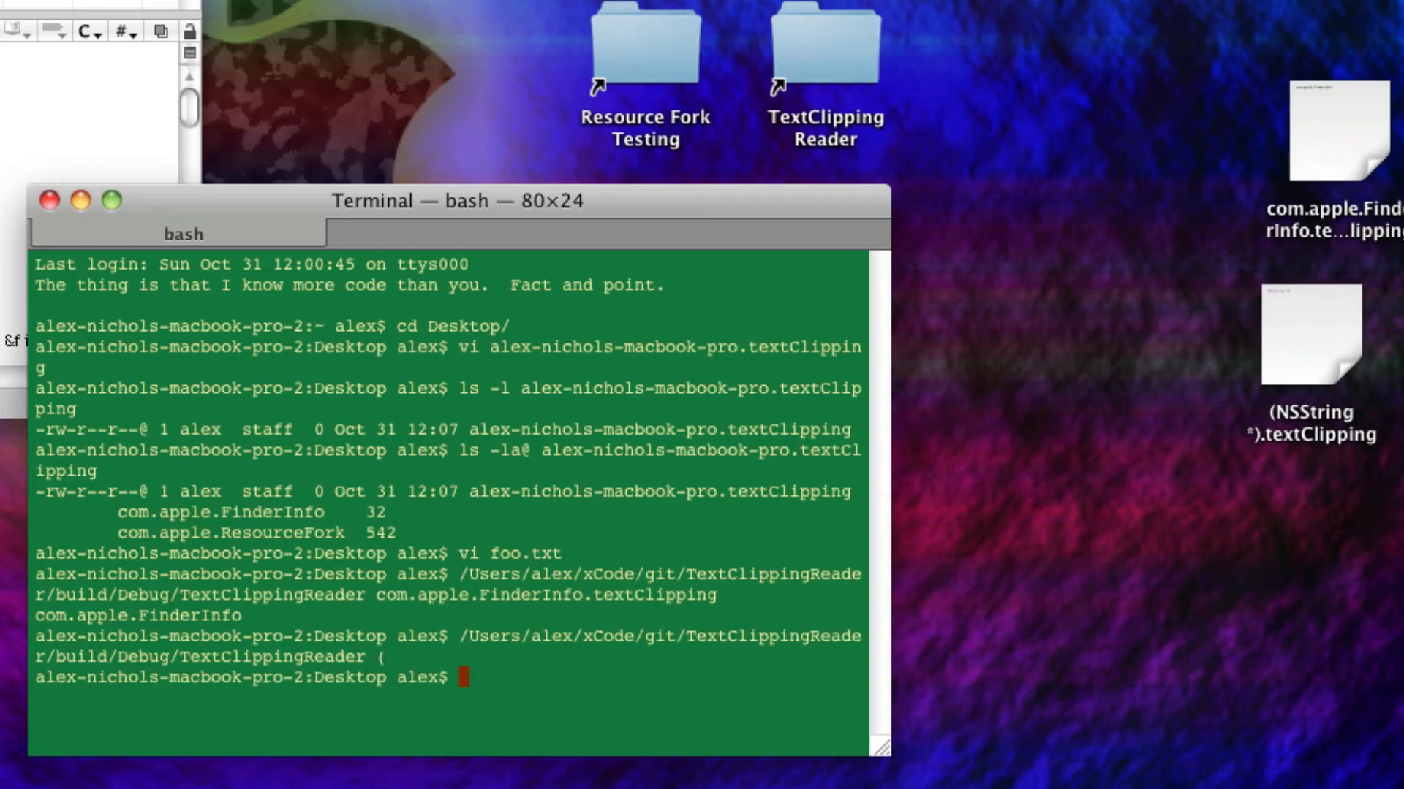
pyautogui.write('/Users/alex/xCode/git/TextClippingReader/build/Debug/TextClippingReader com.apple.FinderInfo.textClipping')
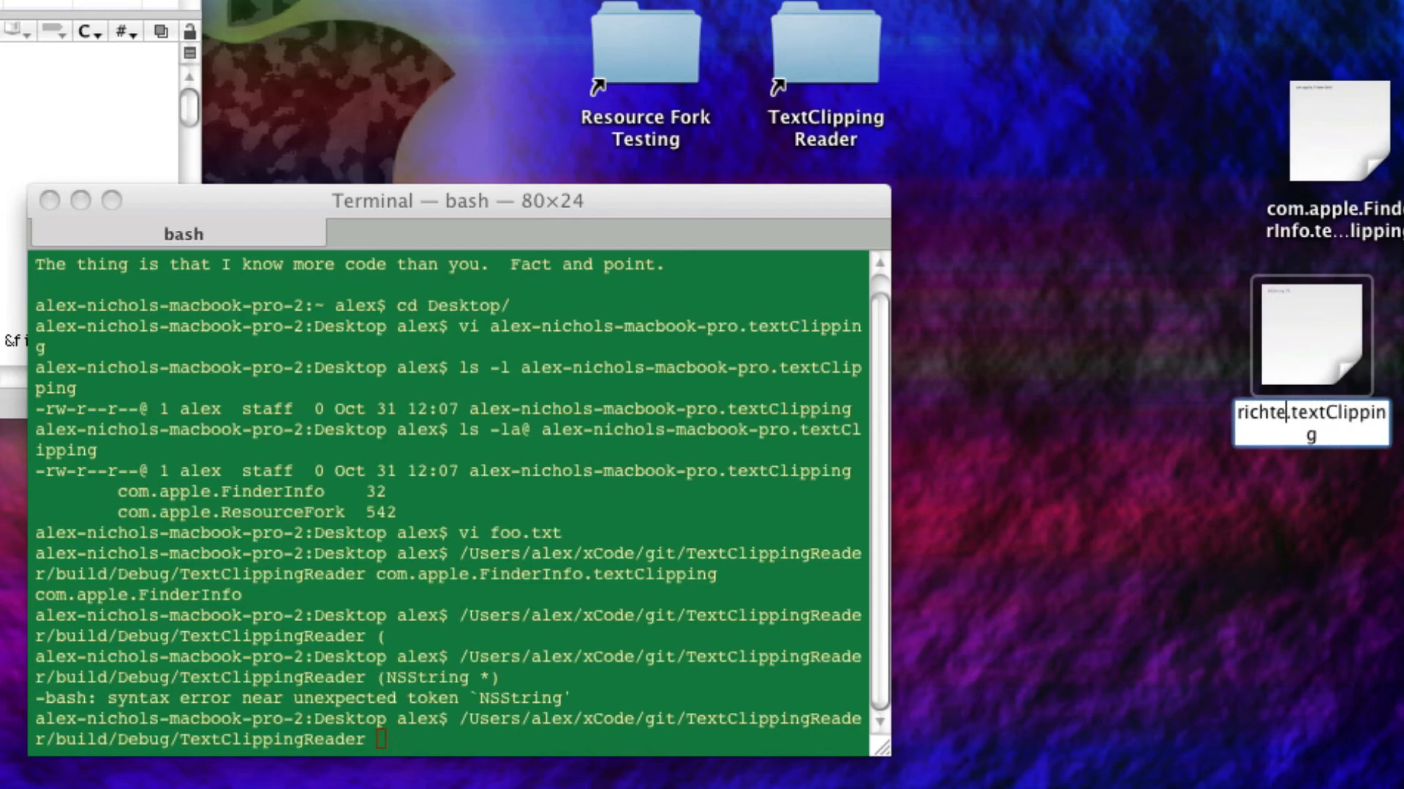
pyautogui.write('ric')
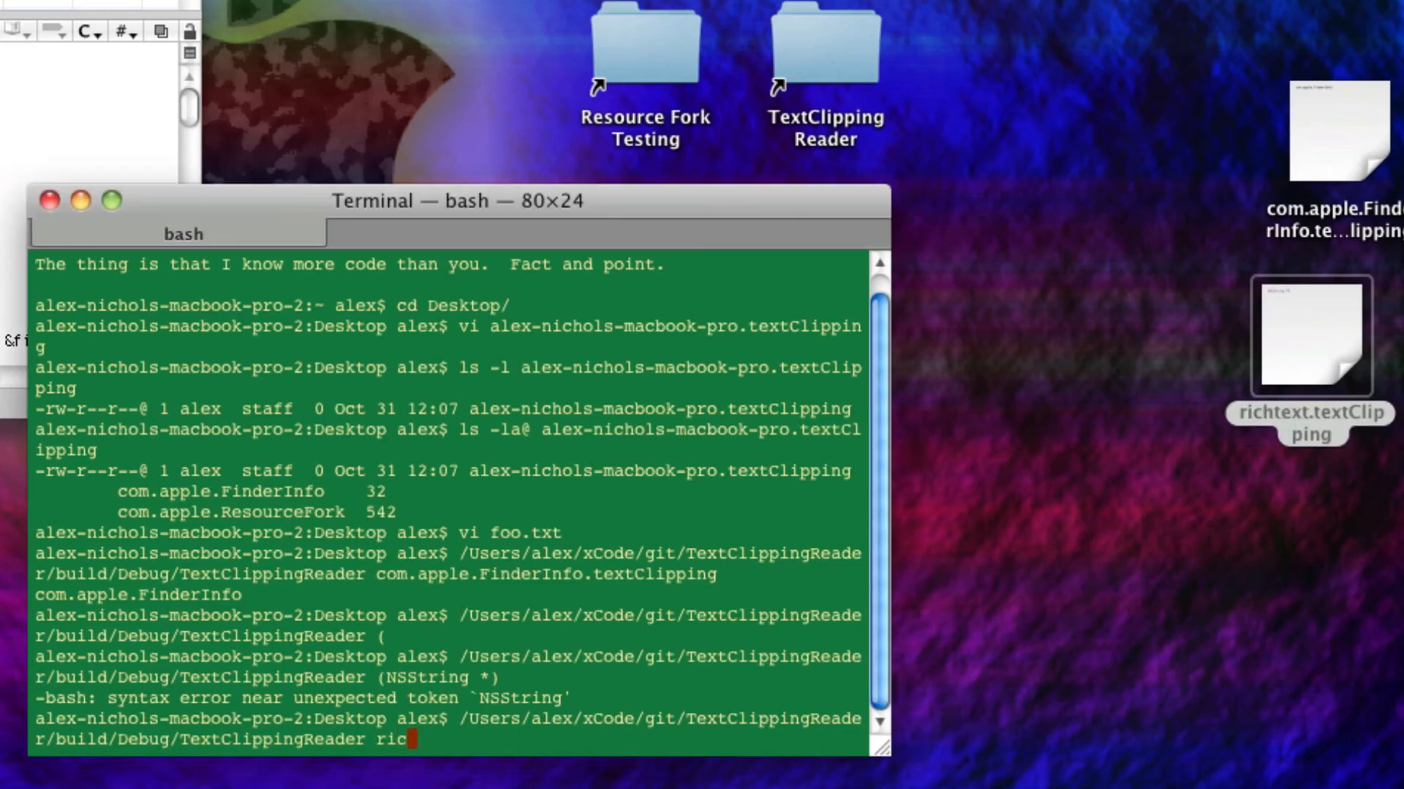
pyautogui.press('Return')
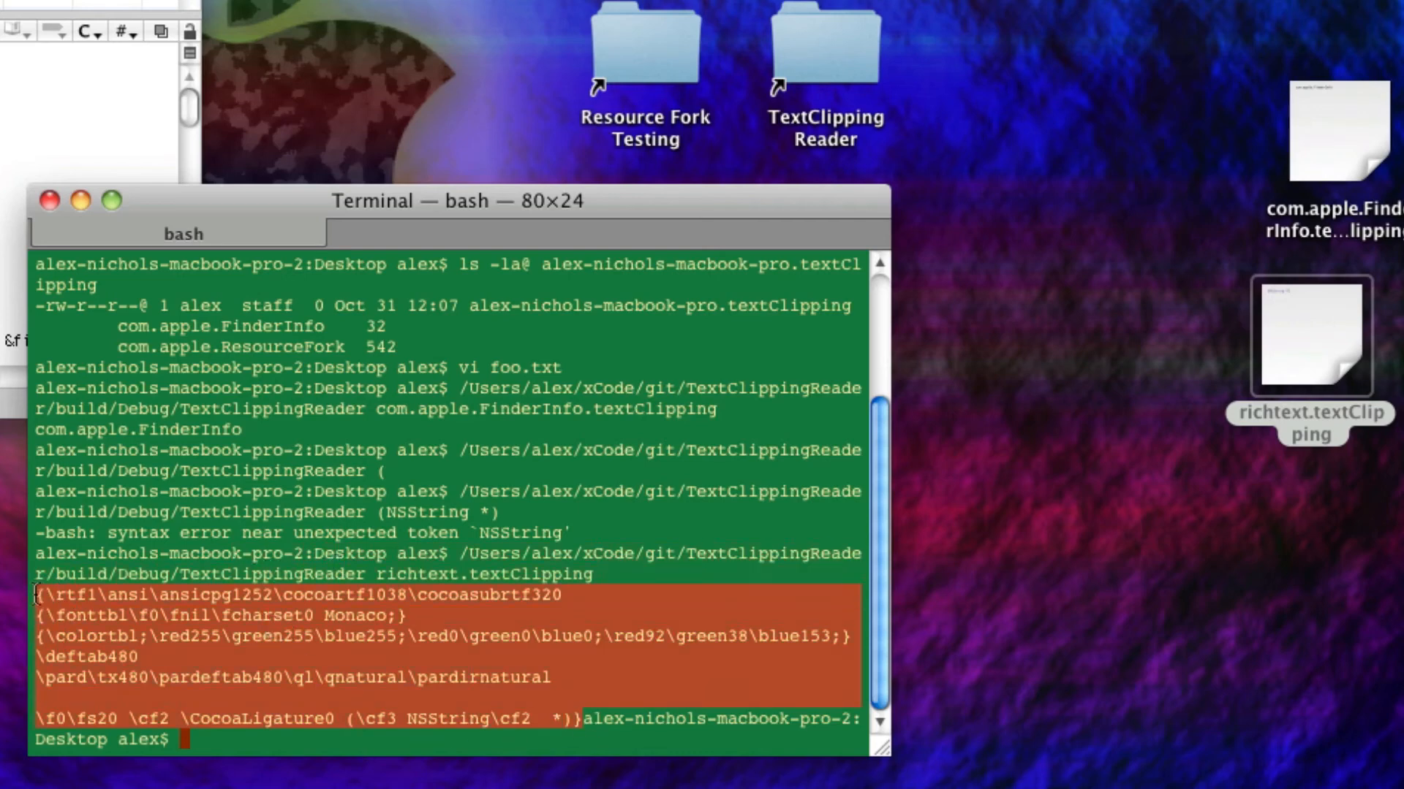
pyautogui.write('vi foo.rt')
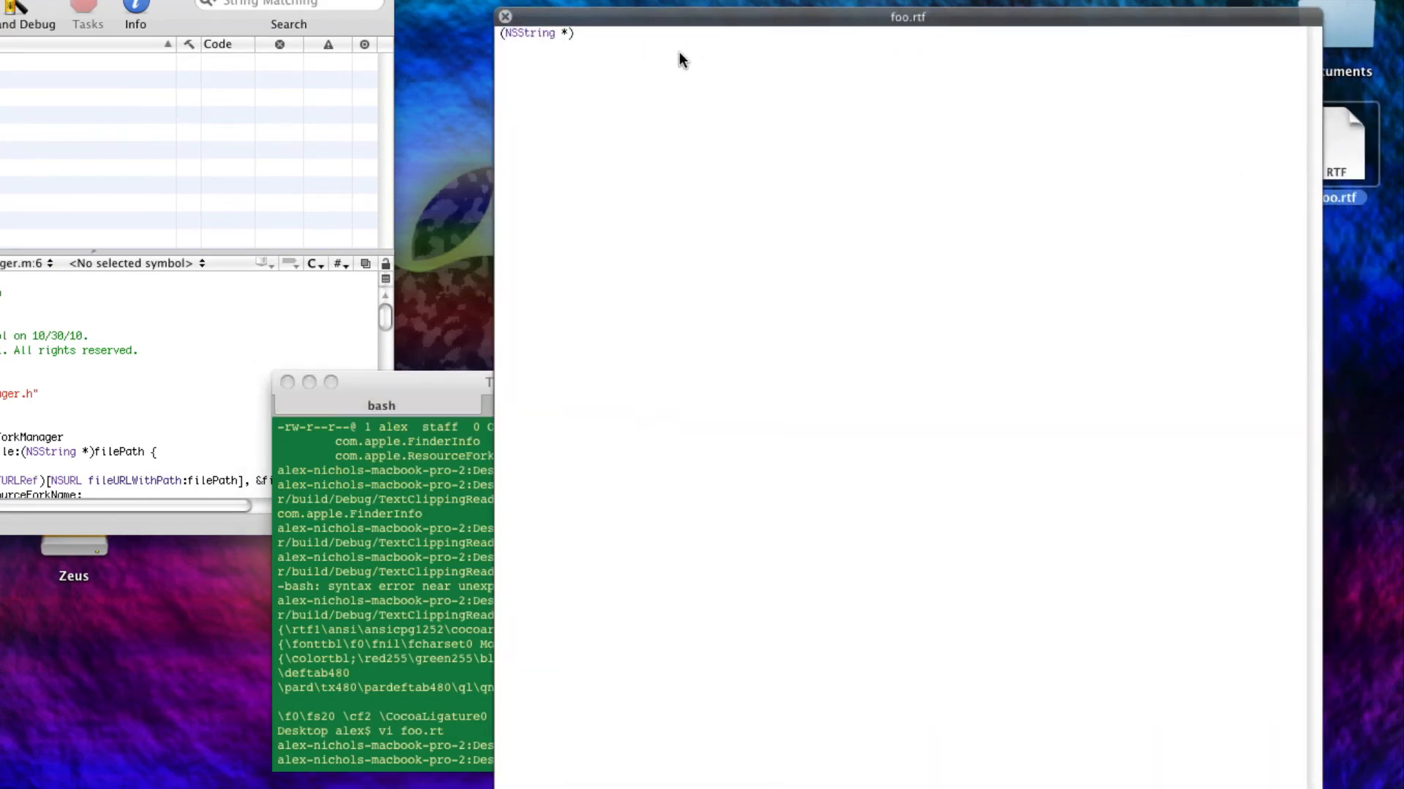
# Run TextClippingReader --plain on richtext.textClipping, printing the plain text "(NSString *)"
pyautogui.click(505, 16)
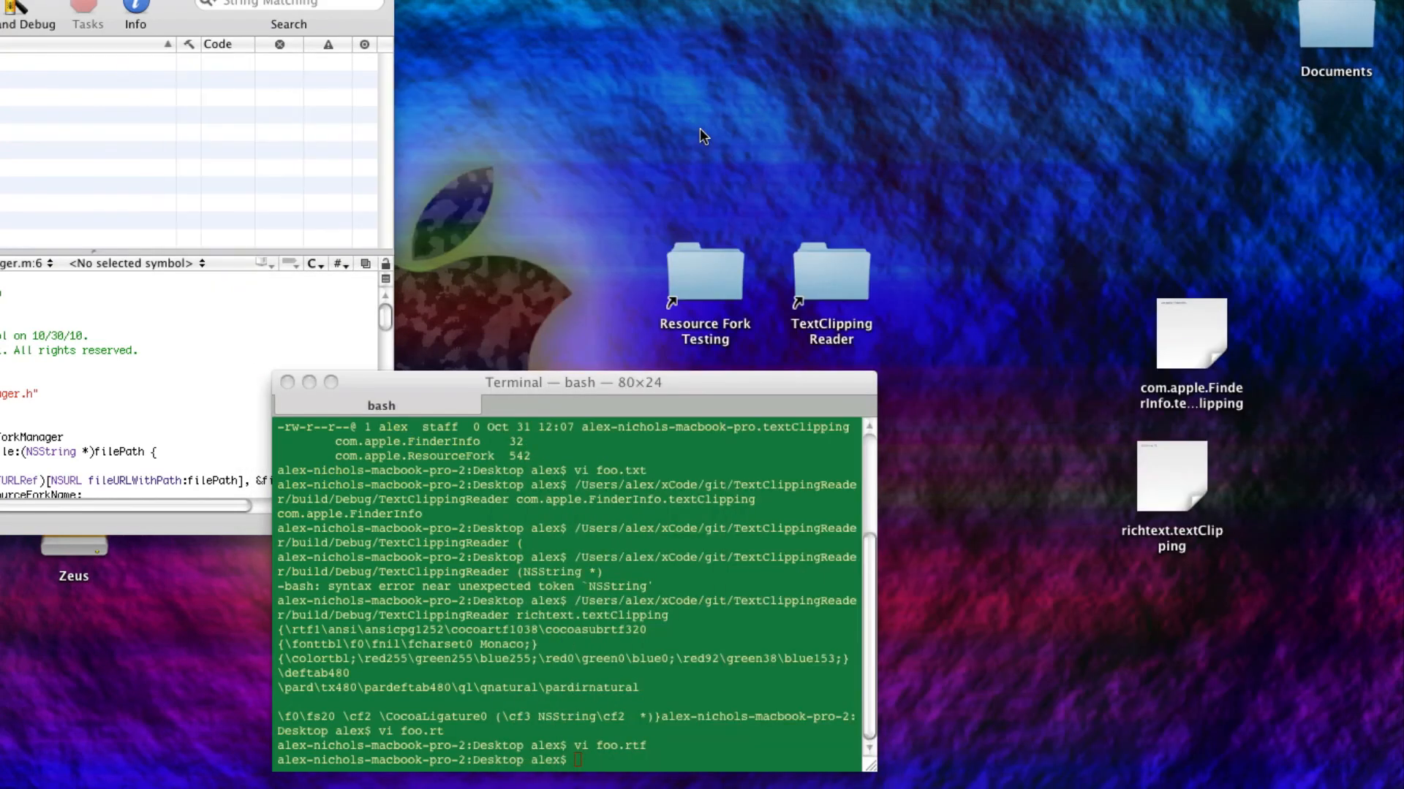
pyautogui.moveTo(962, 519)
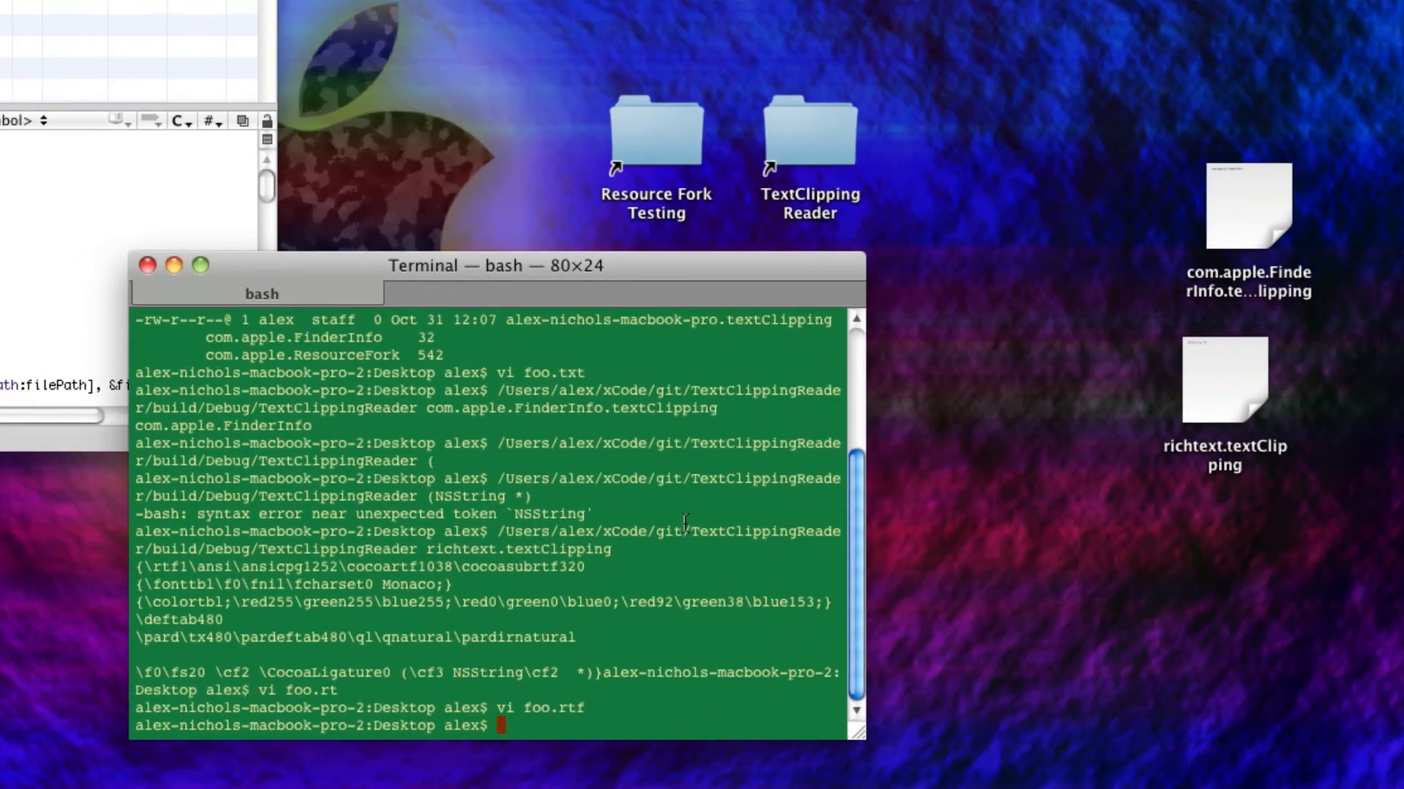
pyautogui.write('/Users/alex/xCode/git/TextClippingReader/build/Debug/TextClippingReader richtext.textClipping')
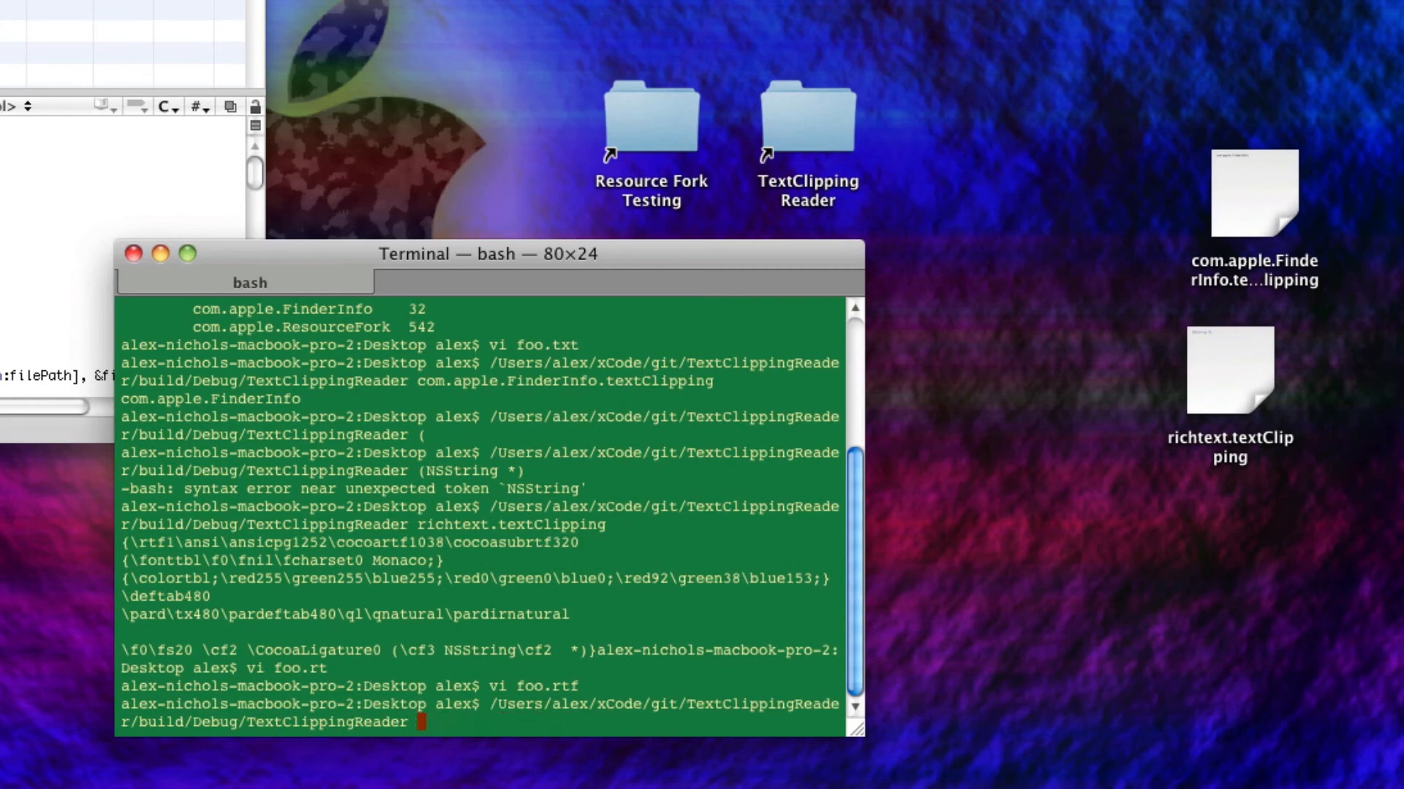
pyautogui.write('--plain')
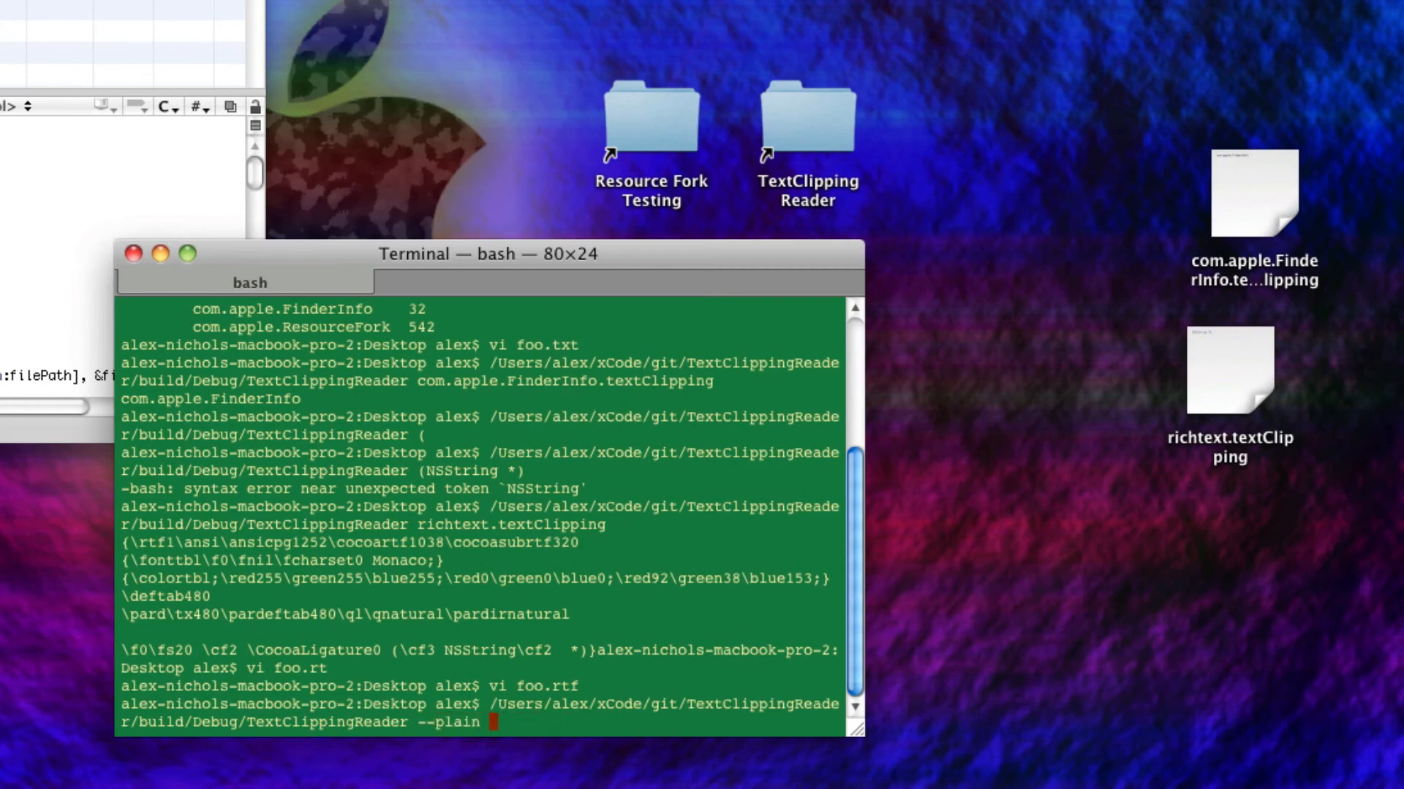
pyautogui.press('Return')
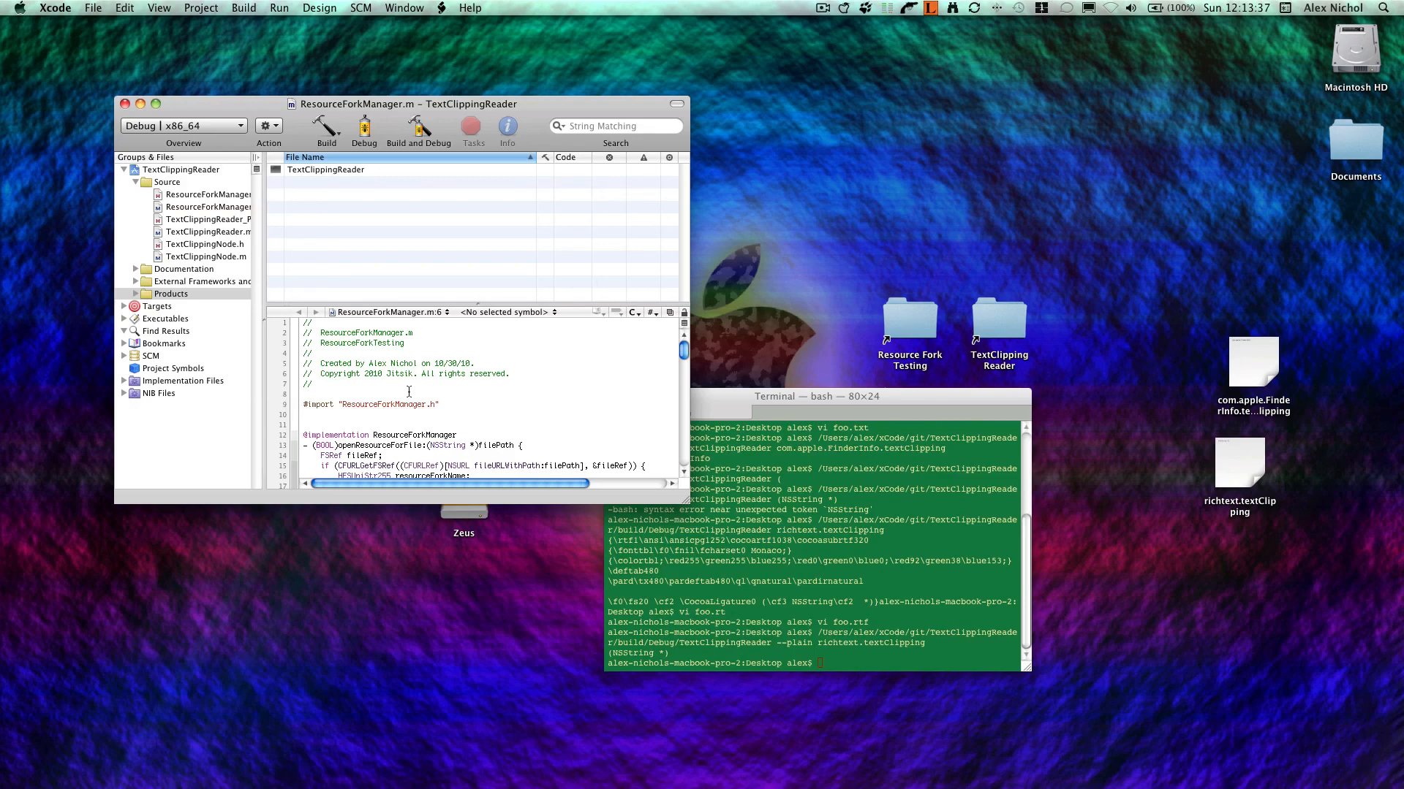
# Preview com.apple.FinderInfo.textClipping and the richtext clipping from the desktop, then close both windows
pyautogui.click(815, 396)
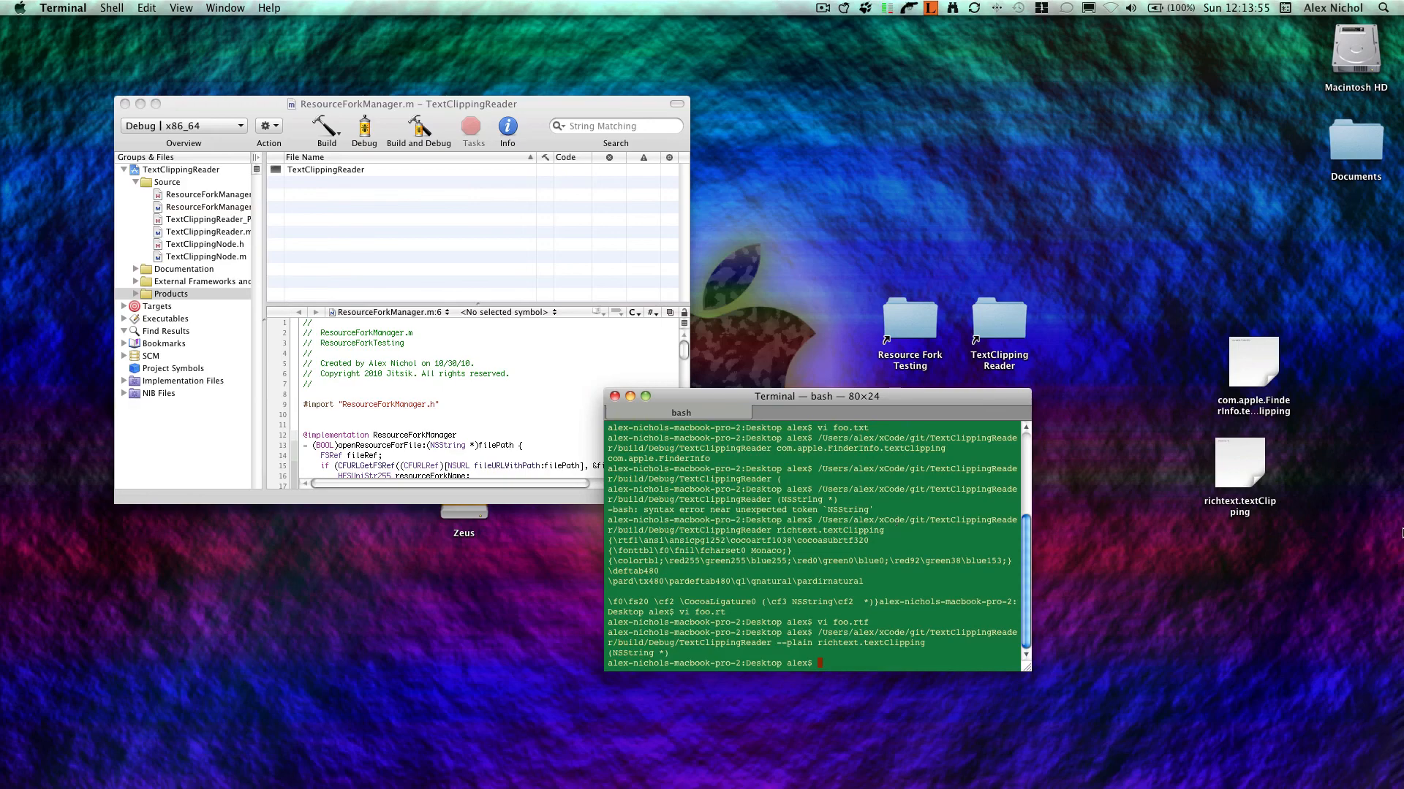
pyautogui.click(1253, 367)
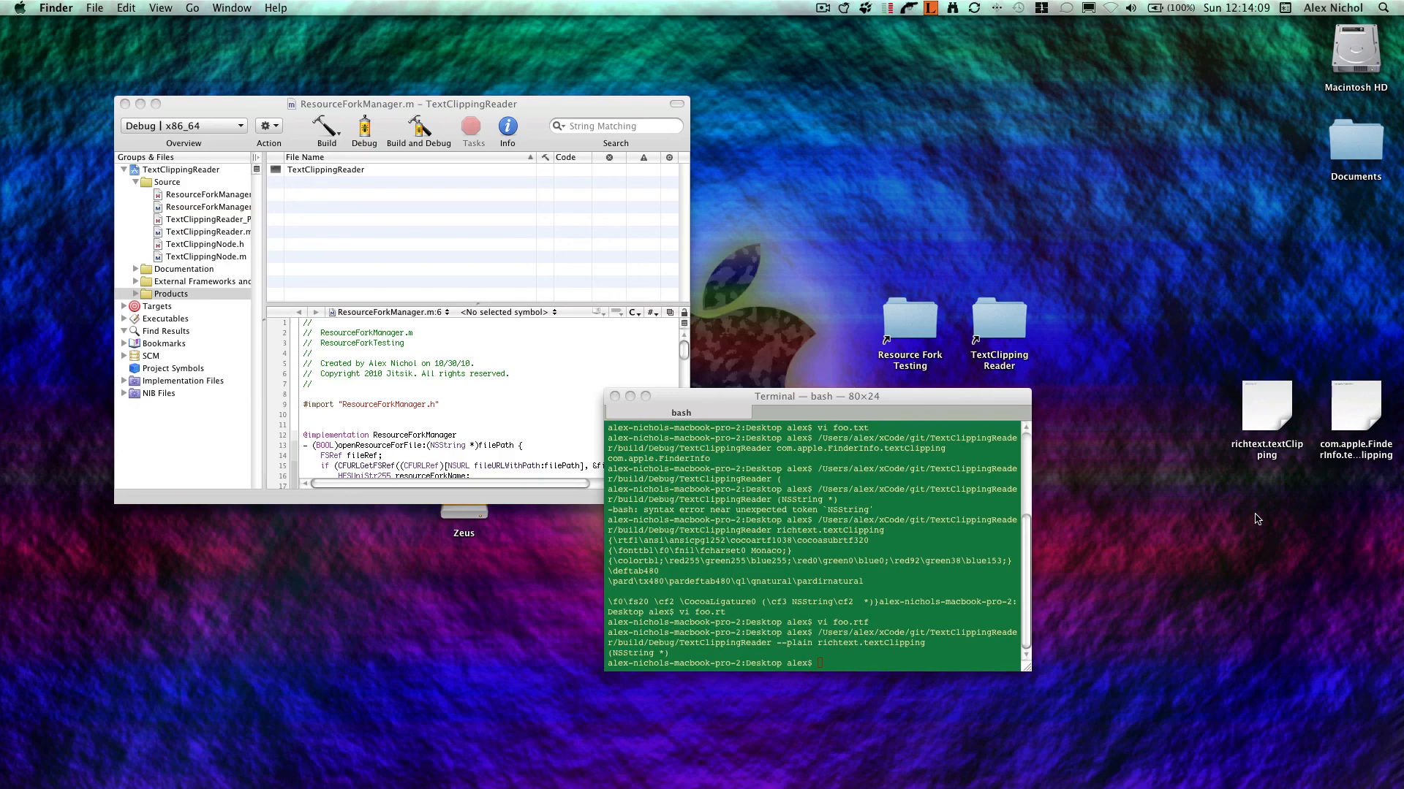
pyautogui.doubleClick(1354, 412)
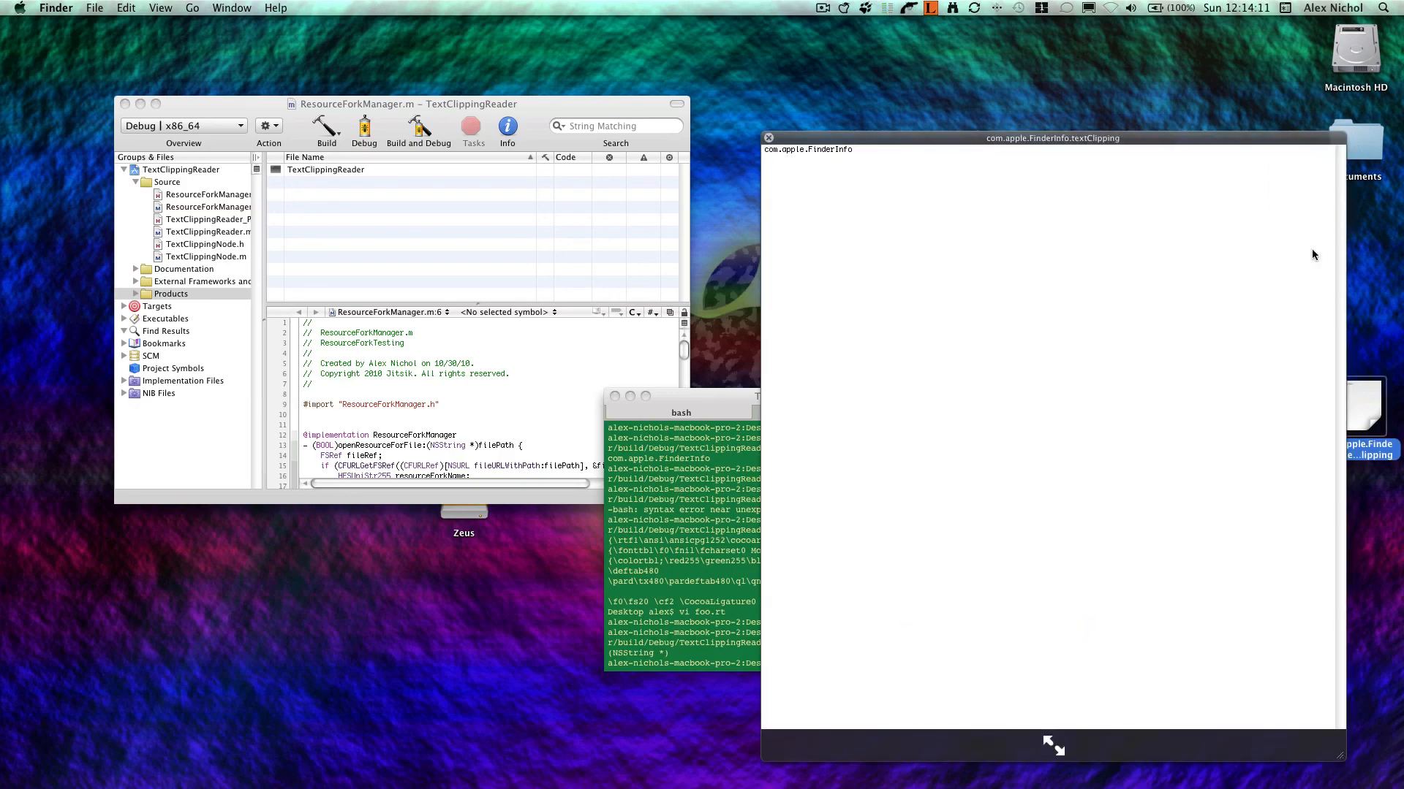
pyautogui.click(768, 137)
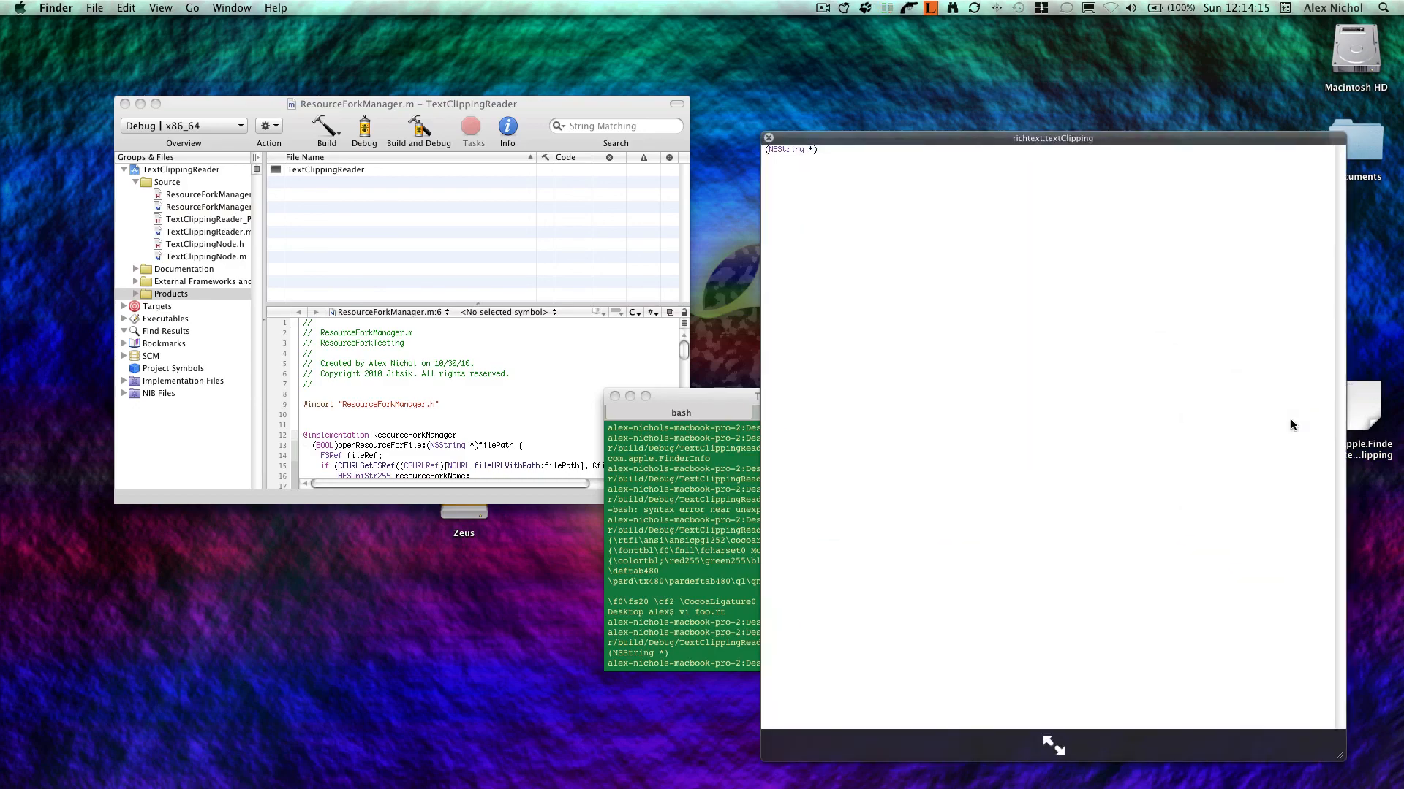
pyautogui.click(768, 137)
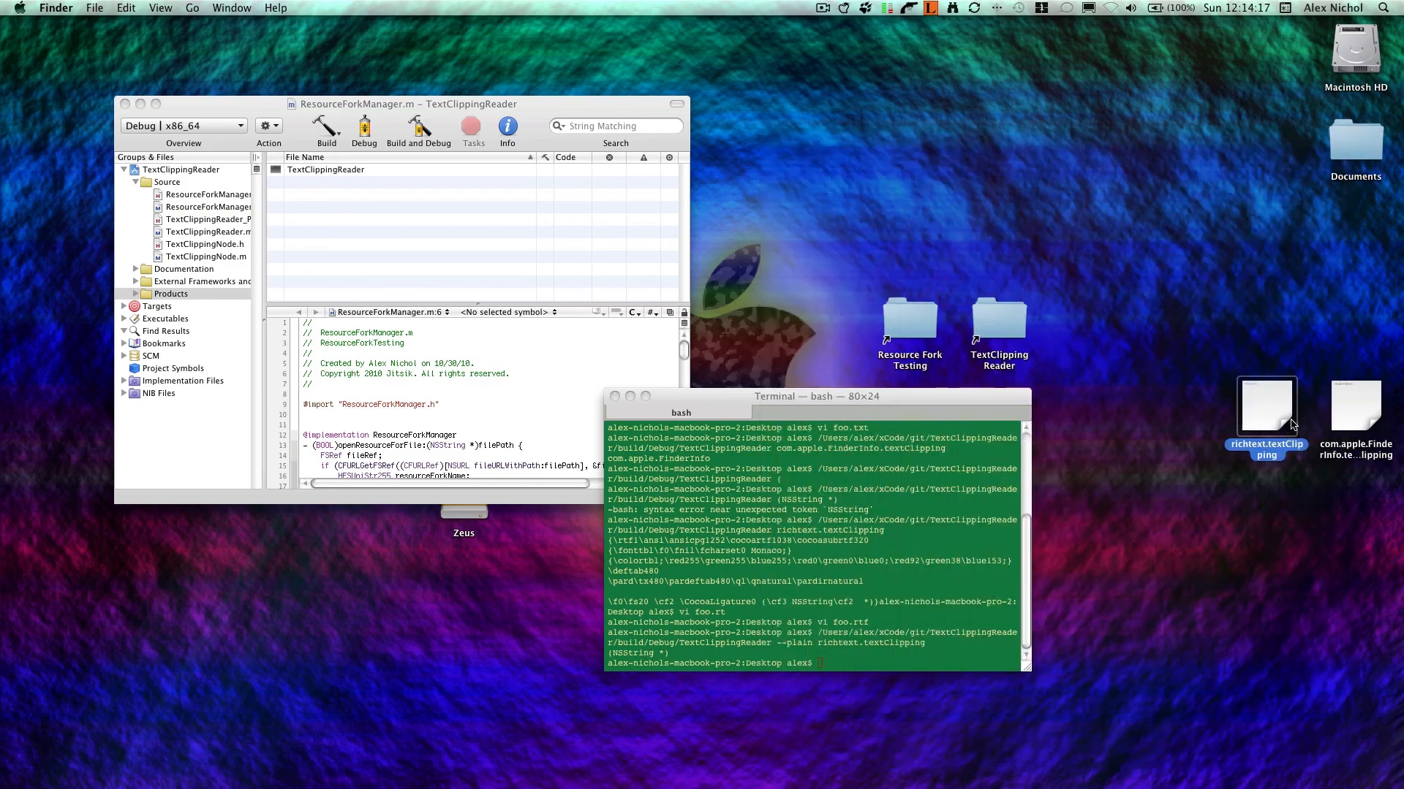